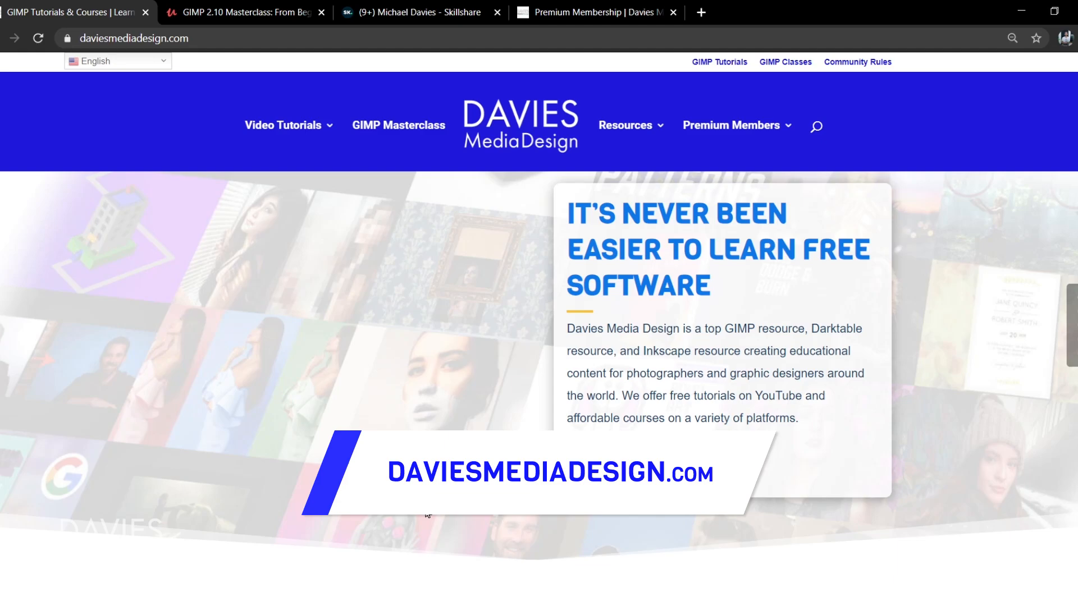
# Step: Look down the Davies Media Design homepage in Chrome
pyautogui.scroll(-3)
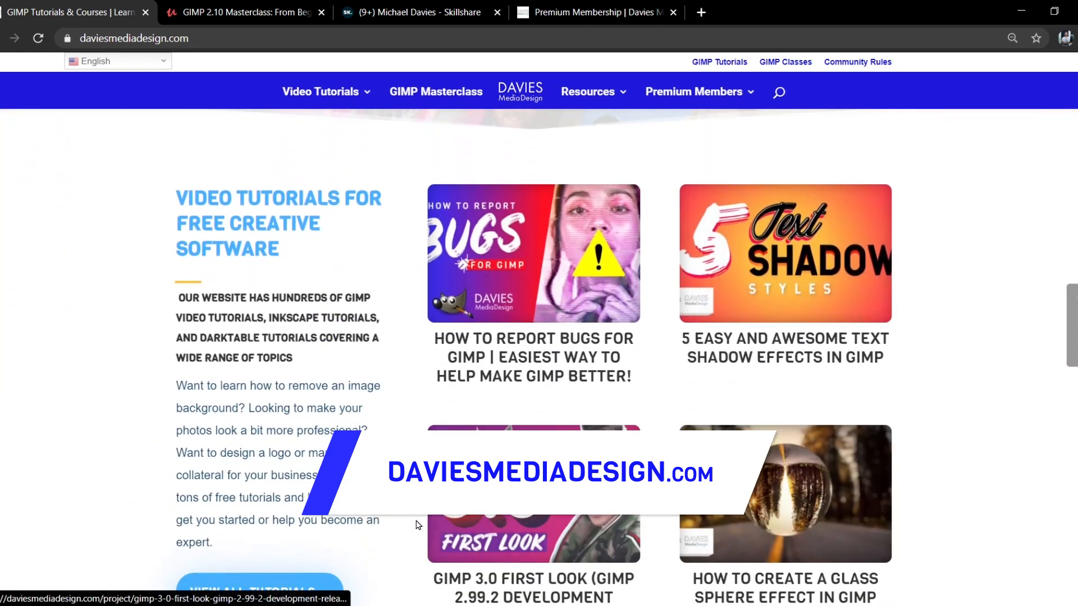
pyautogui.scroll(-3)
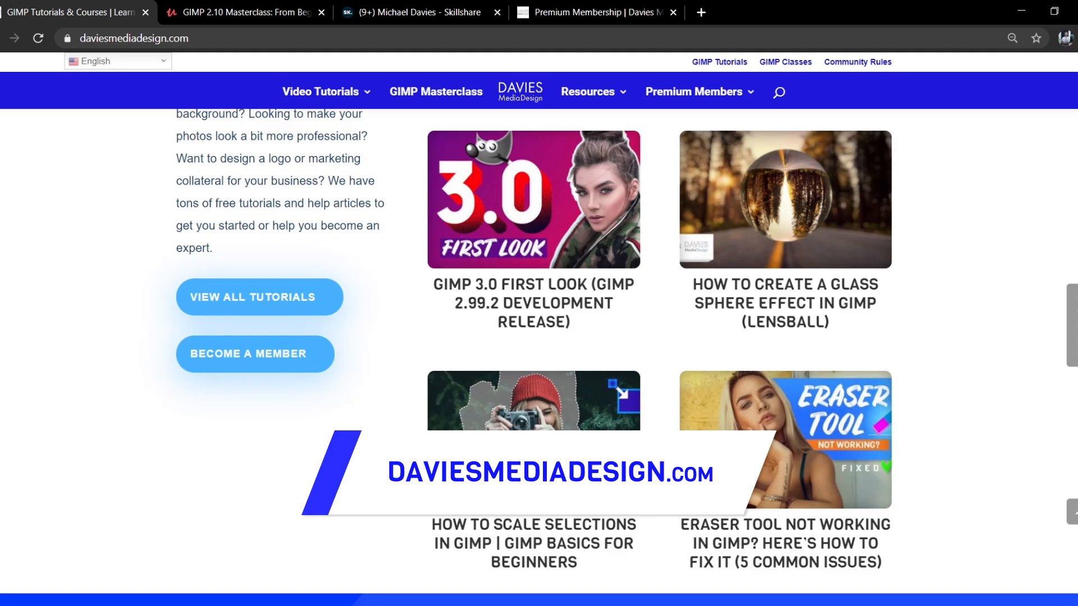
pyautogui.scroll(-3)
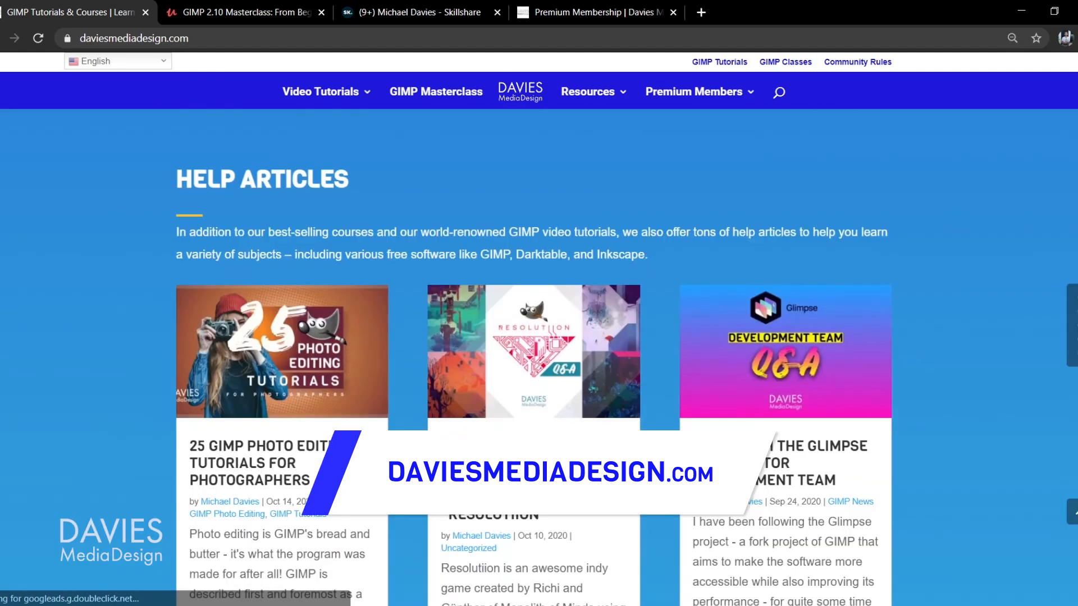
pyautogui.scroll(-3)
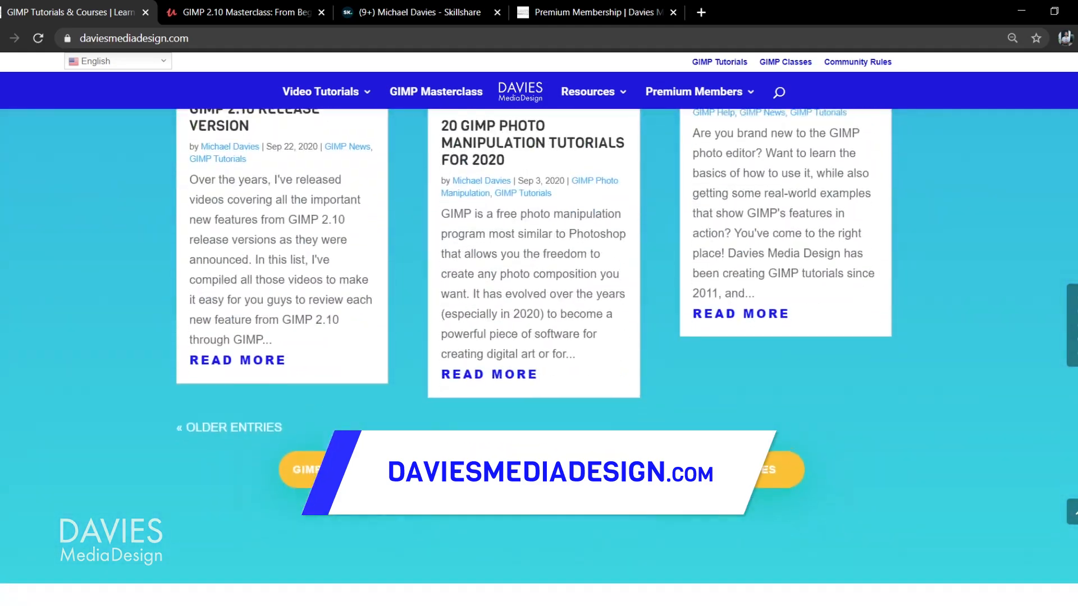
# Step: Visit the GIMP Masterclass course tab and the Premium Membership page
pyautogui.click(244, 12)
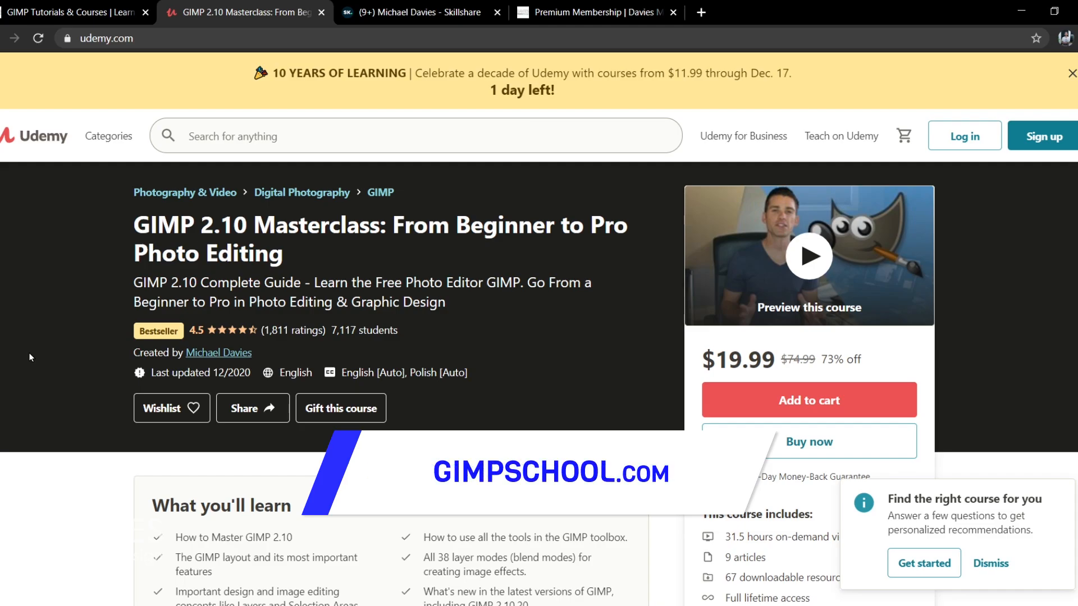
pyautogui.click(419, 12)
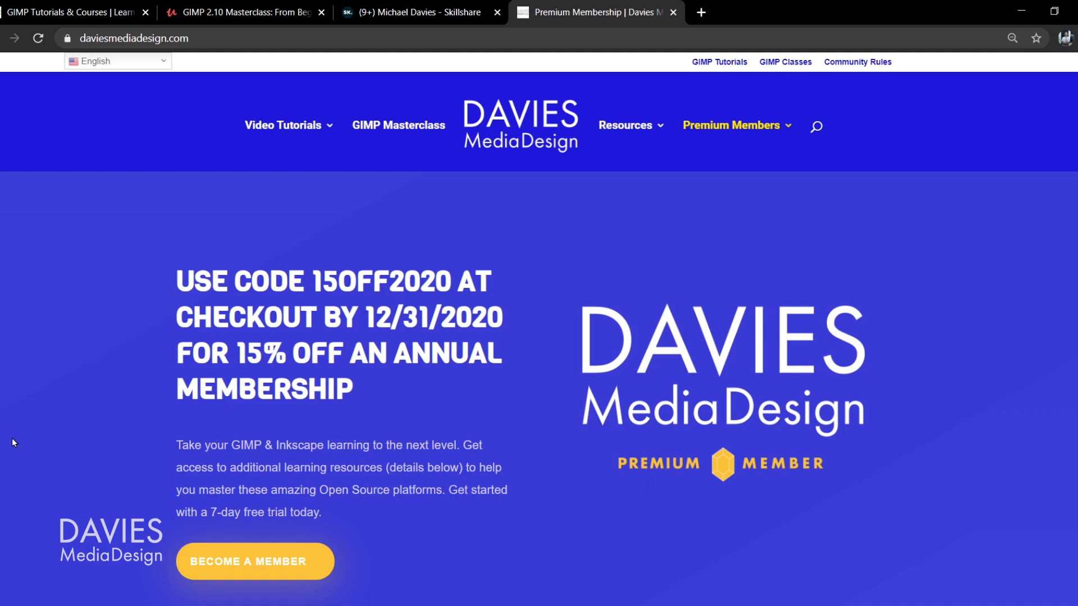
pyautogui.doubleClick(380, 281)
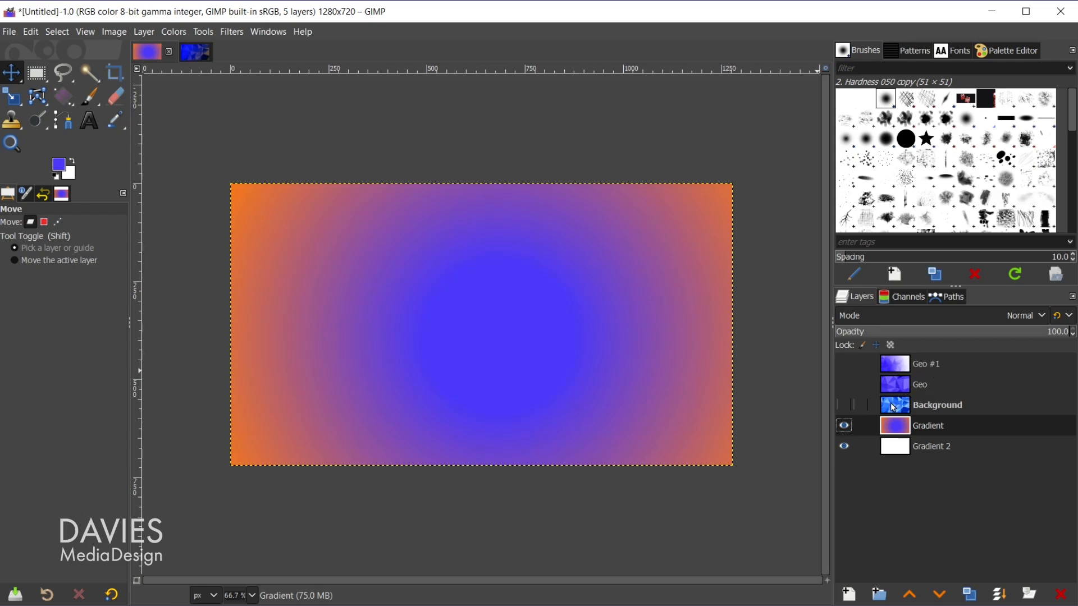
pyautogui.moveTo(892, 407)
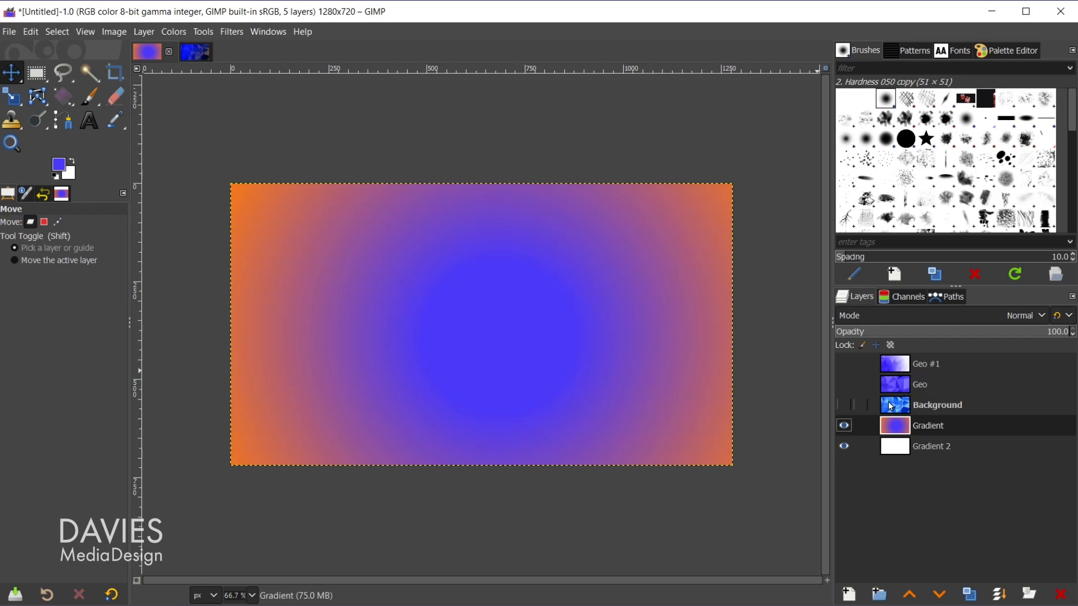
# Step: Preview the Background, Geo and Geo #1 mosaic layers one after another
pyautogui.click(844, 405)
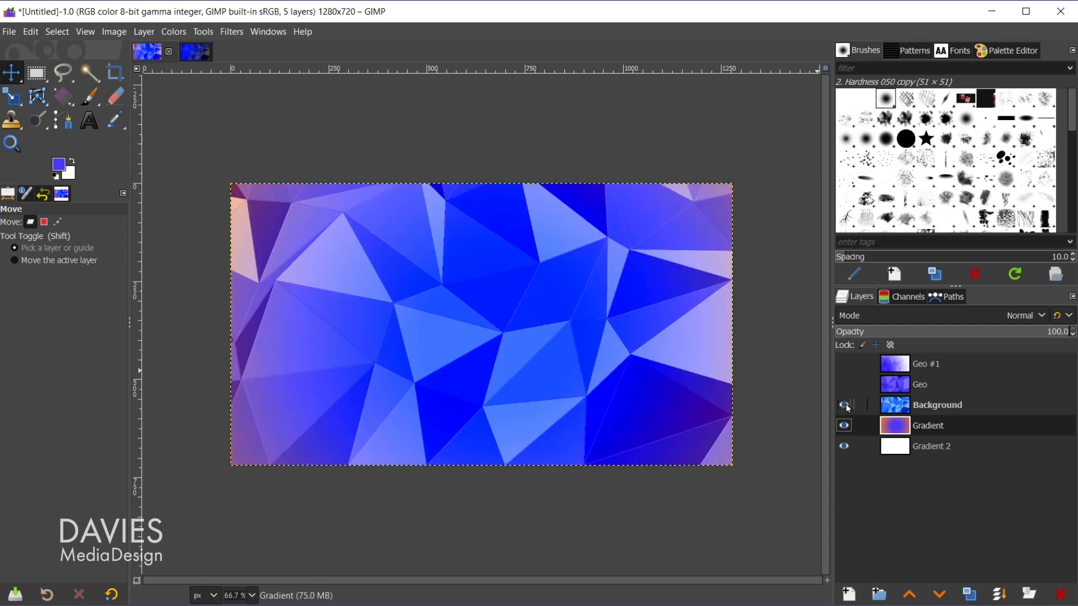
pyautogui.click(843, 405)
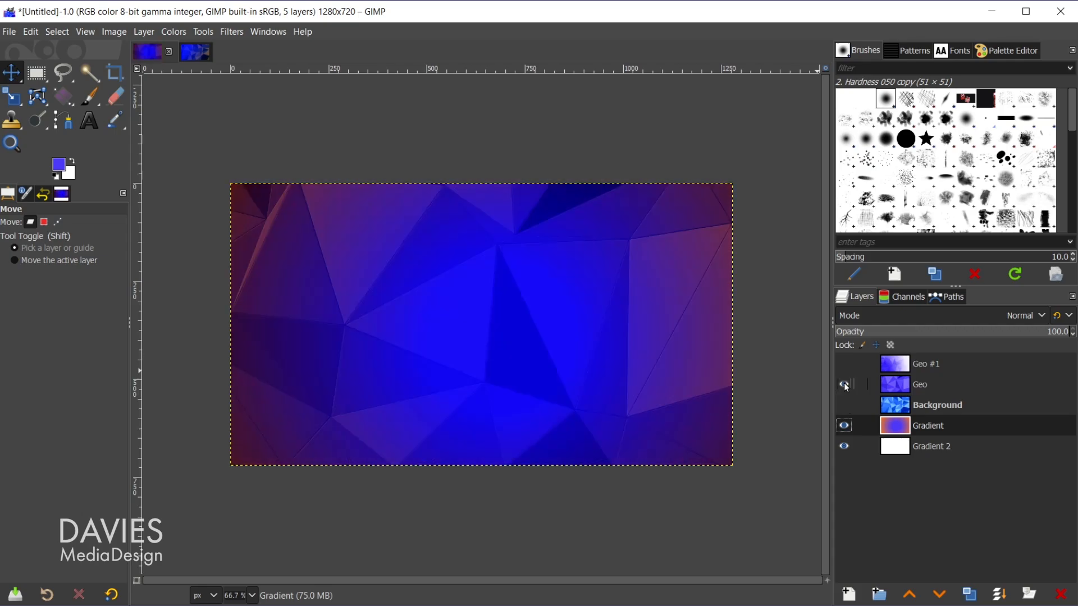
pyautogui.click(843, 384)
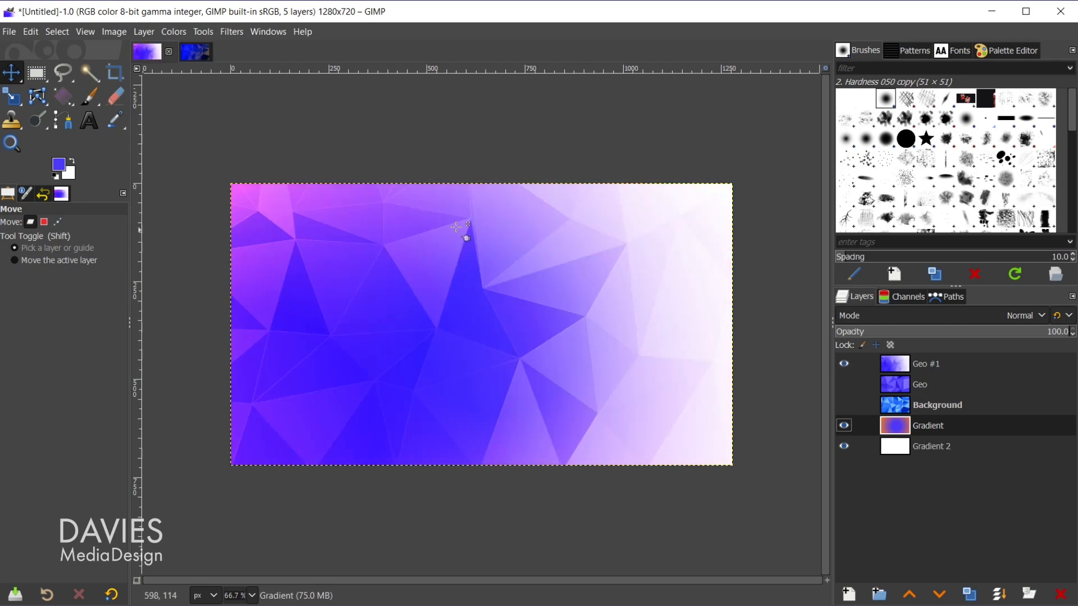
pyautogui.click(843, 363)
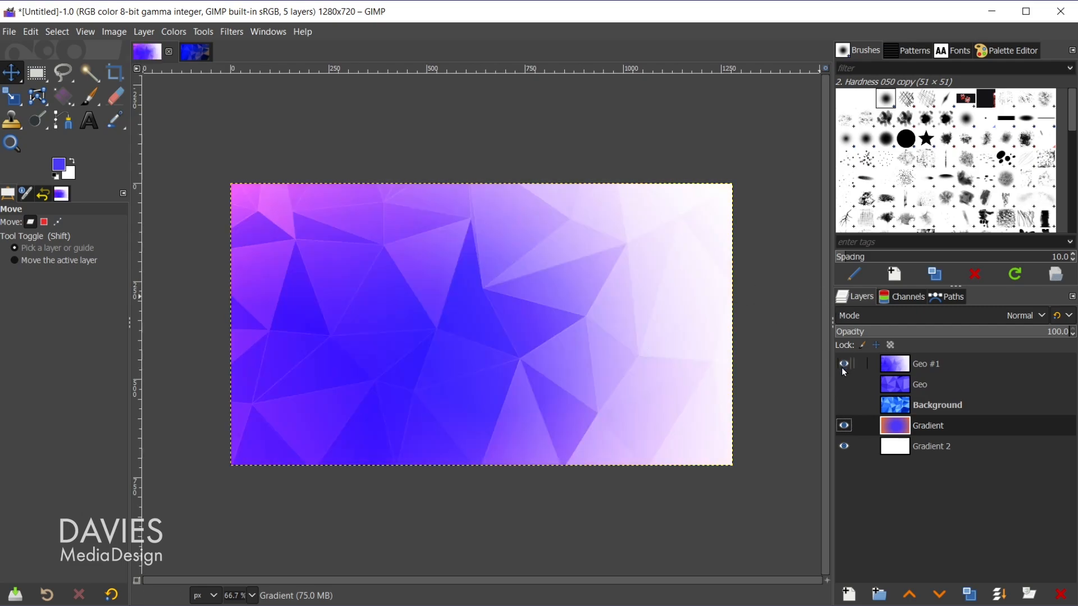
# Step: Compare Geo and Background without the gradient, then show the Background mosaic over the gradient
pyautogui.click(844, 424)
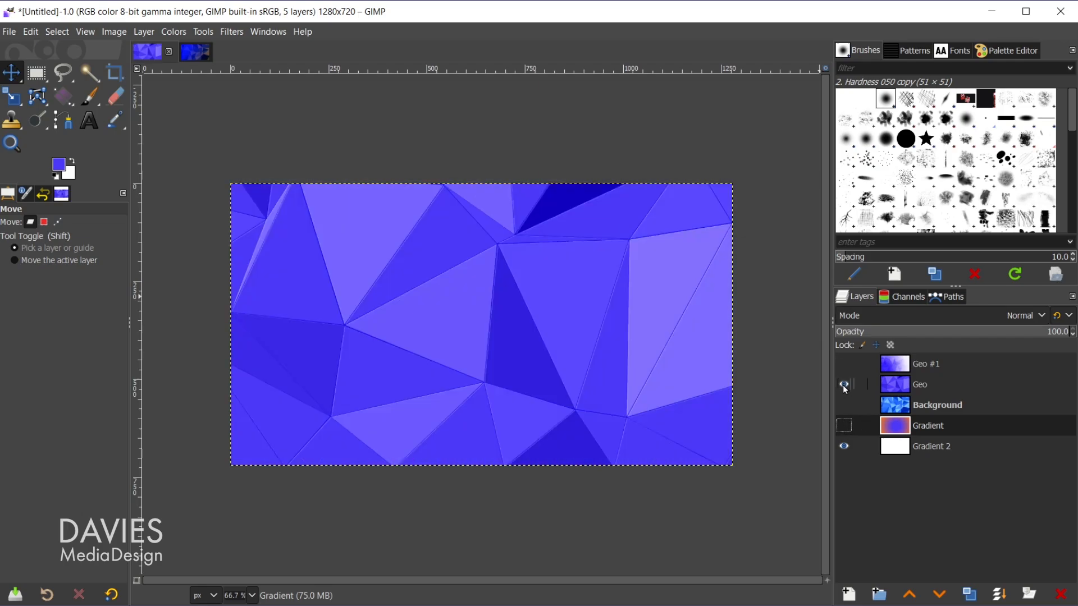
pyautogui.click(843, 406)
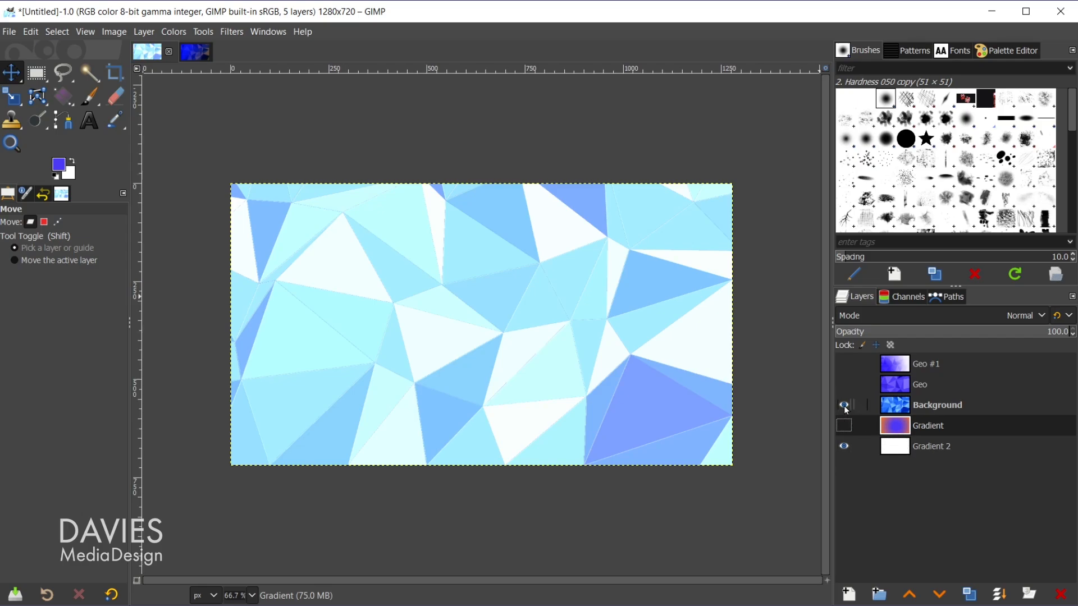
pyautogui.click(843, 425)
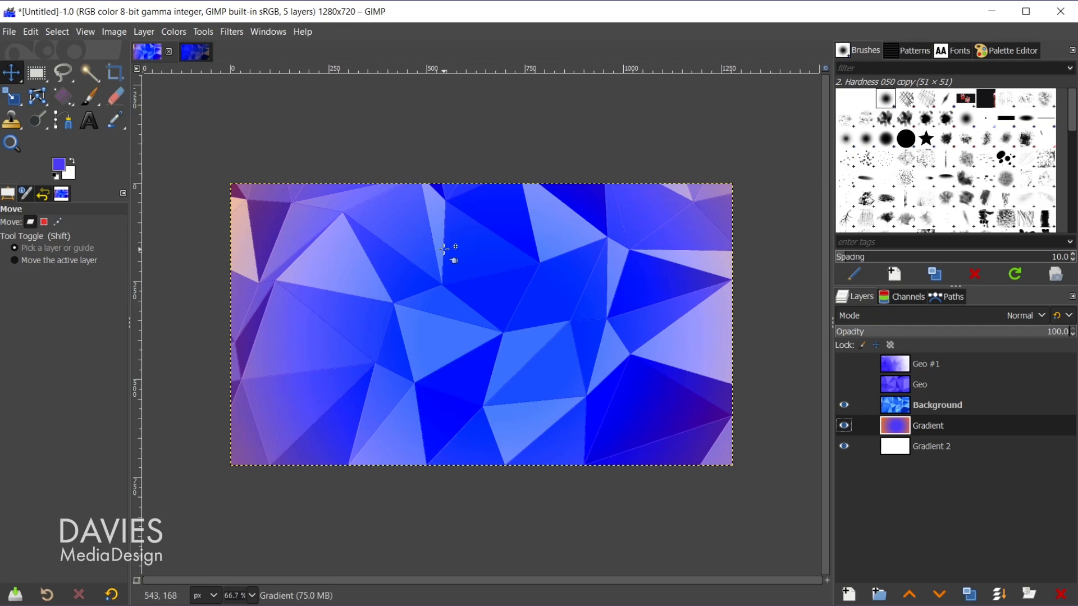
pyautogui.click(9, 31)
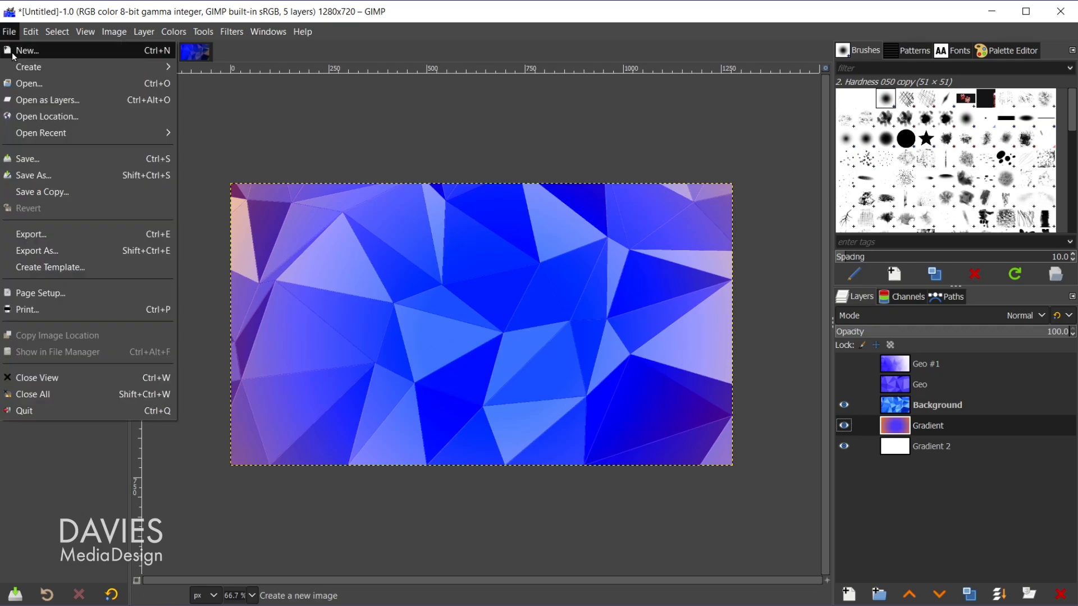
# Step: Create a new blank 1280 × 720 pixel image
pyautogui.click(26, 50)
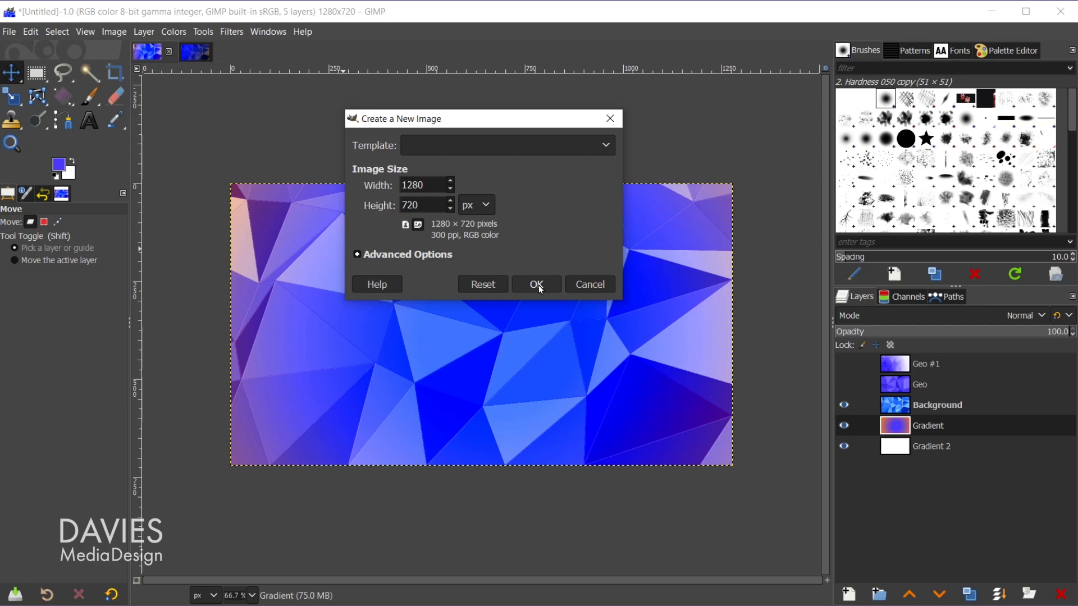
pyautogui.click(537, 284)
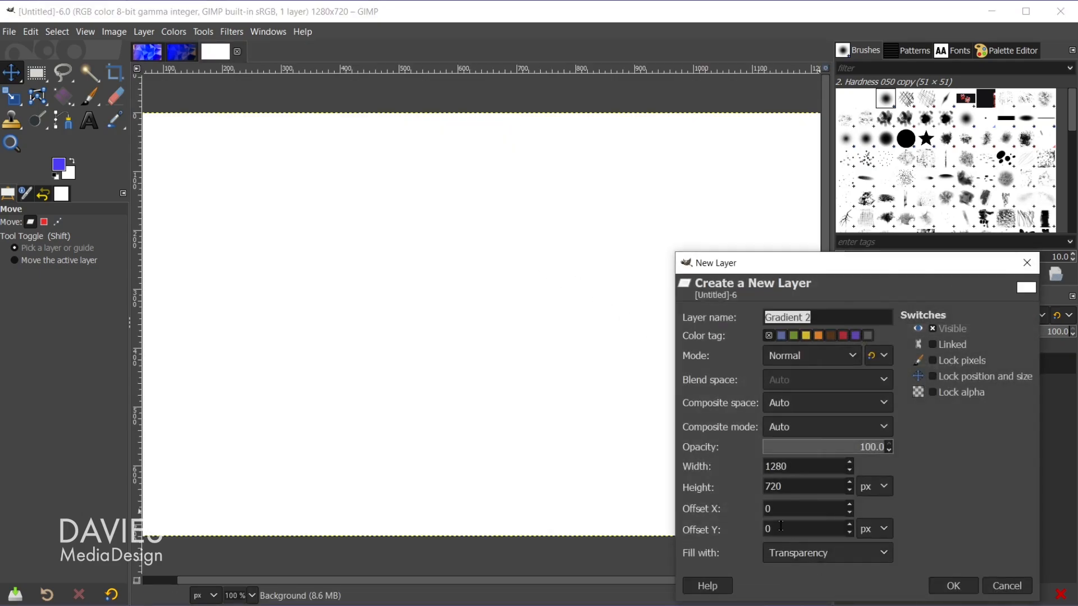
pyautogui.moveTo(742, 268)
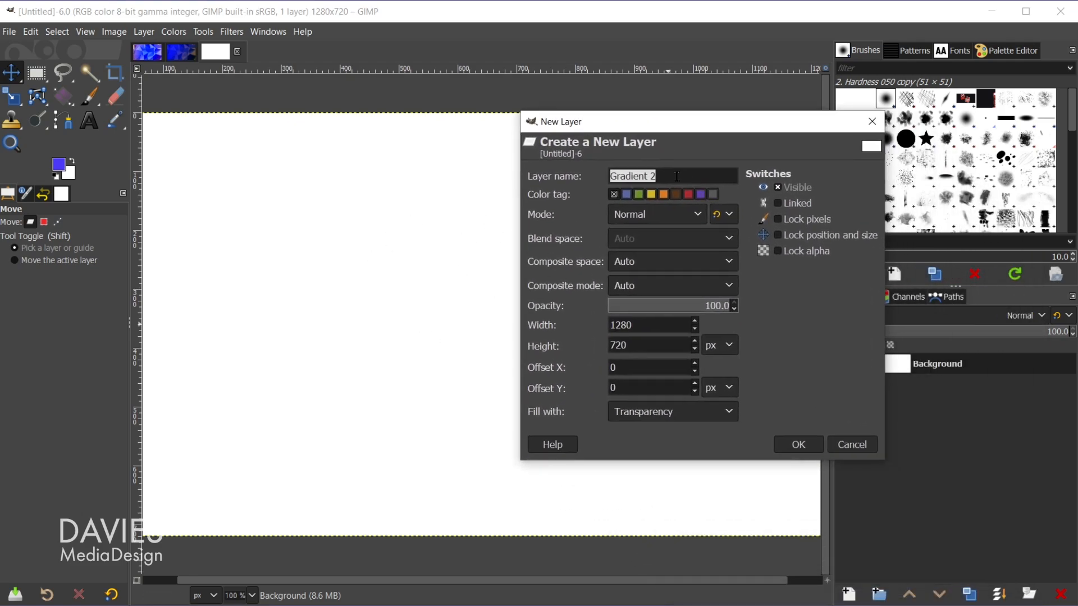
# Step: Add a transparent layer named Geo above the white Background
pyautogui.write('Geo')
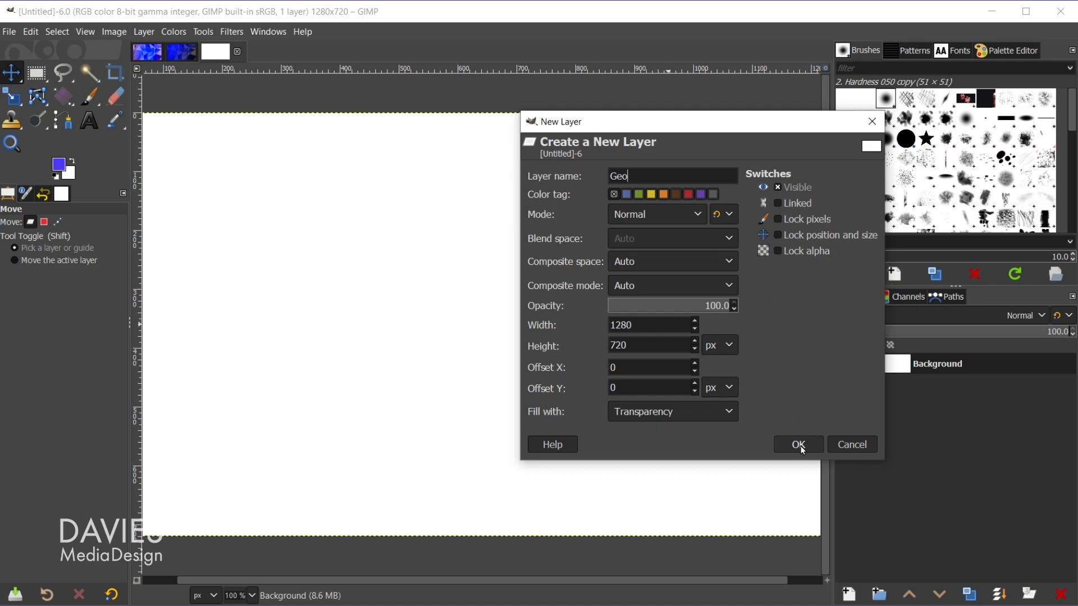
pyautogui.click(797, 445)
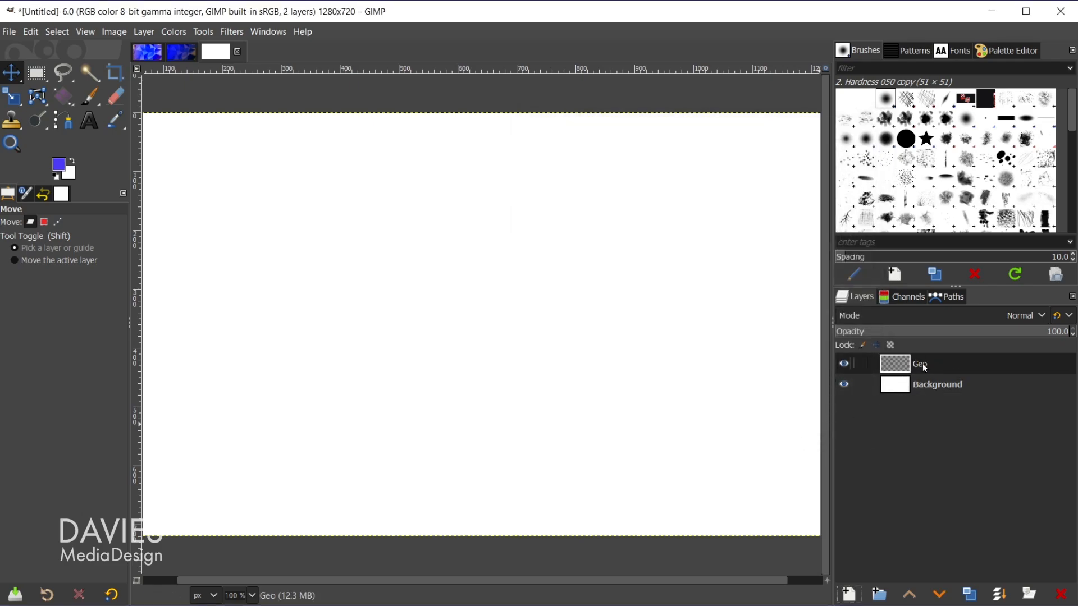
pyautogui.moveTo(791, 351)
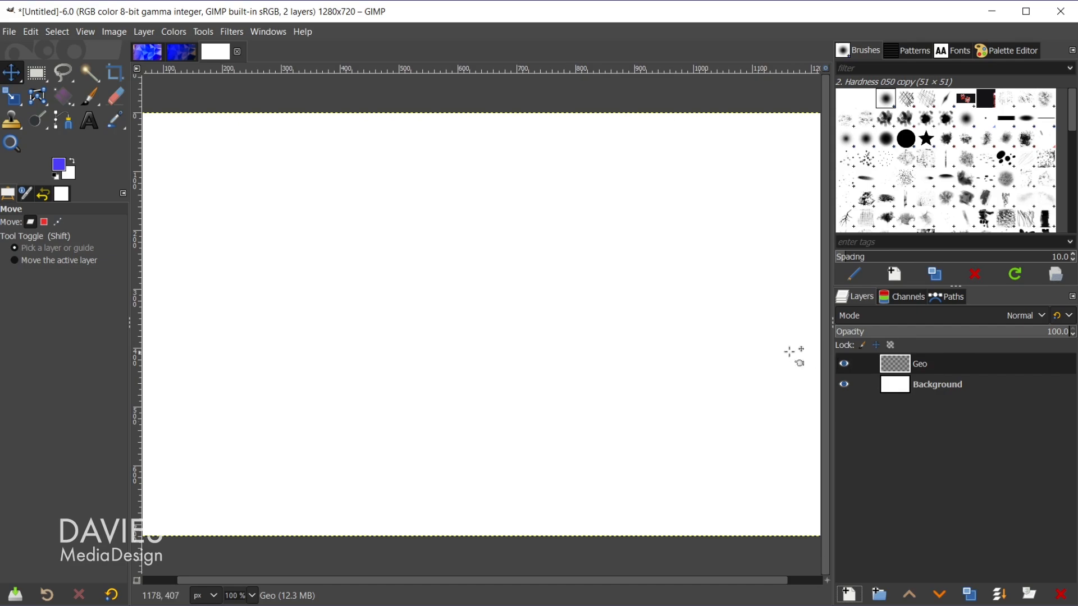
pyautogui.moveTo(478, 382)
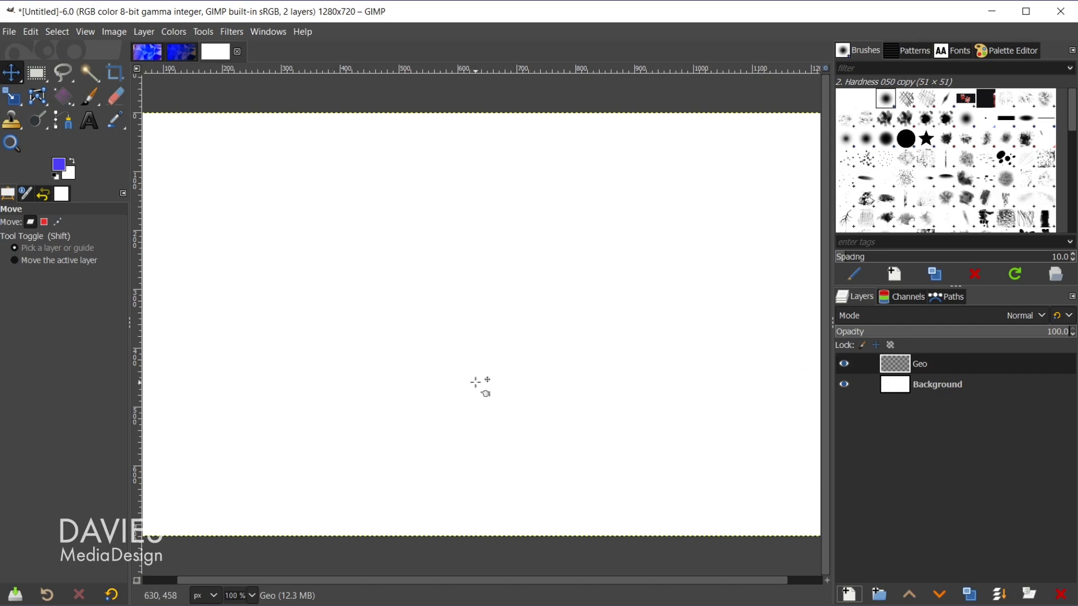
pyautogui.moveTo(305, 220)
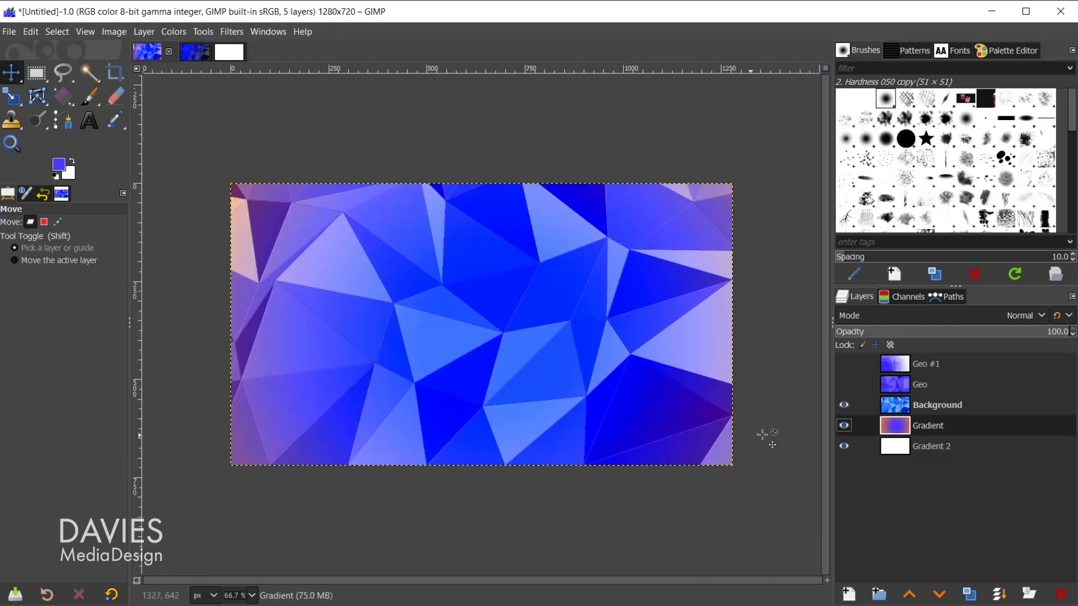
# Step: Set the example image's Background mosaic layer to Normal blend mode
pyautogui.click(936, 406)
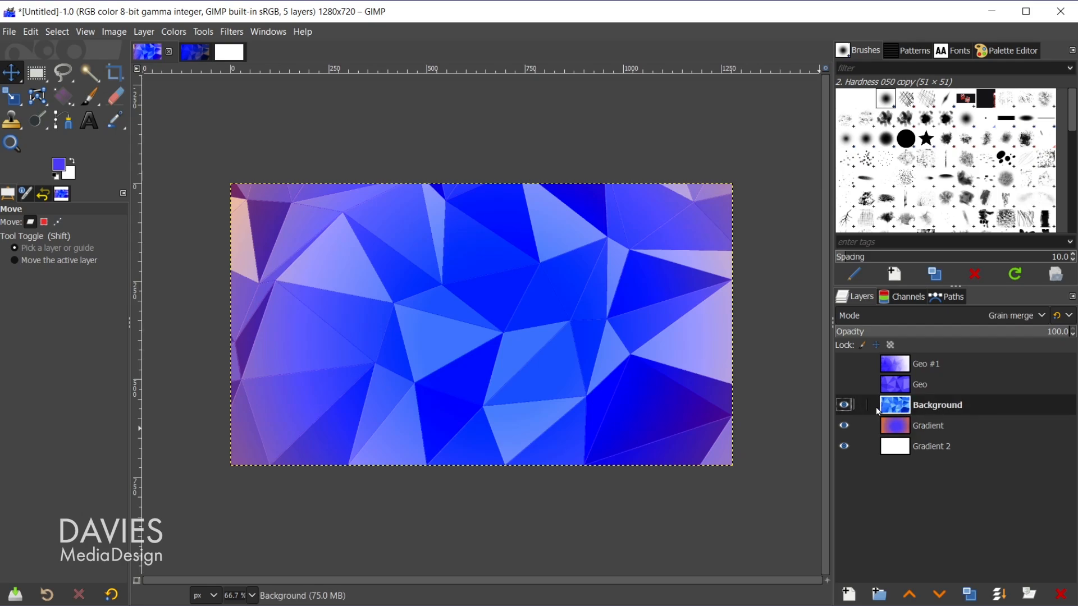
pyautogui.click(1014, 314)
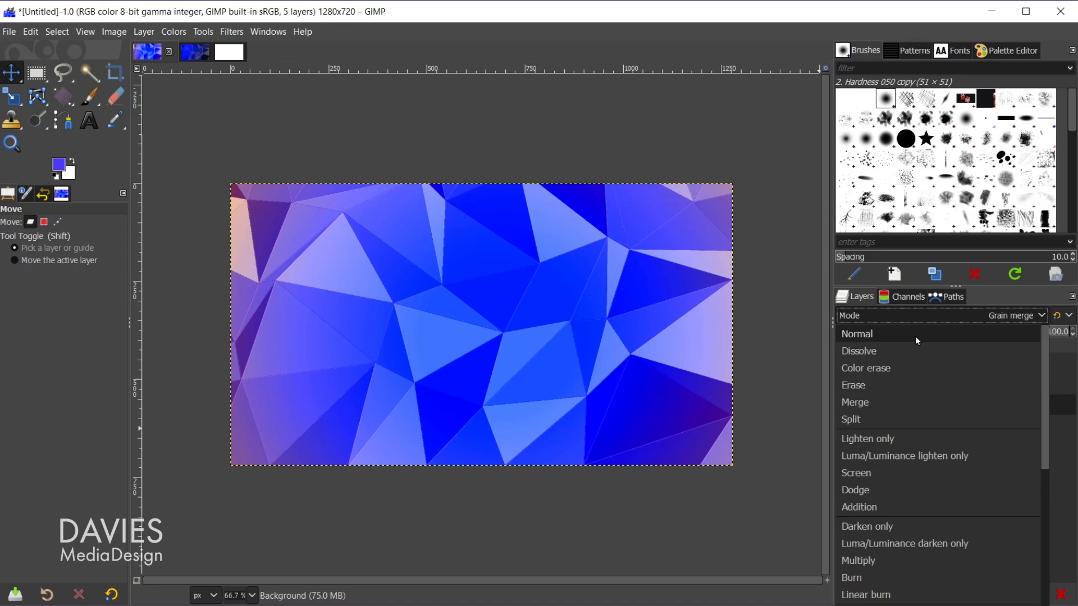
pyautogui.click(856, 334)
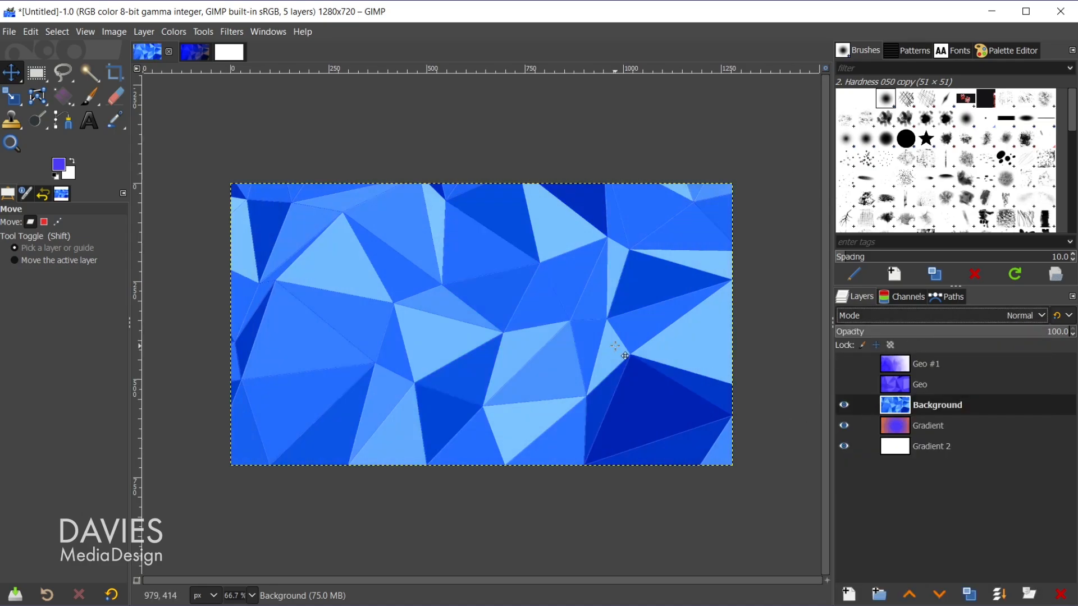
pyautogui.moveTo(366, 259)
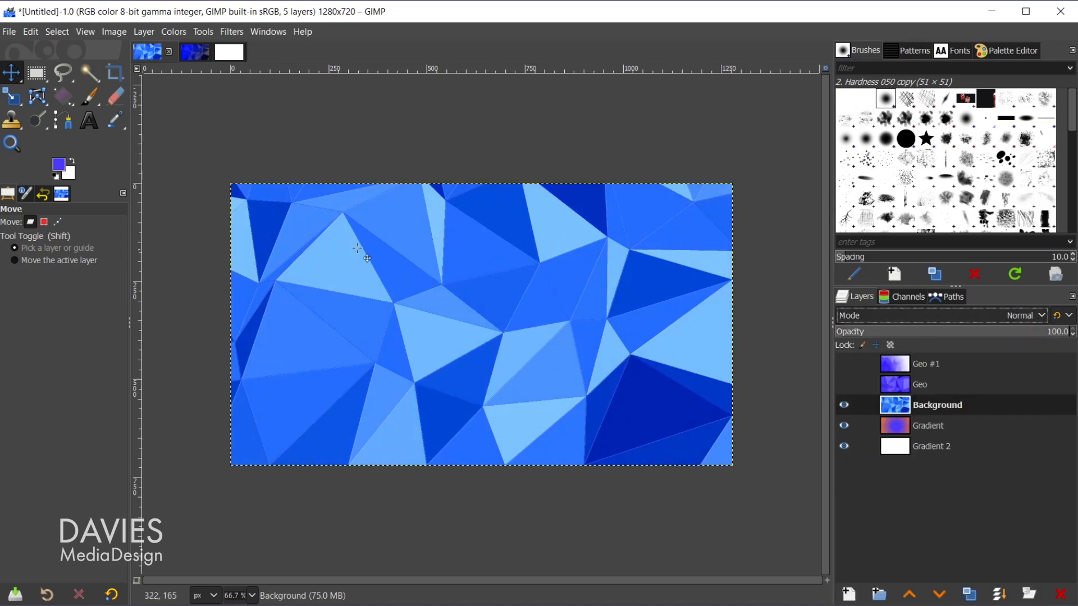
pyautogui.moveTo(495, 382)
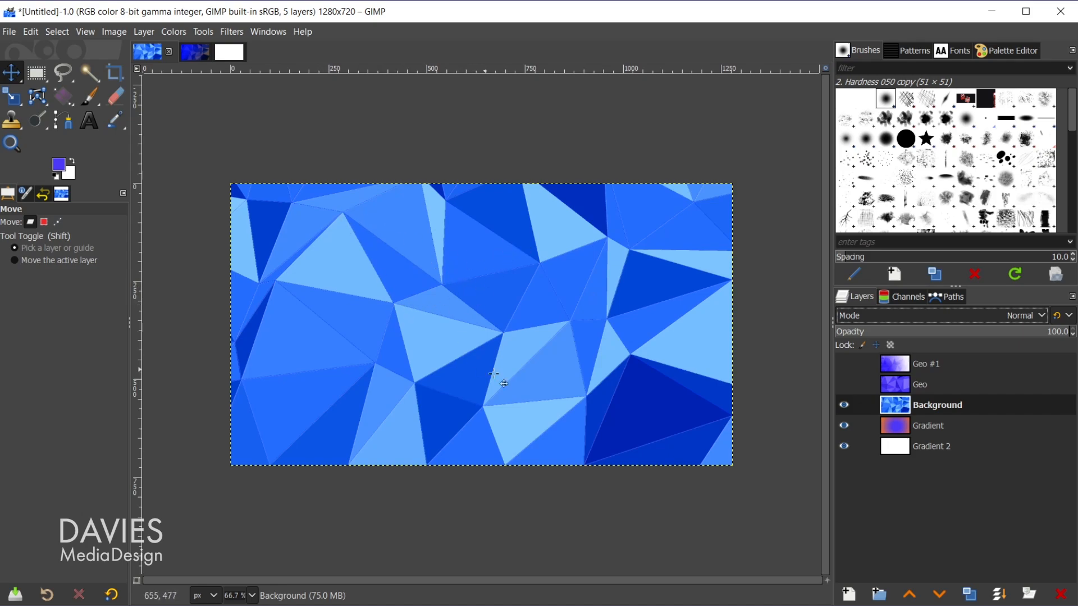
pyautogui.moveTo(677, 452)
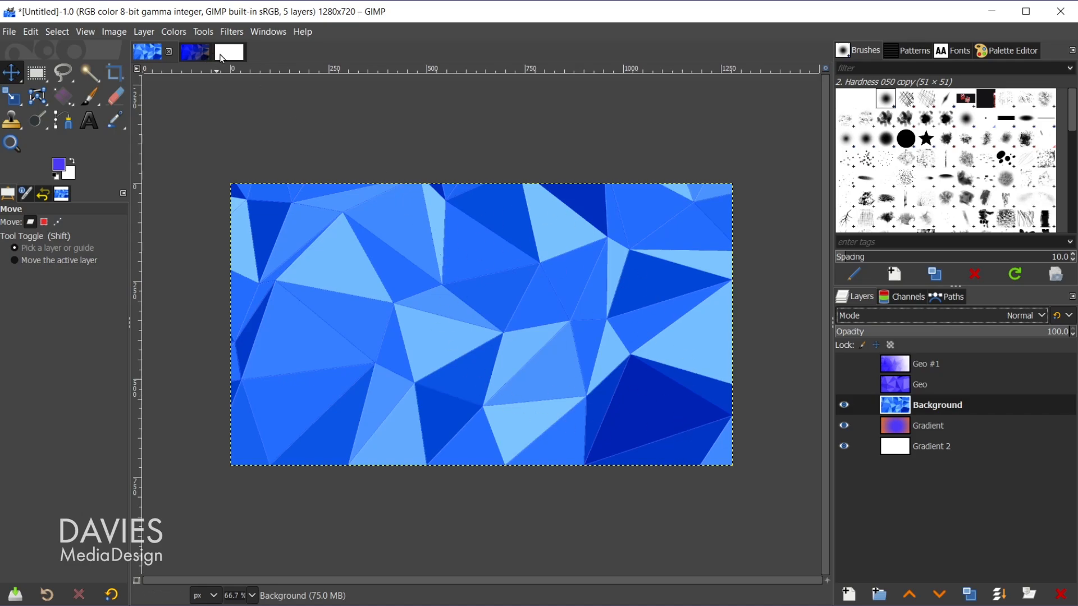
# Step: Switch to the working image with the solid blue Geo layer
pyautogui.click(228, 52)
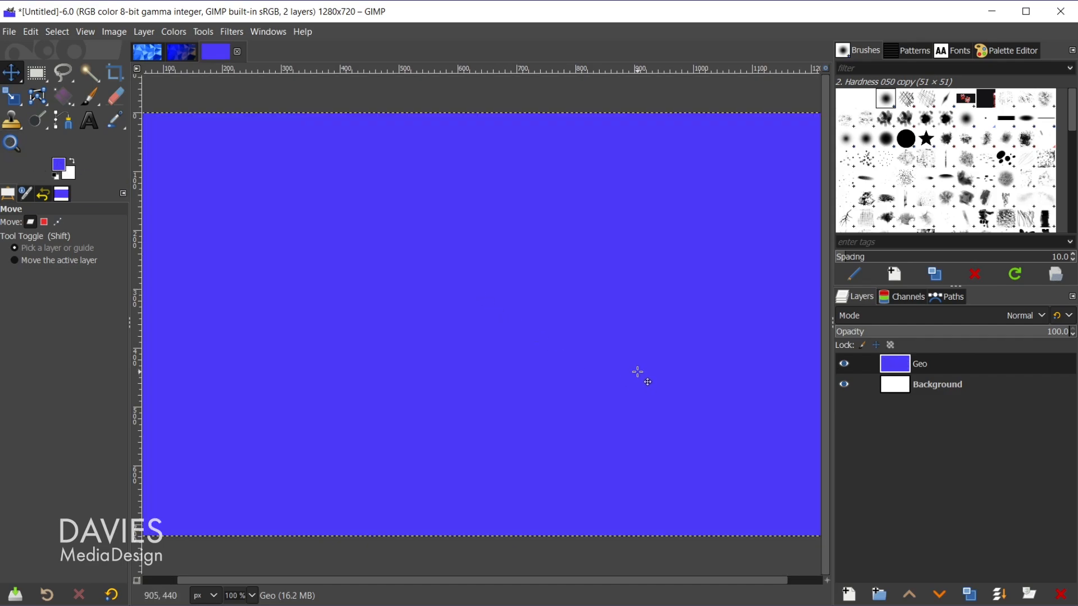
pyautogui.moveTo(471, 352)
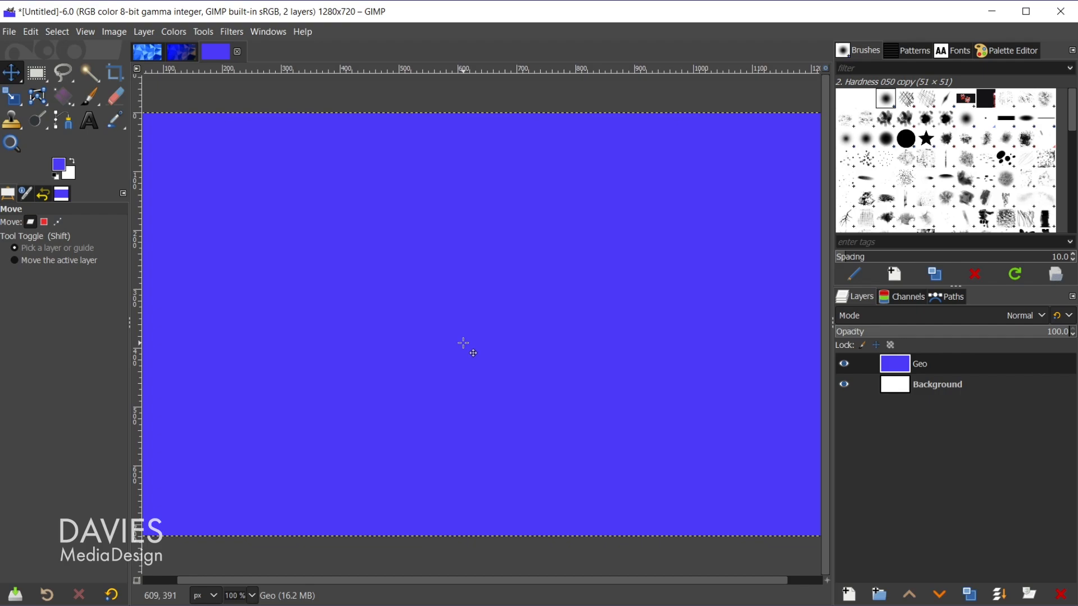
pyautogui.moveTo(518, 301)
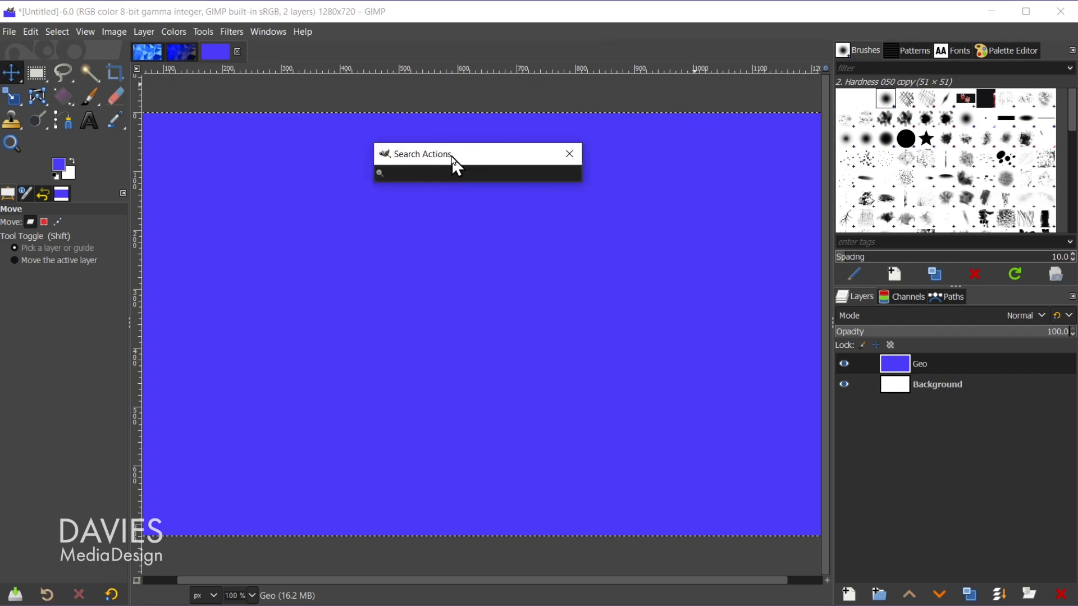
# Step: Find and launch the Mosaic filter via Search and Run a Command with 'mosaic'
pyautogui.click(302, 31)
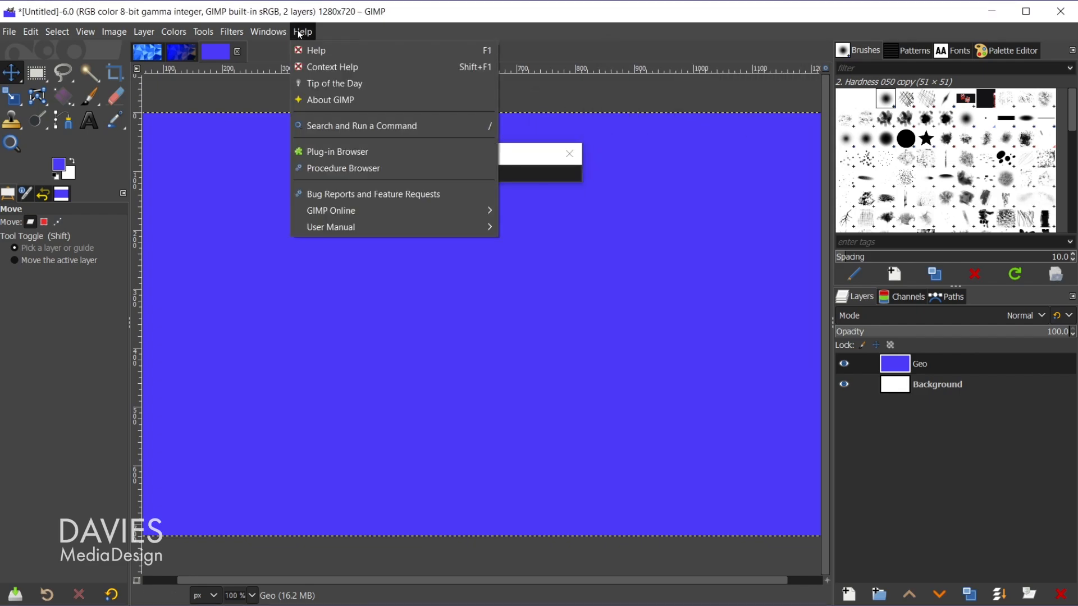
pyautogui.moveTo(360, 126)
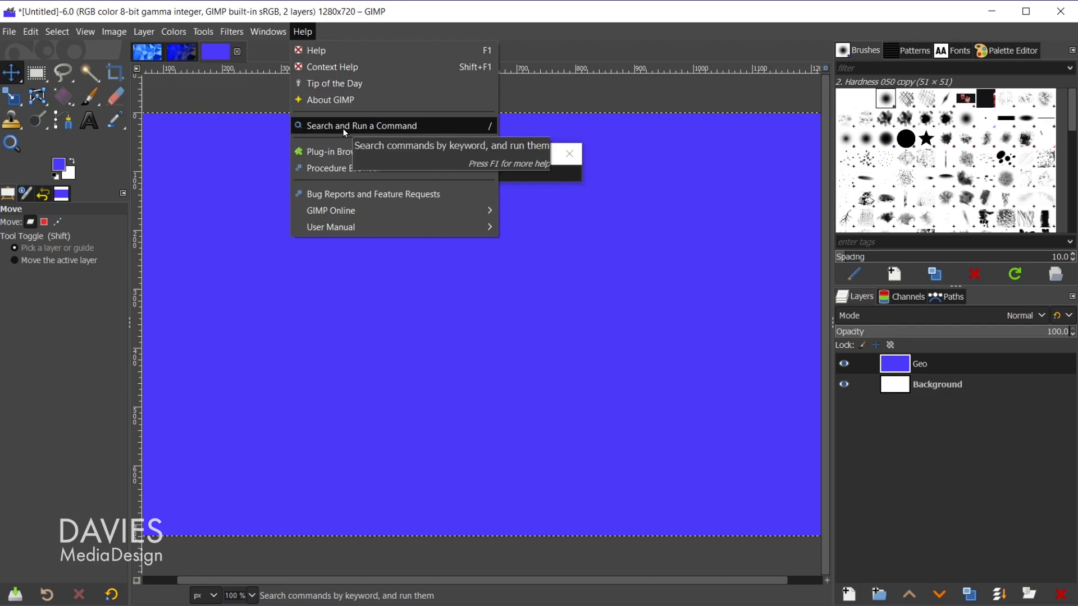
pyautogui.click(361, 125)
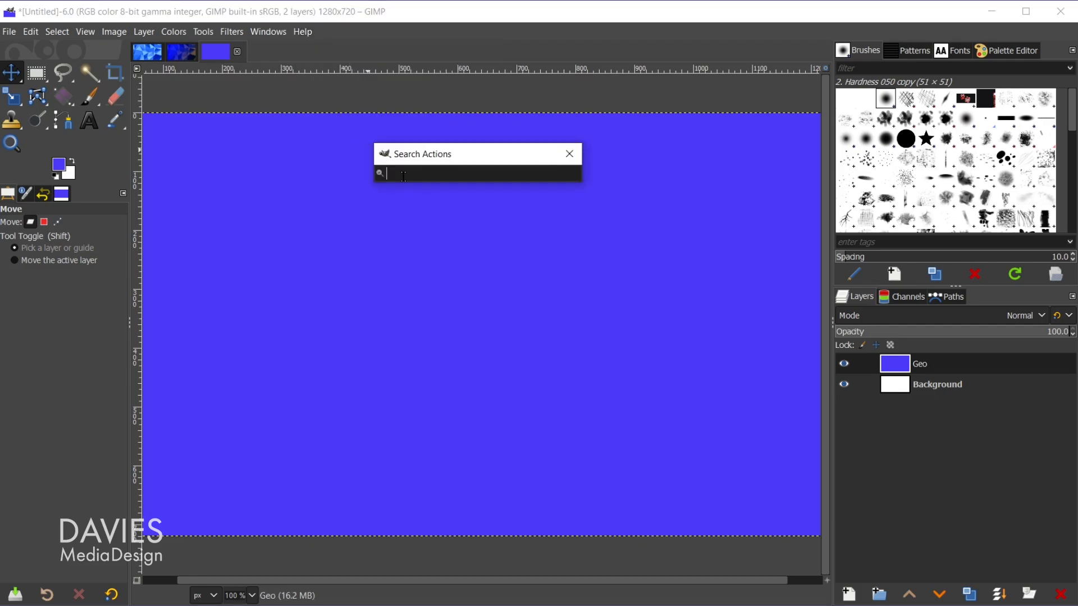
pyautogui.write('mosaic')
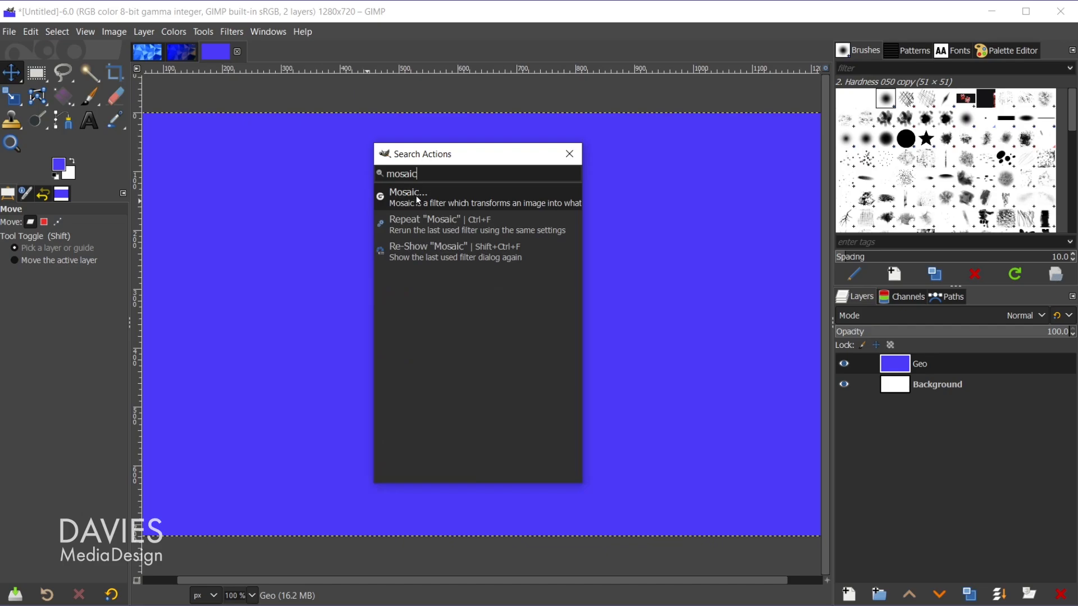
pyautogui.click(407, 198)
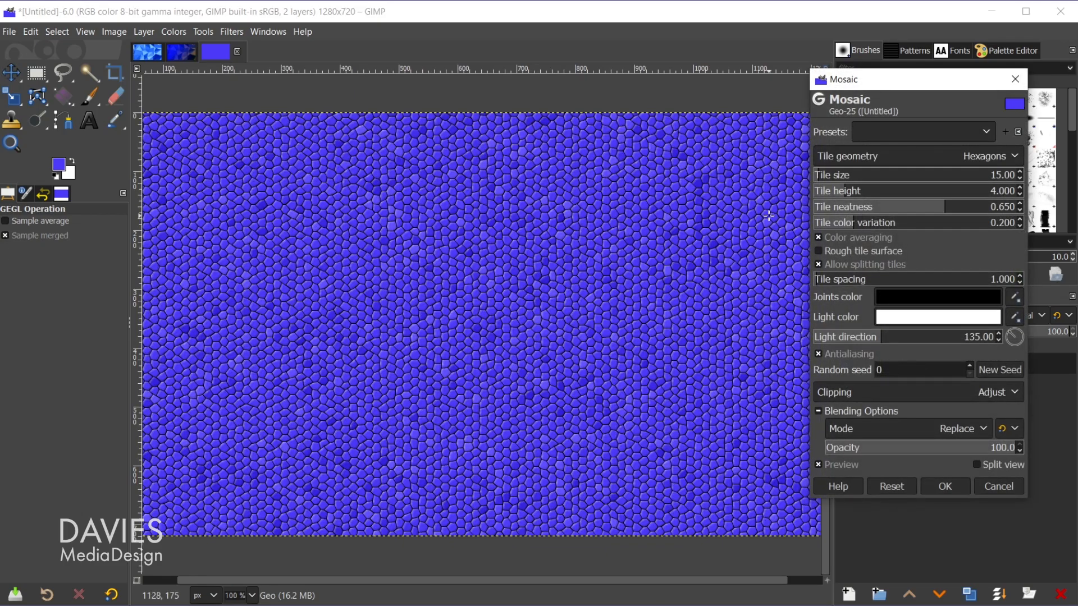
pyautogui.moveTo(751, 243)
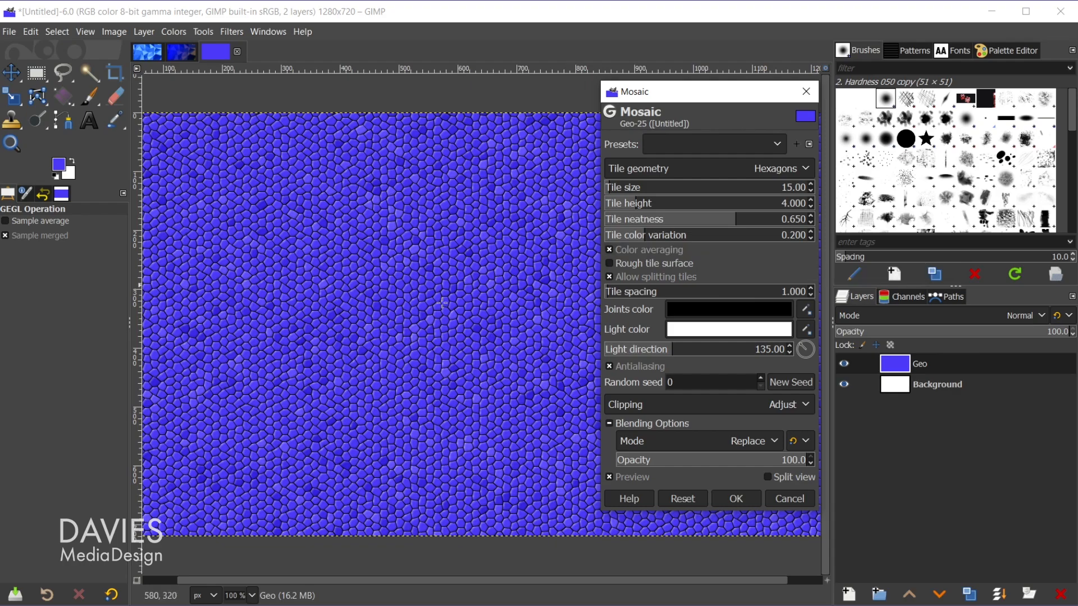
pyautogui.moveTo(389, 336)
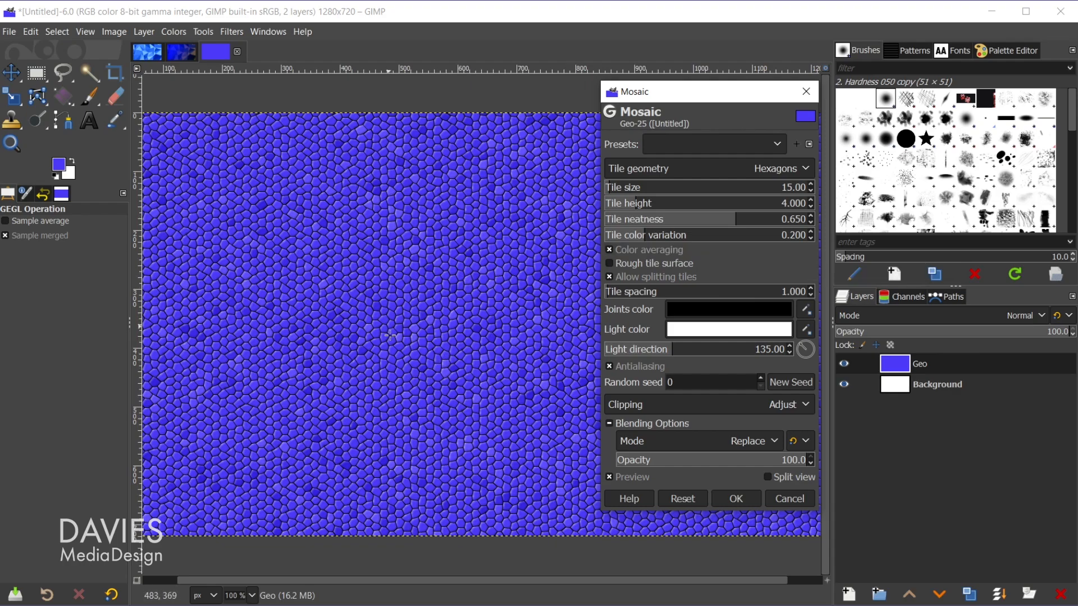
pyautogui.moveTo(462, 355)
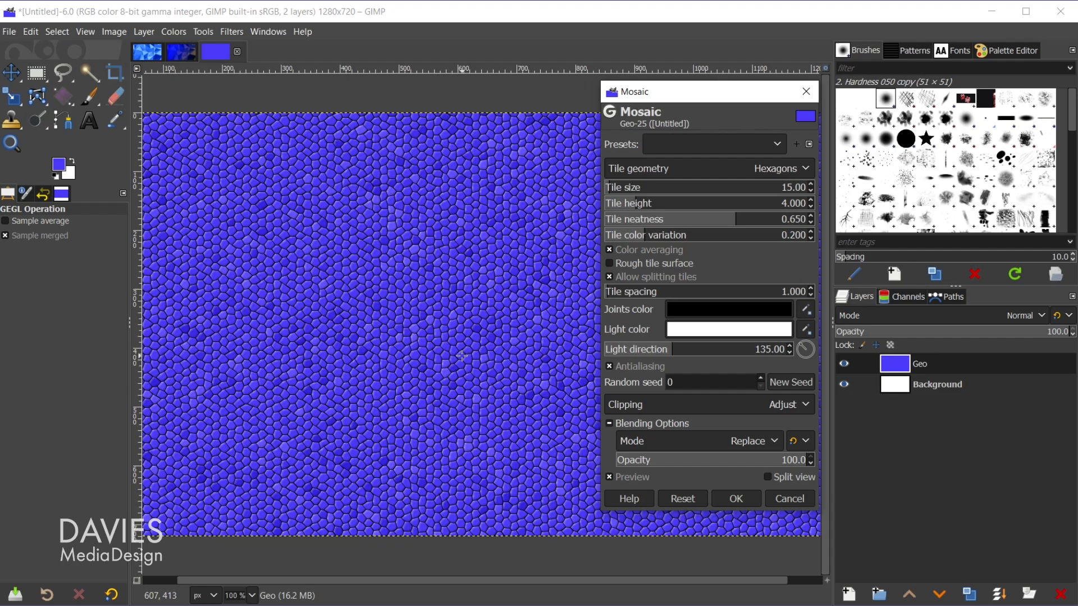
pyautogui.moveTo(677, 169)
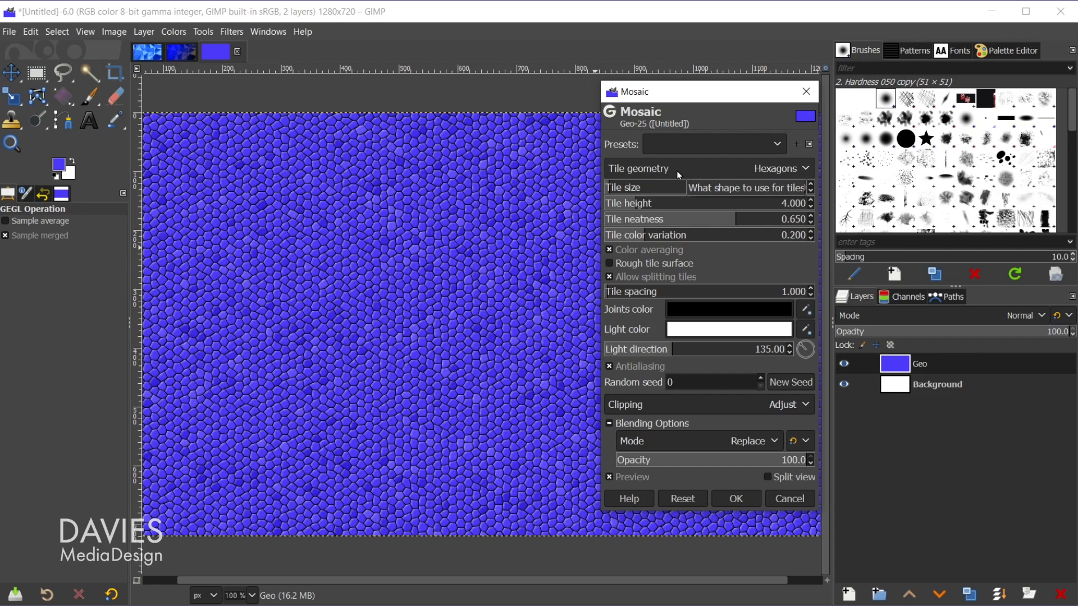
pyautogui.moveTo(748, 173)
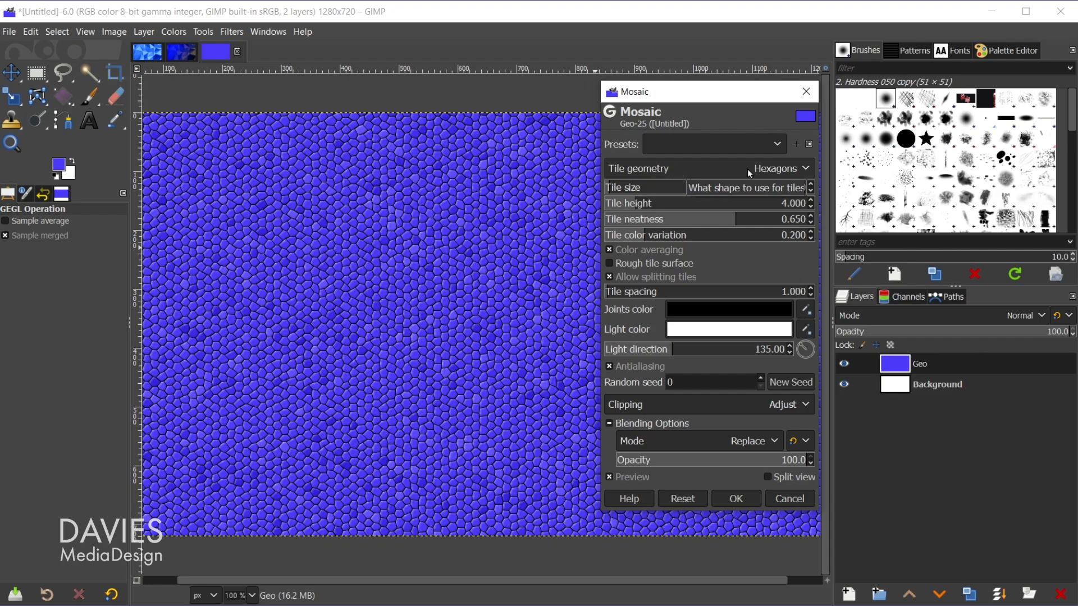
# Step: Set the Mosaic tile geometry to Triangles
pyautogui.click(780, 167)
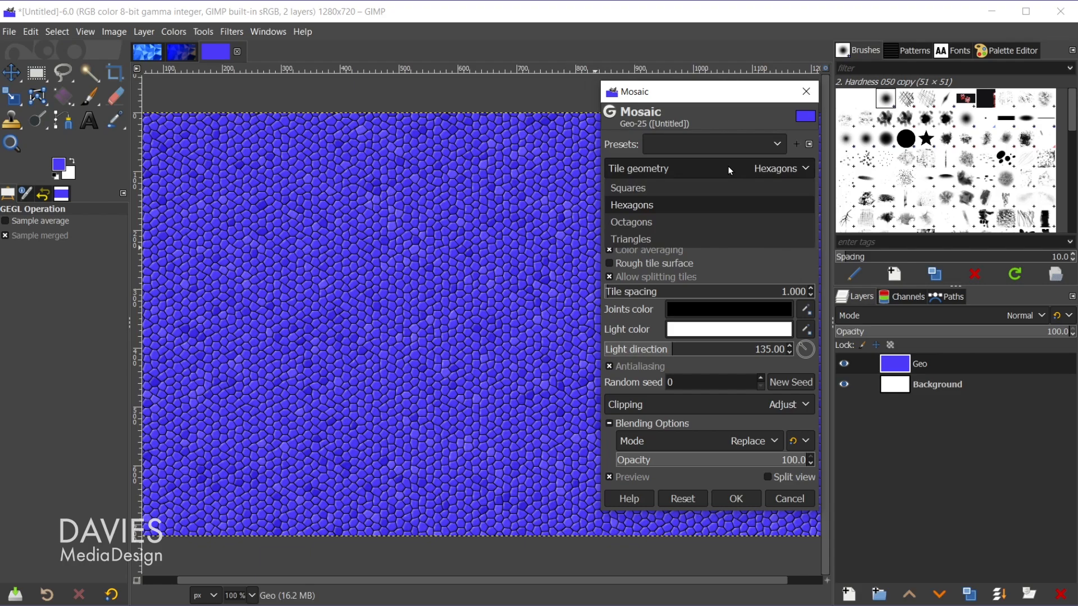
pyautogui.click(628, 238)
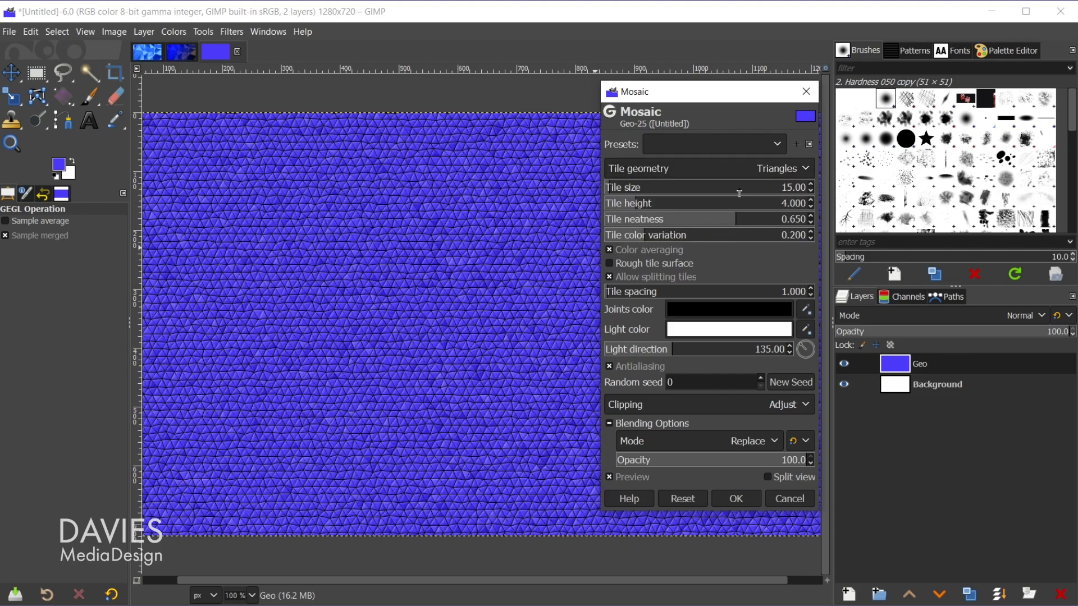
pyautogui.click(780, 168)
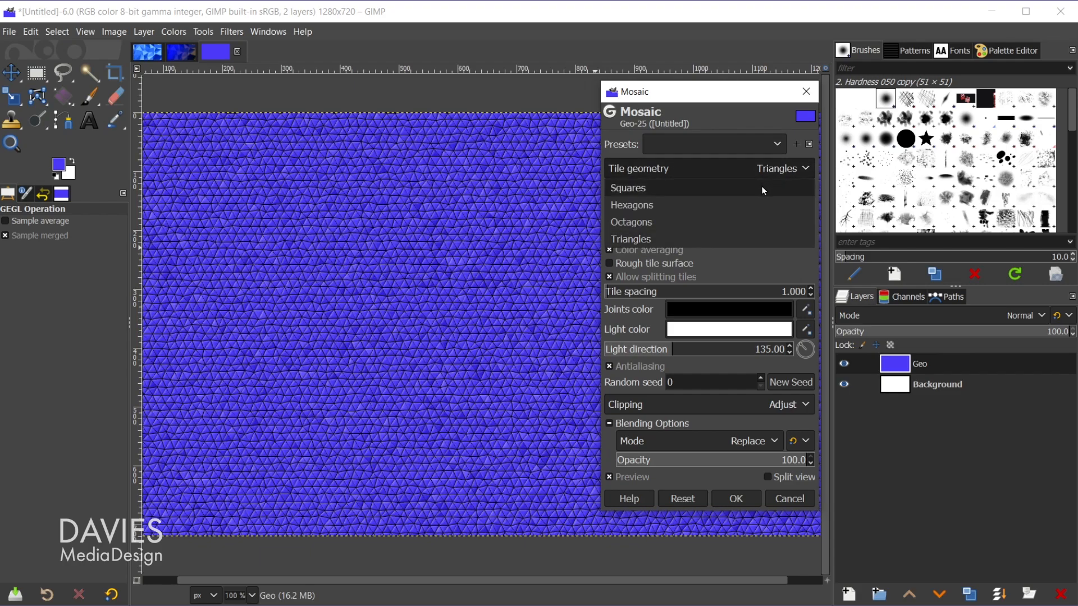
pyautogui.moveTo(761, 227)
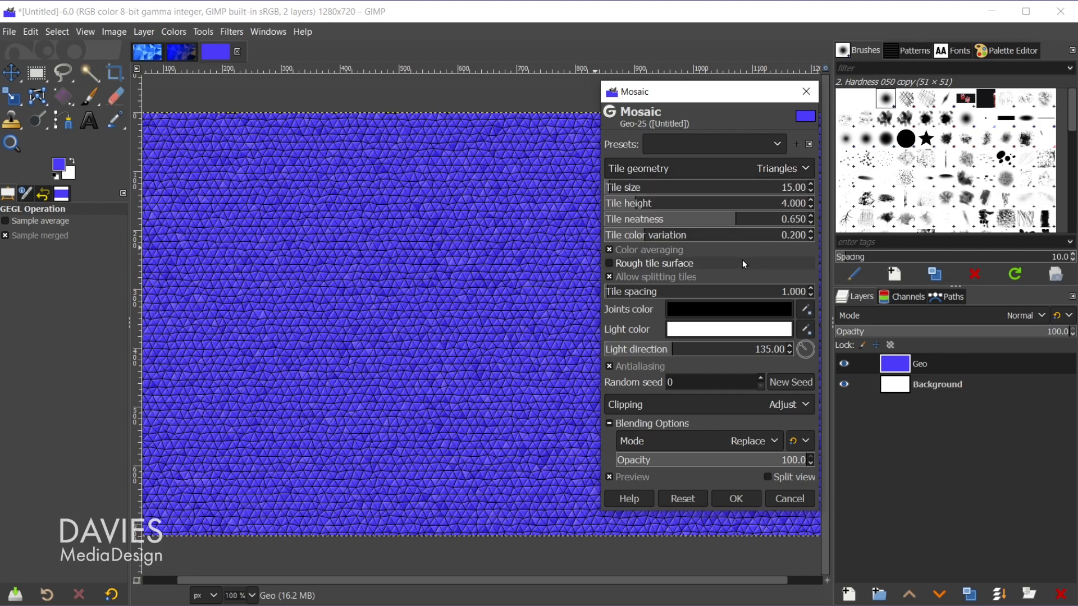
# Step: Set Mosaic tile size to about 150.83 and tile height to 1.000
pyautogui.click(609, 263)
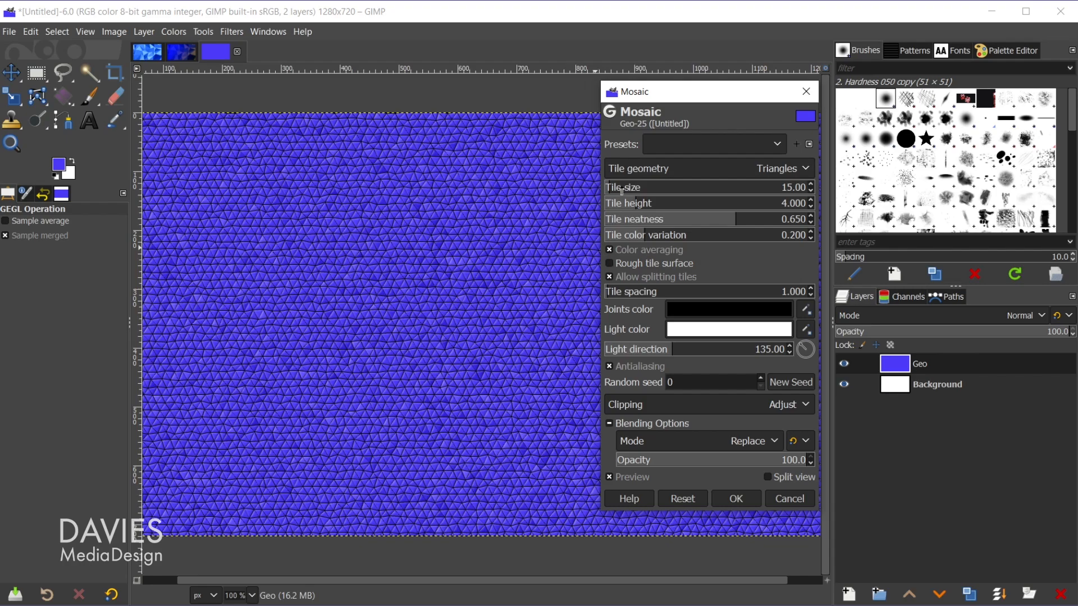
pyautogui.moveTo(664, 204)
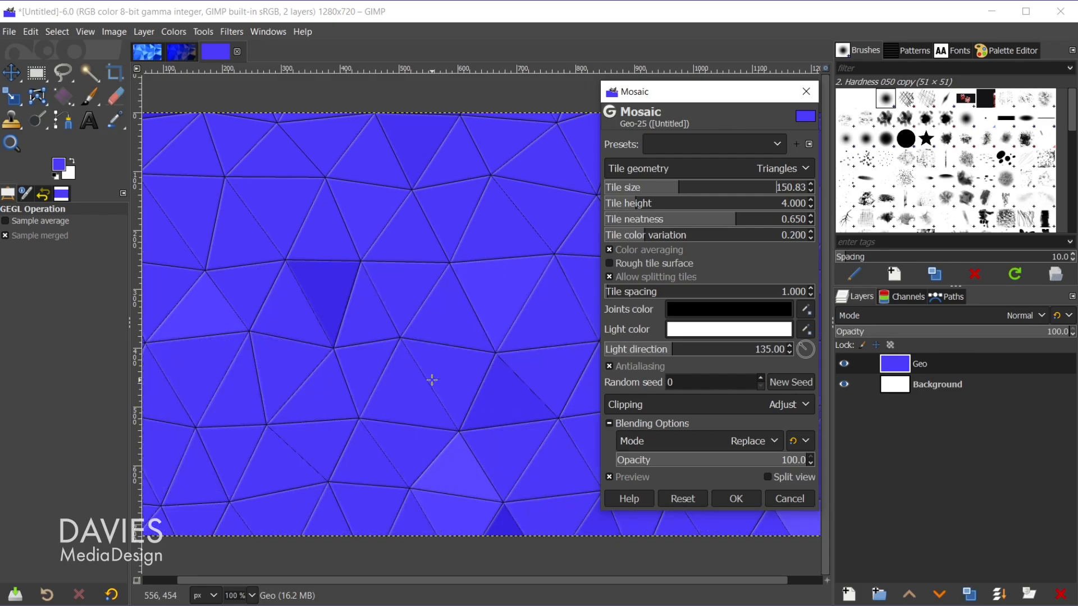
pyautogui.moveTo(639, 203)
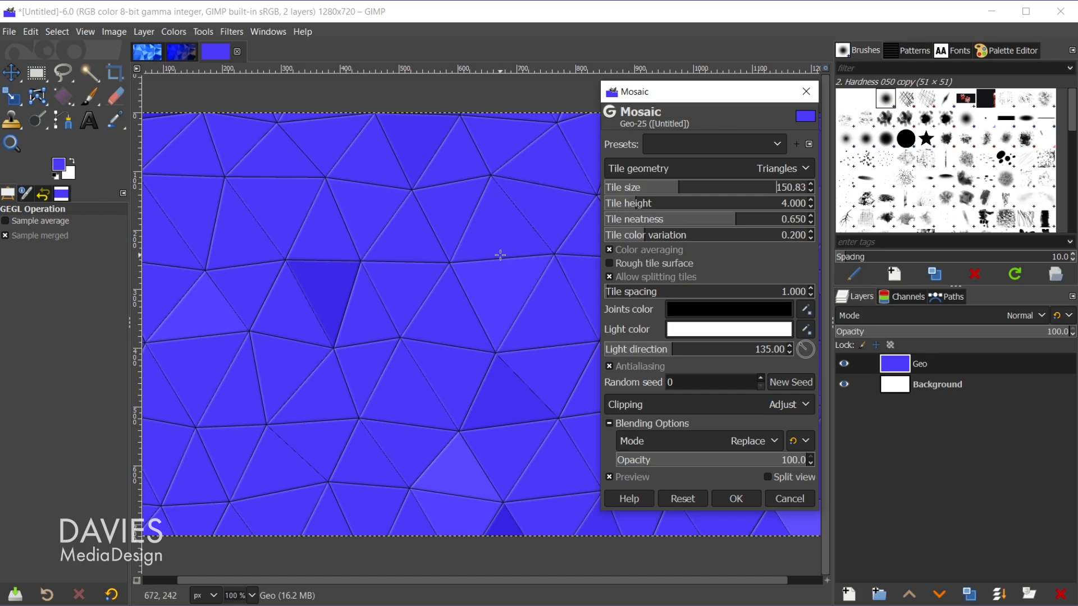
pyautogui.moveTo(510, 259)
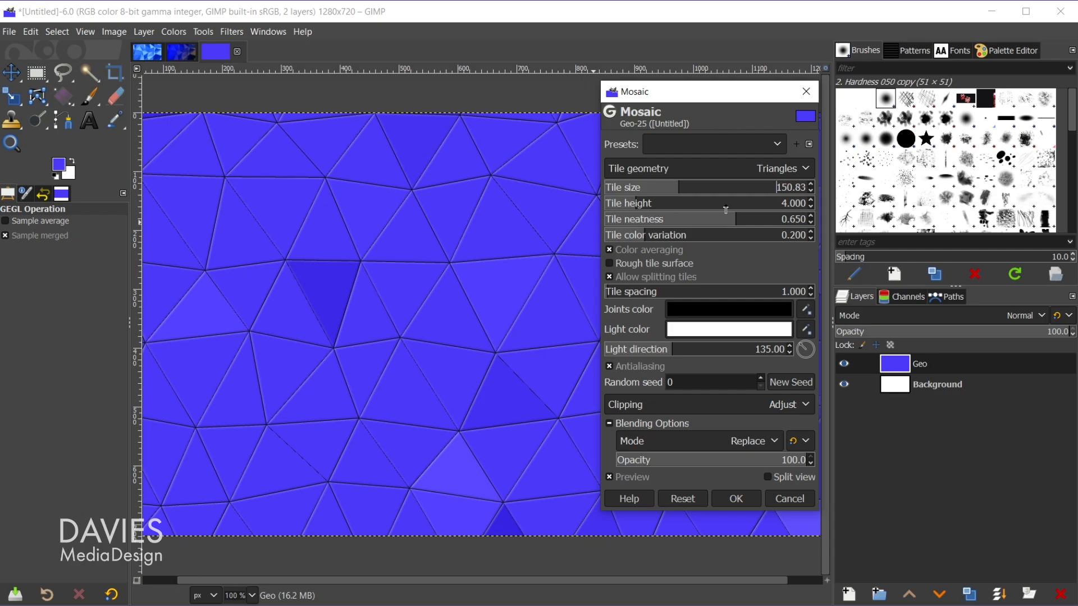
pyautogui.moveTo(523, 221)
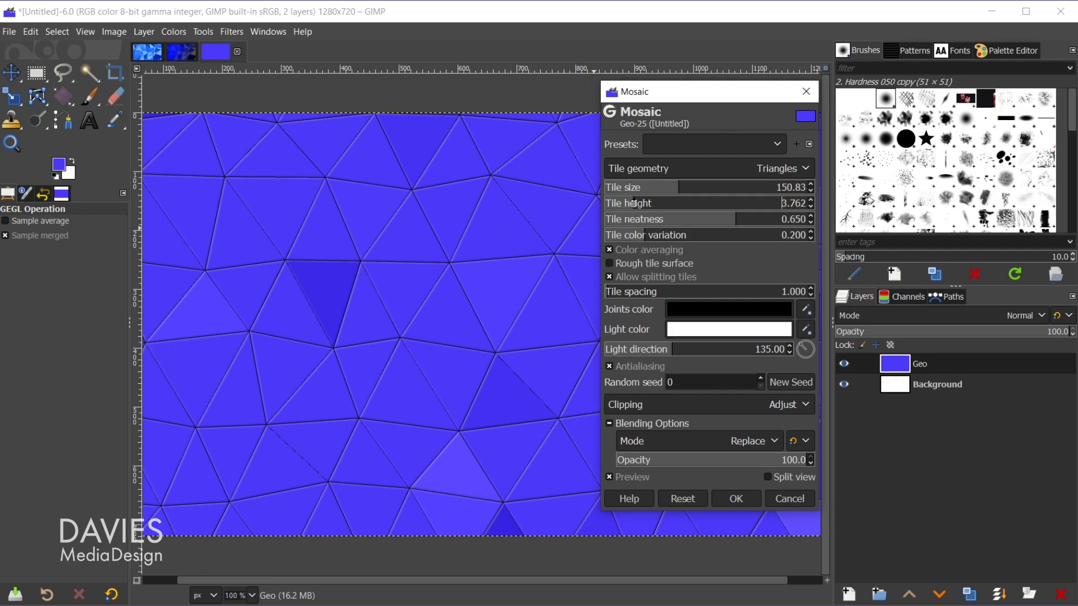
pyautogui.click(791, 203)
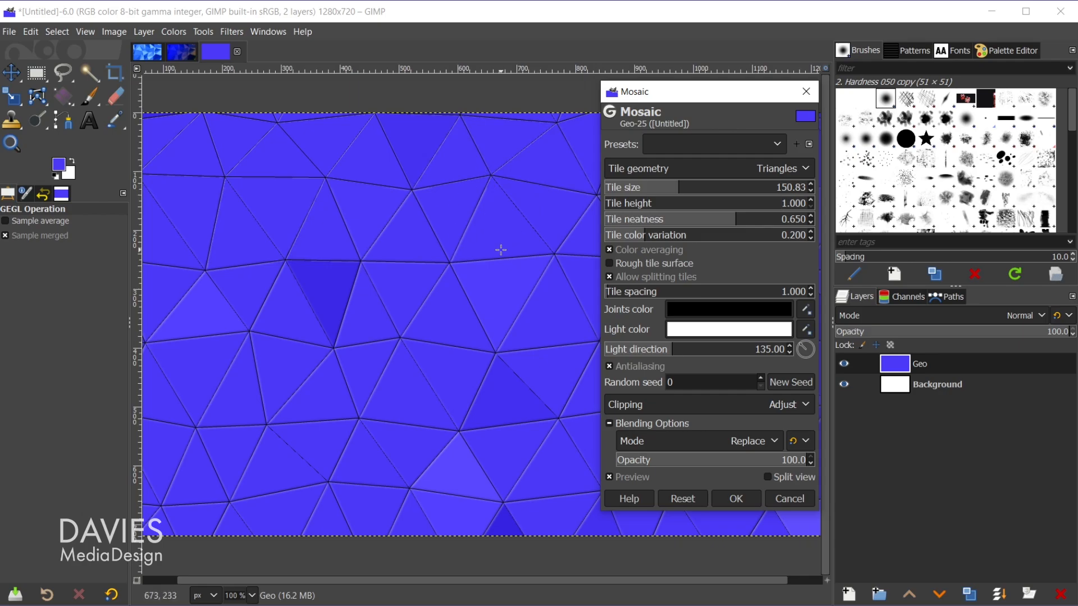
pyautogui.moveTo(674, 223)
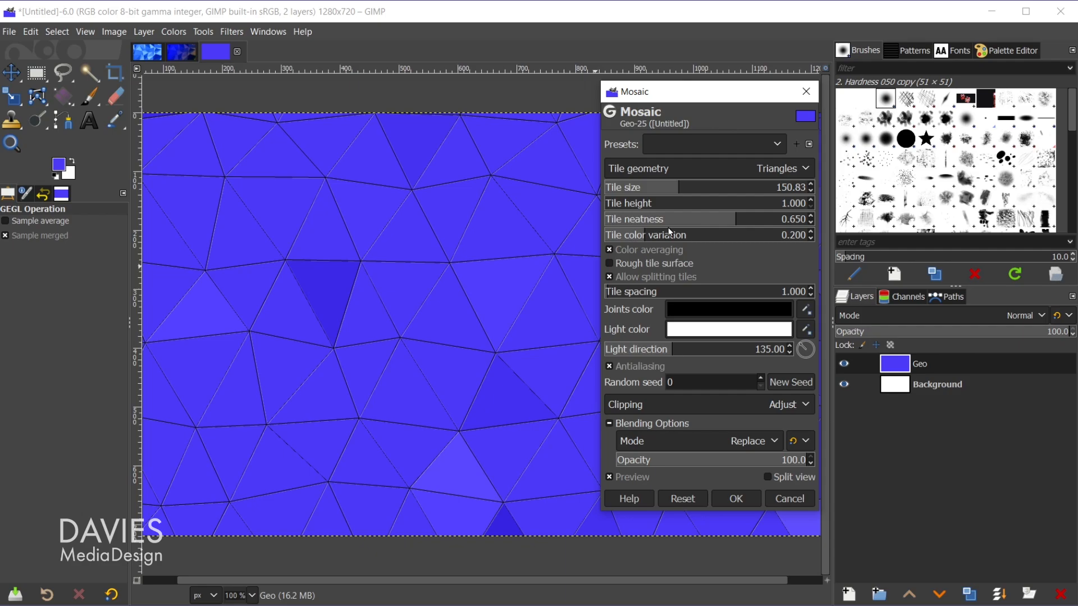
pyautogui.moveTo(412, 217)
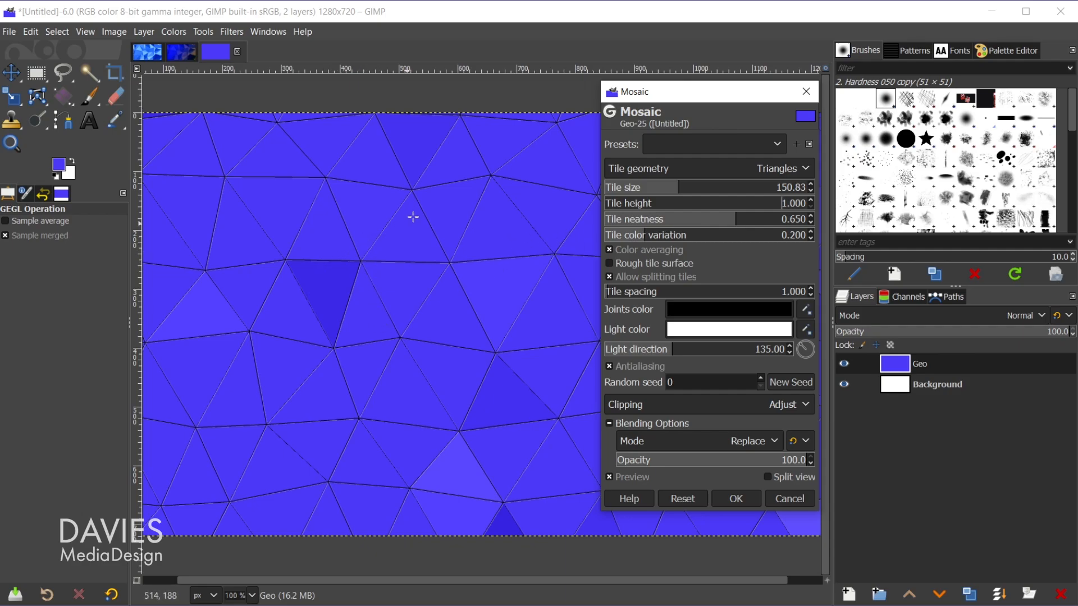
pyautogui.moveTo(393, 238)
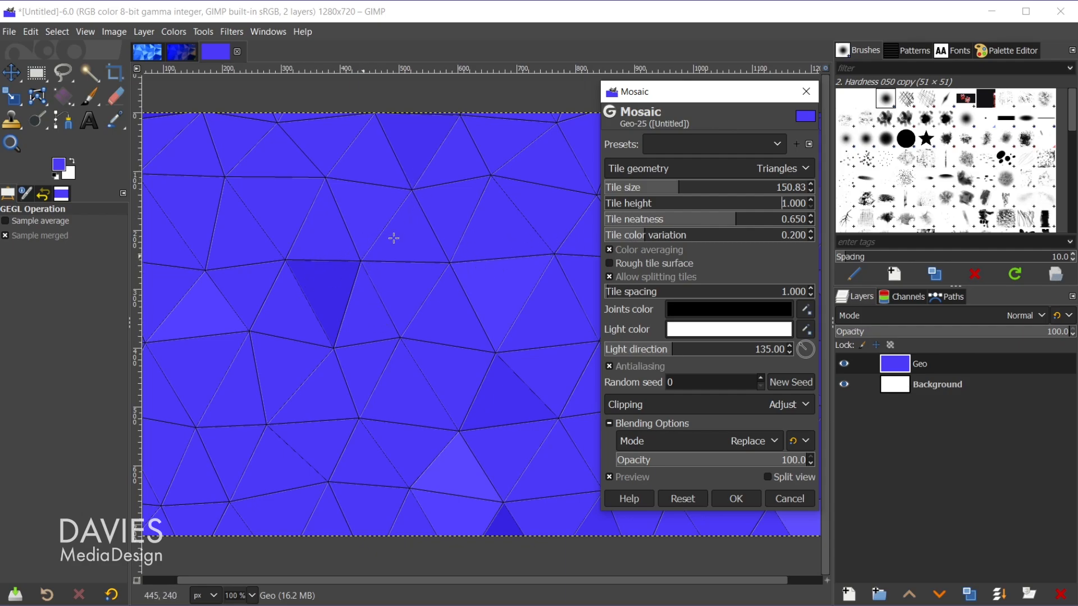
pyautogui.moveTo(294, 210)
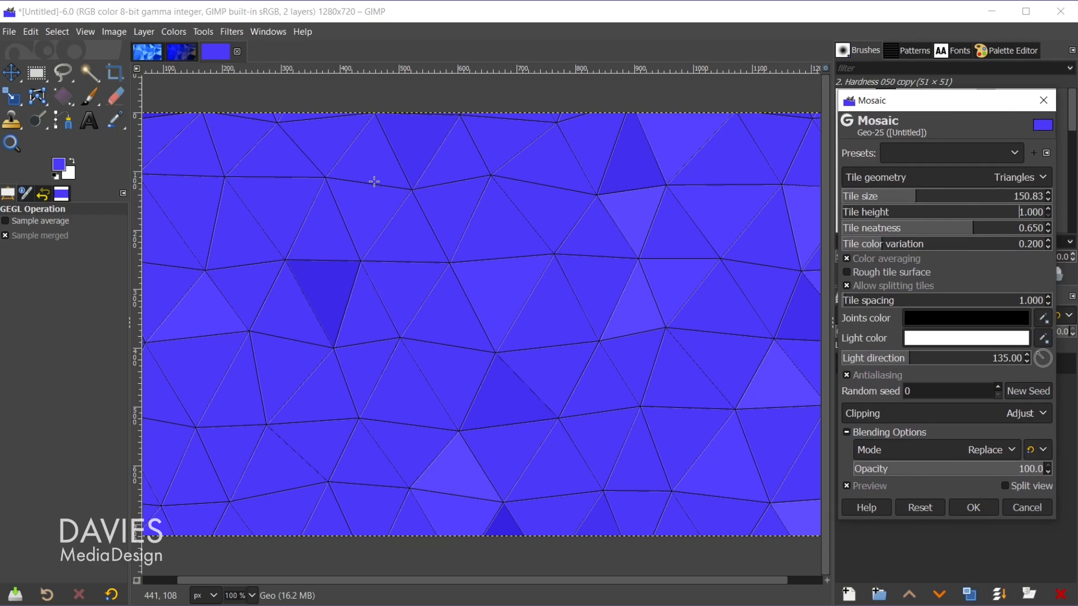
pyautogui.moveTo(575, 414)
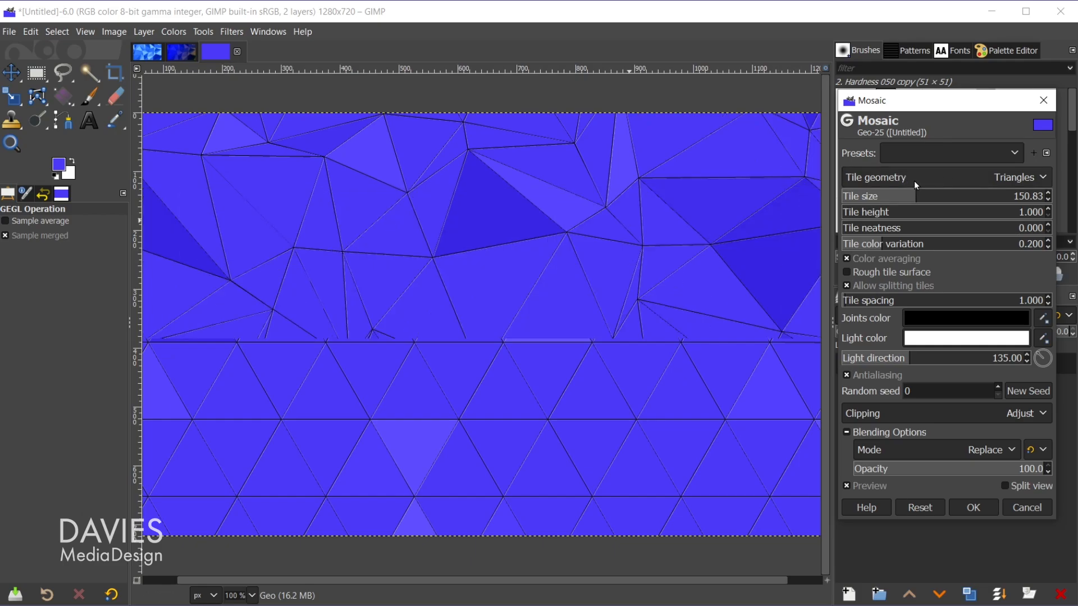
# Step: Set Mosaic tile neatness to 0 for irregular triangles
pyautogui.click(1017, 177)
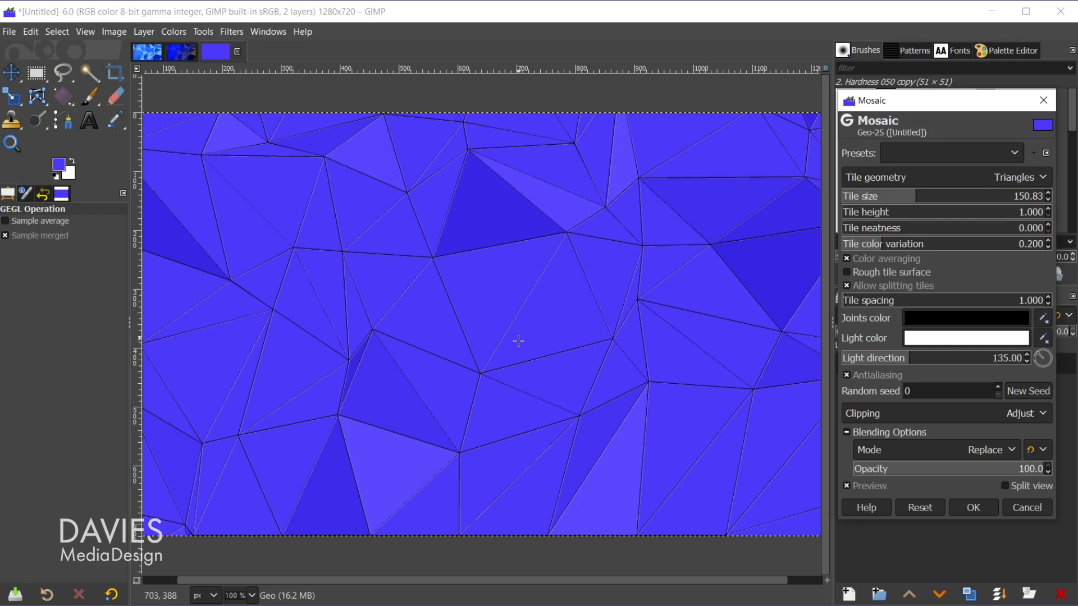
pyautogui.moveTo(749, 211)
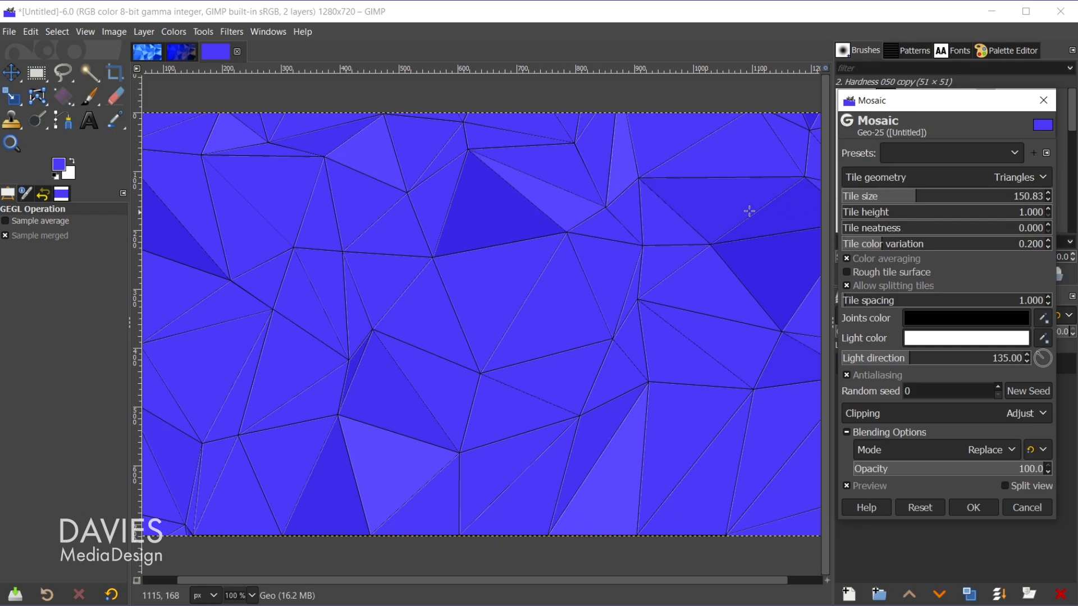
pyautogui.moveTo(563, 265)
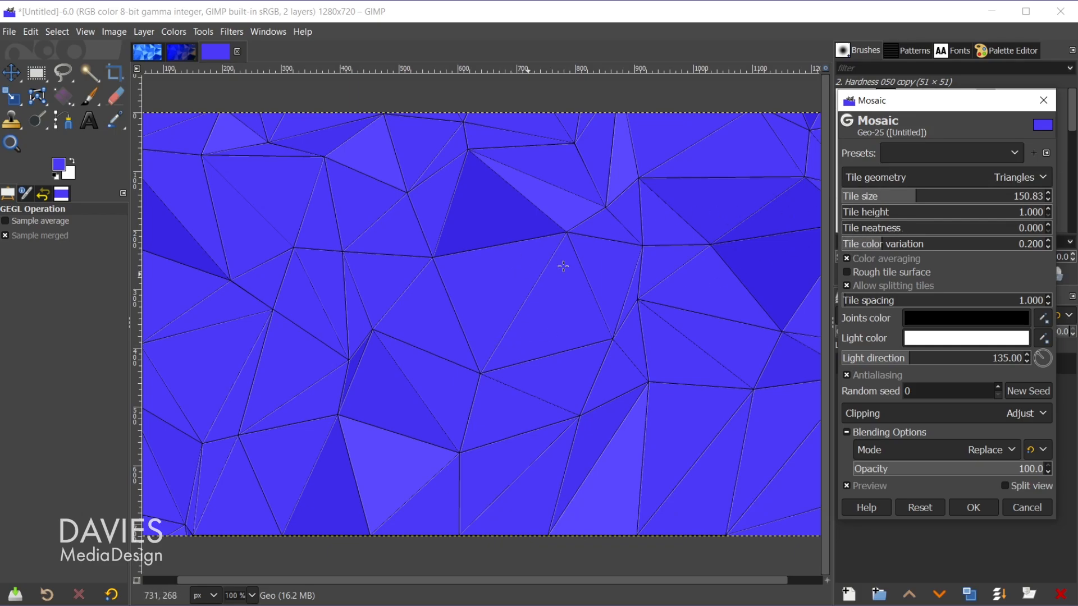
pyautogui.moveTo(901, 236)
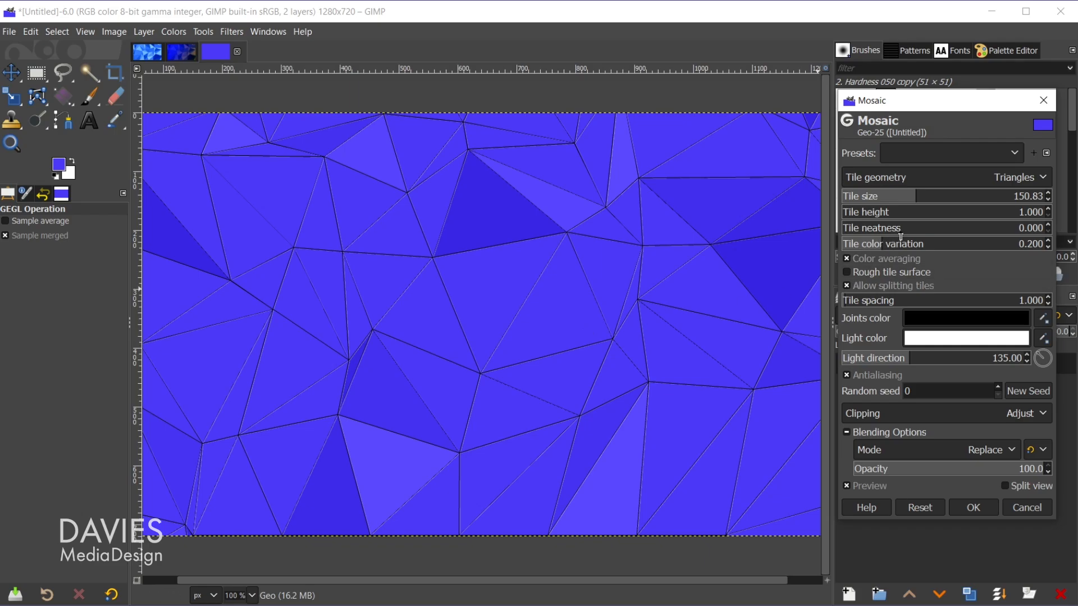
pyautogui.moveTo(693, 191)
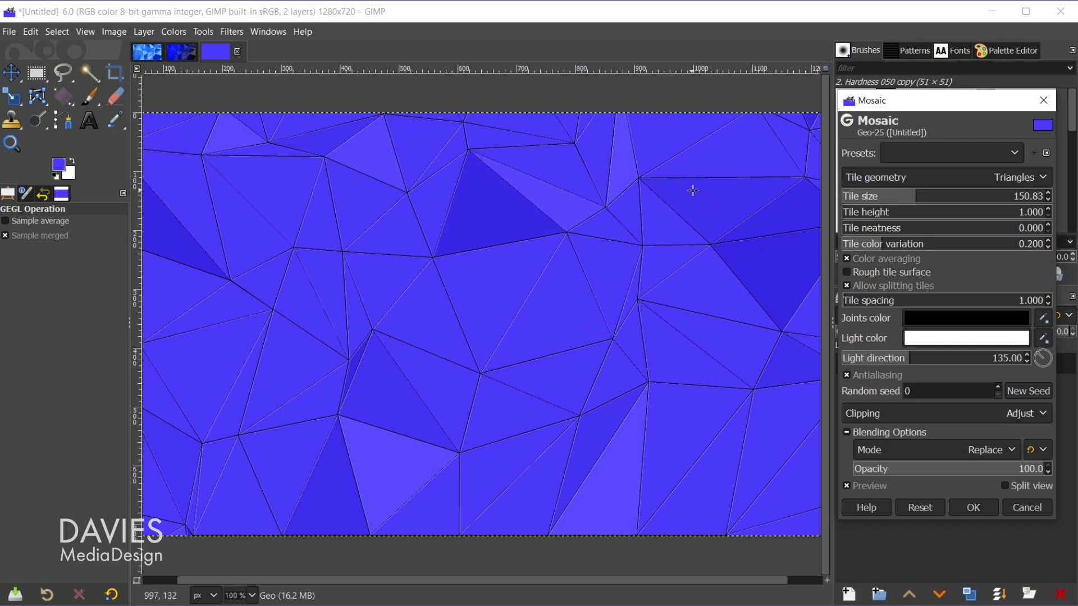
pyautogui.moveTo(357, 222)
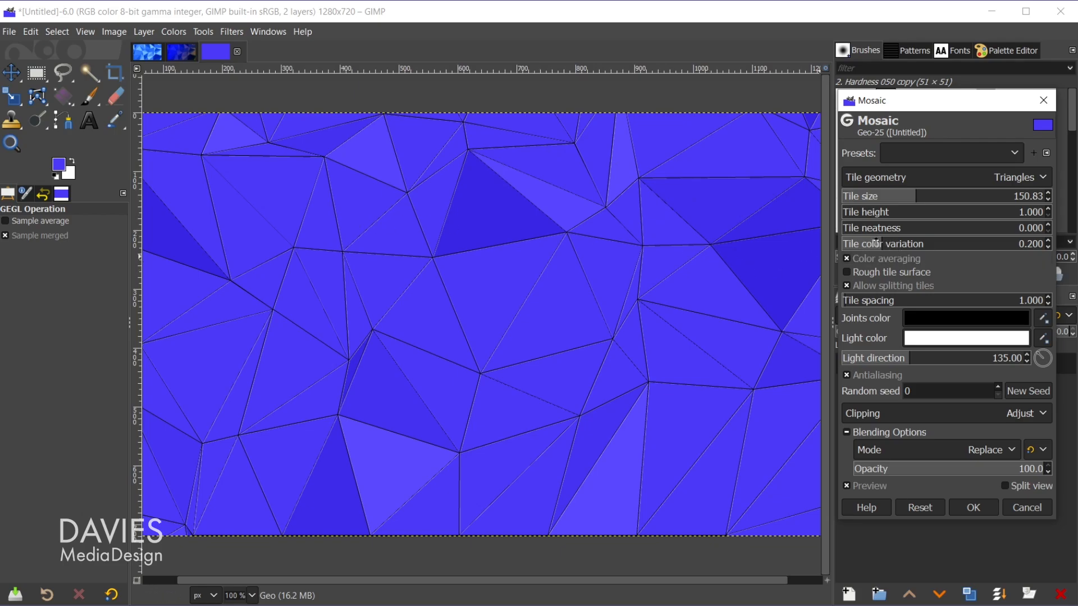
pyautogui.moveTo(457, 212)
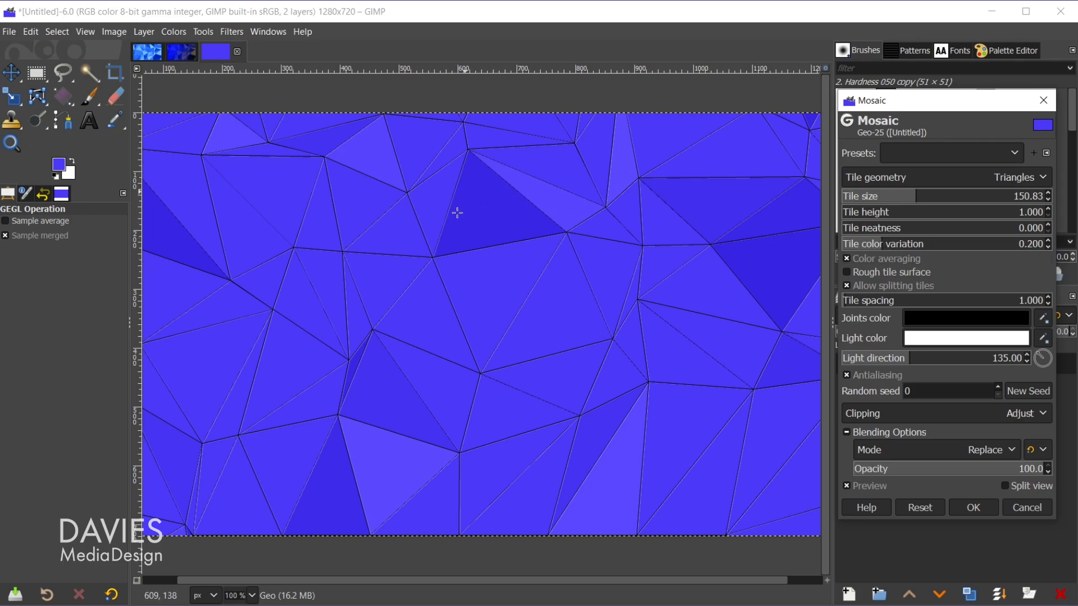
pyautogui.moveTo(565, 219)
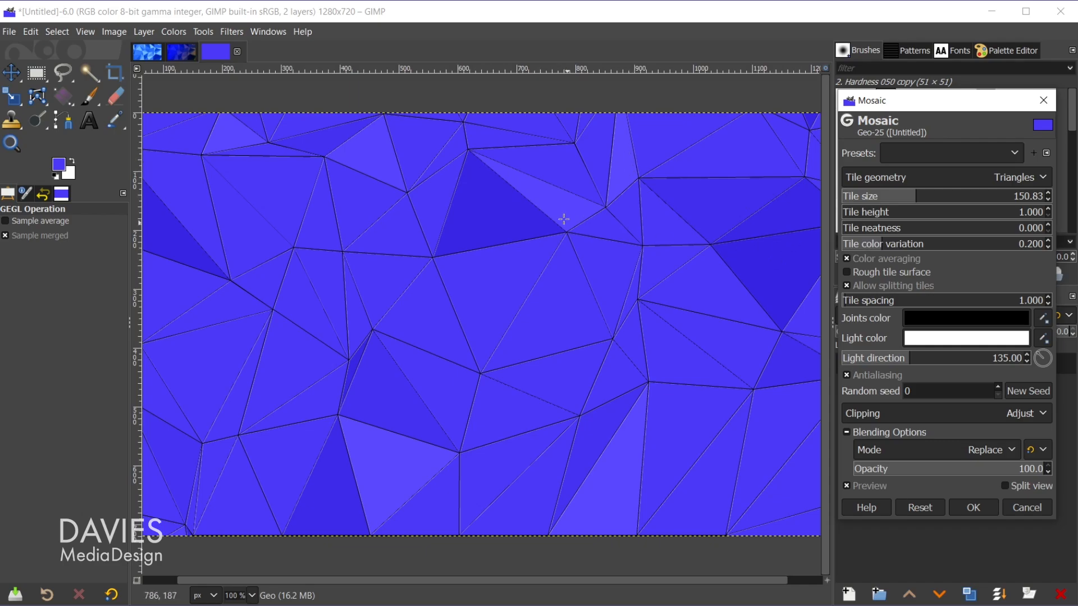
pyautogui.moveTo(771, 461)
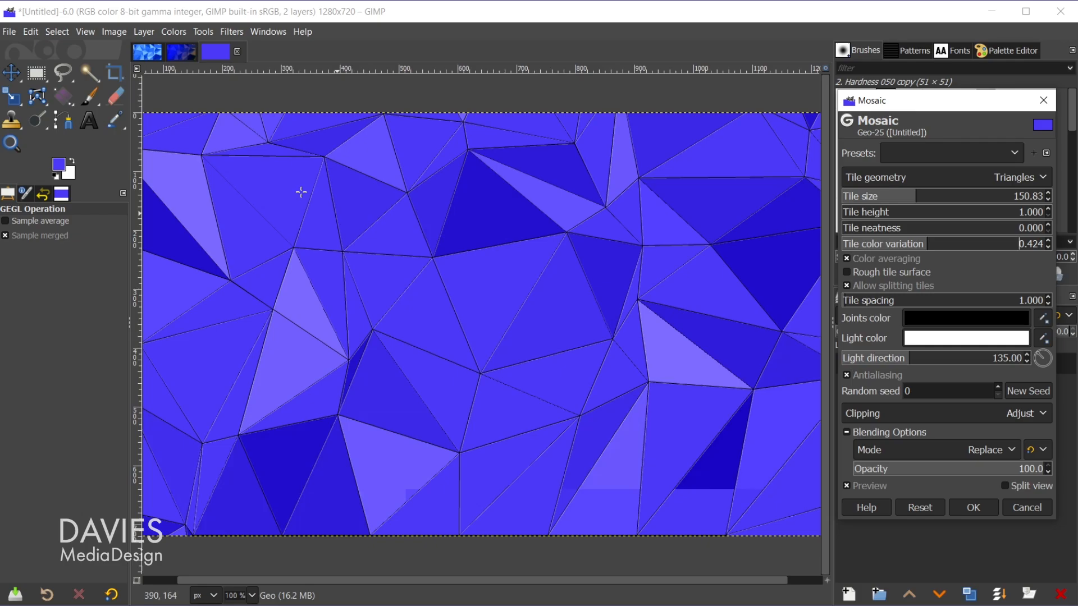
pyautogui.moveTo(454, 348)
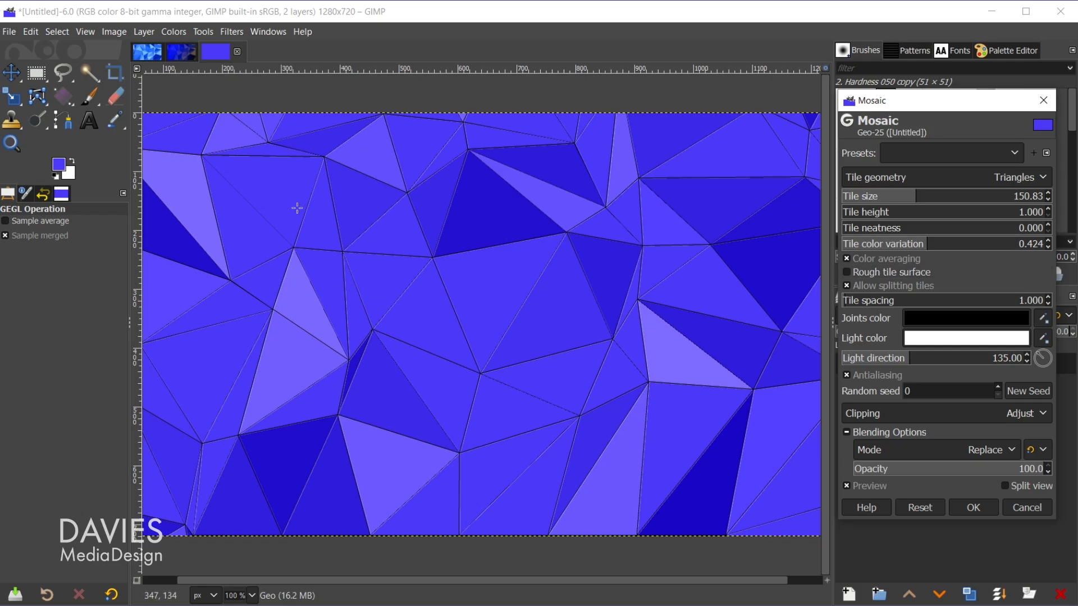
pyautogui.moveTo(890, 289)
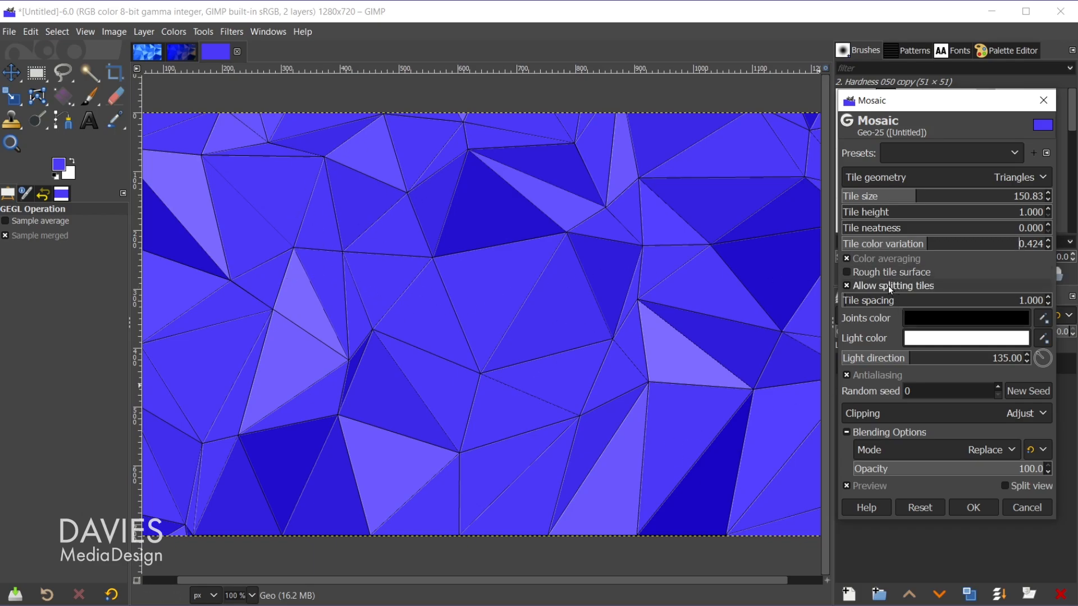
pyautogui.moveTo(966, 295)
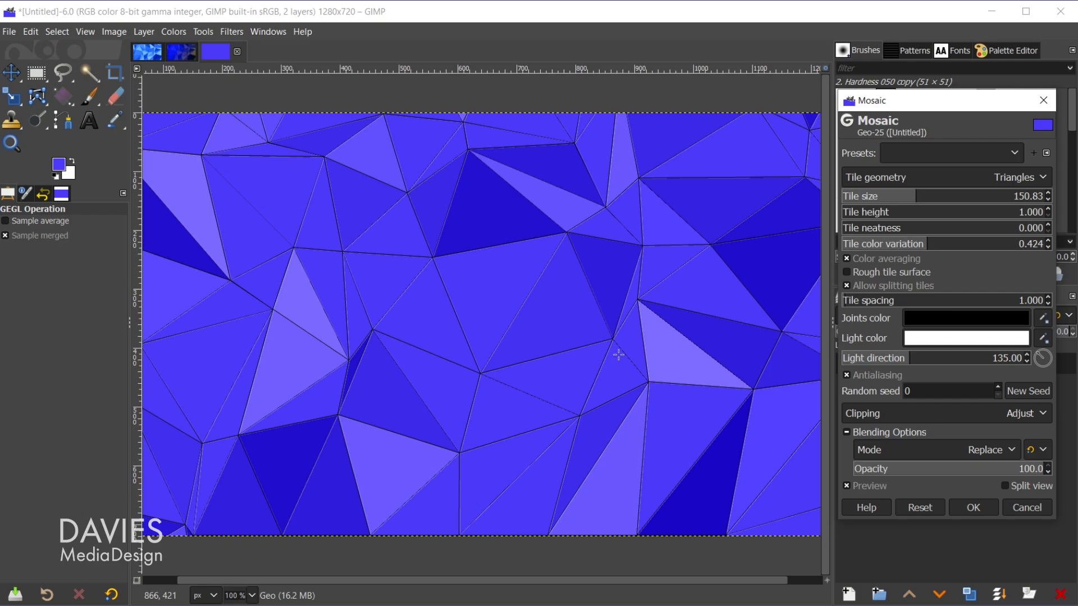
pyautogui.moveTo(864, 306)
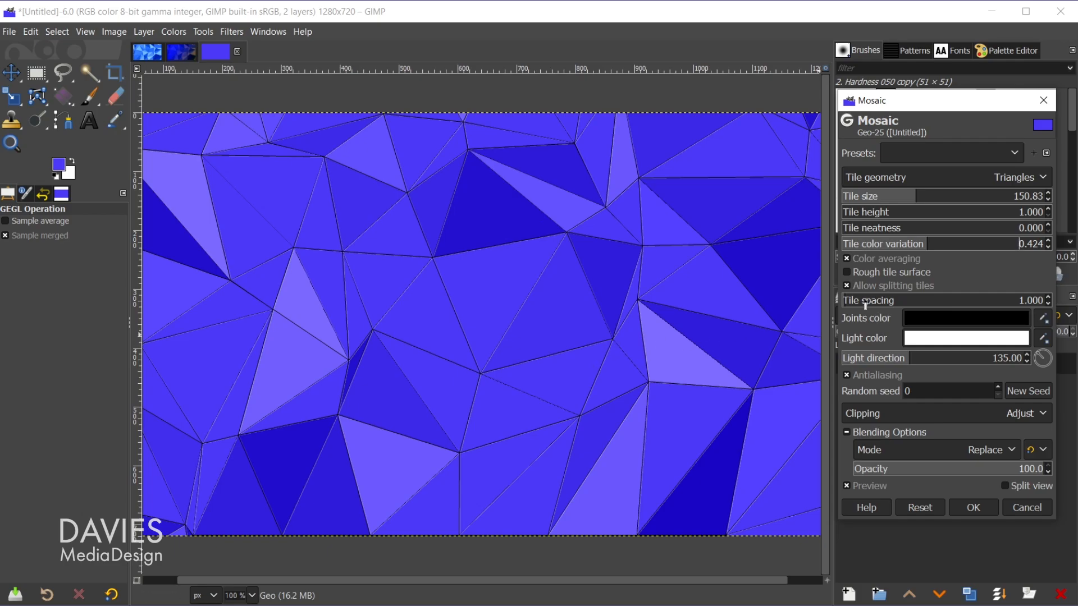
pyautogui.moveTo(654, 183)
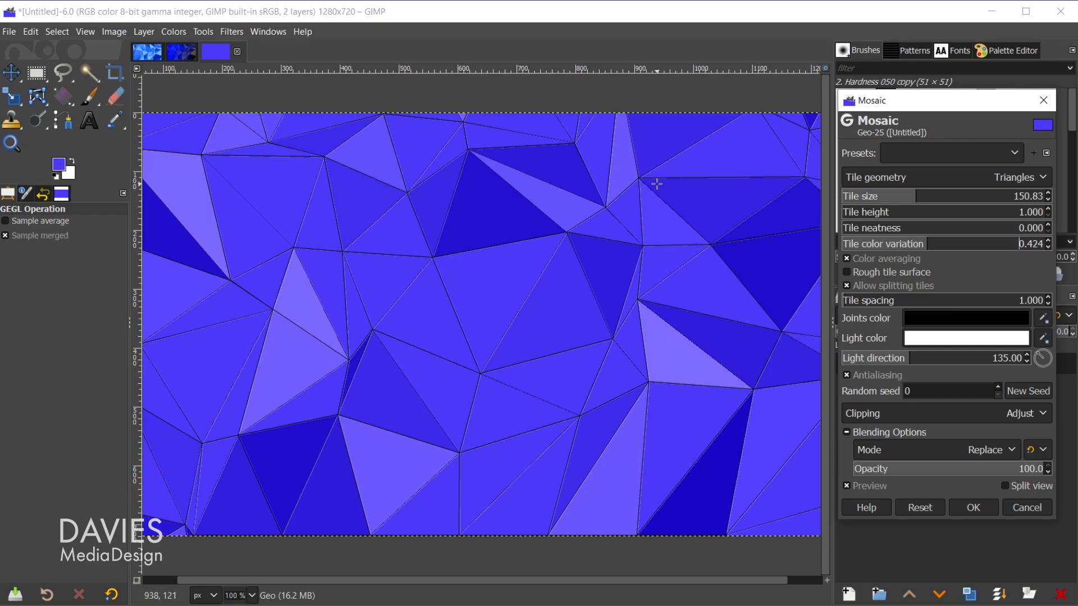
pyautogui.moveTo(815, 290)
pyautogui.write('0.000')
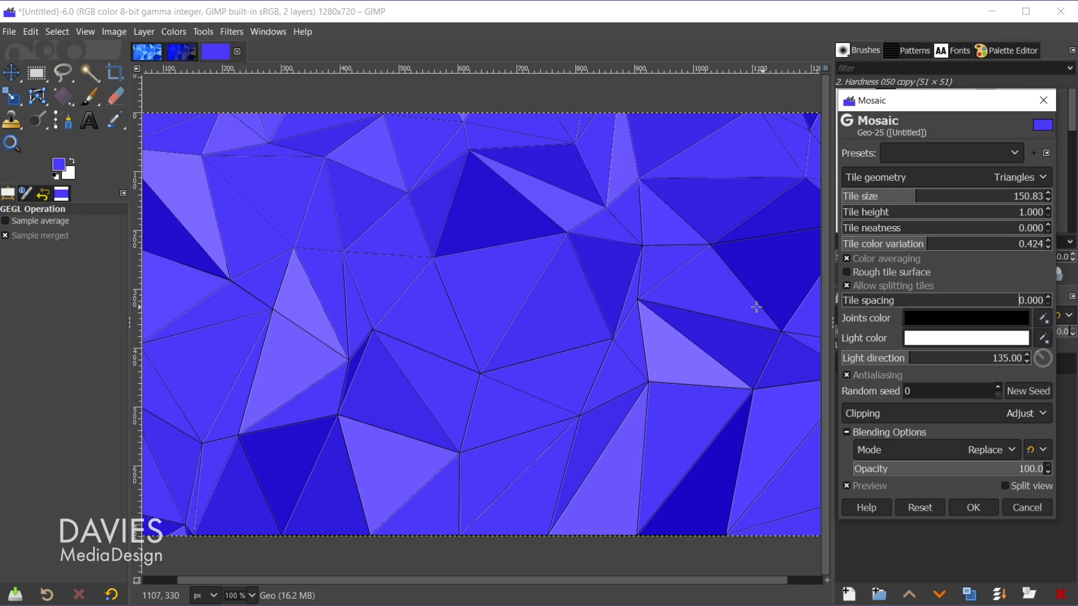
pyautogui.moveTo(430, 262)
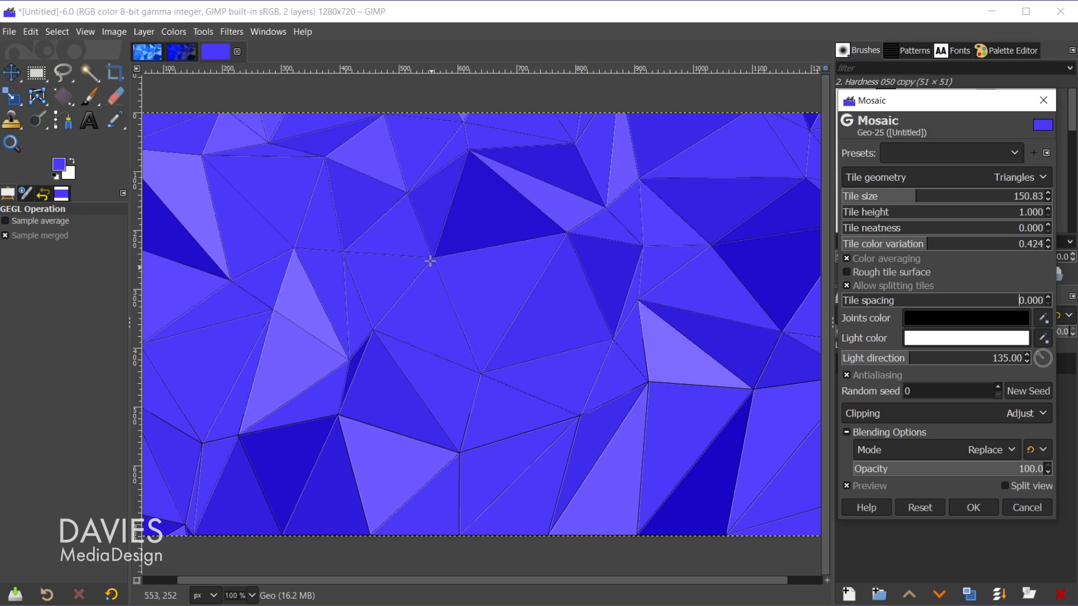
pyautogui.moveTo(548, 238)
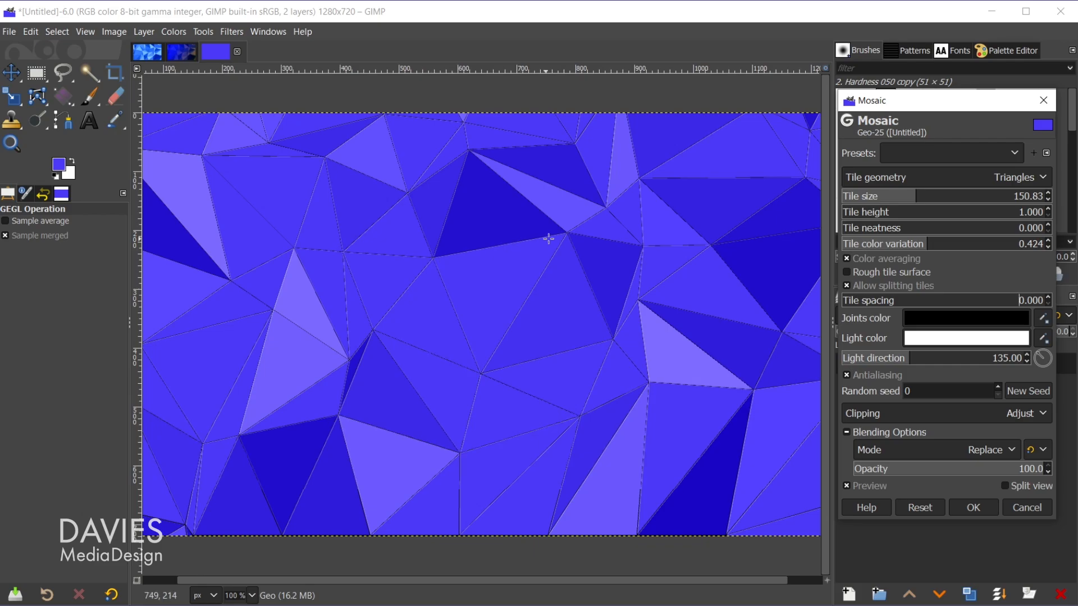
pyautogui.moveTo(384, 307)
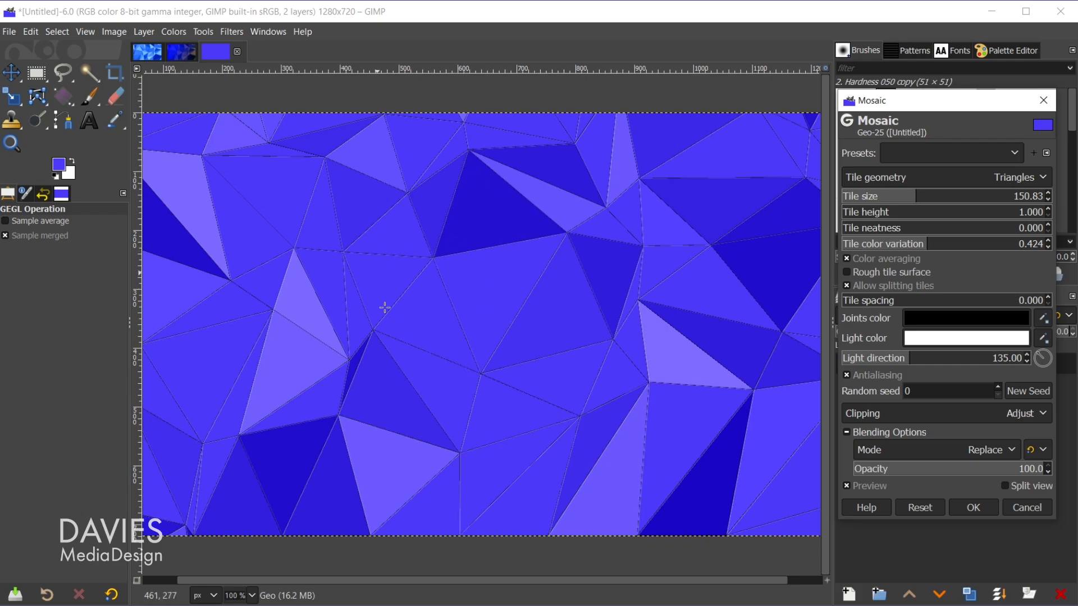
pyautogui.moveTo(417, 317)
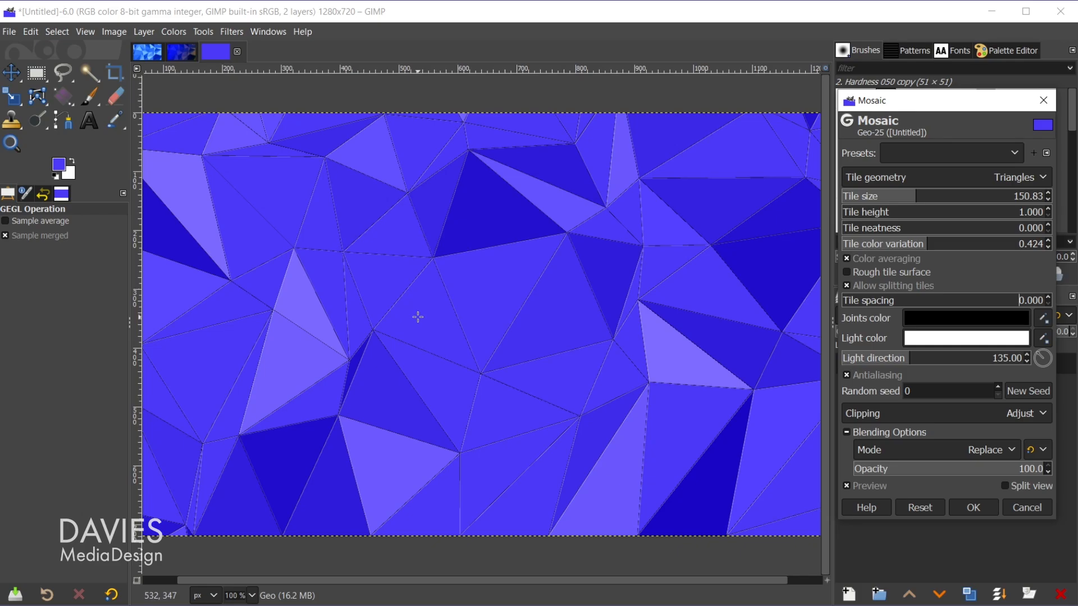
pyautogui.moveTo(435, 358)
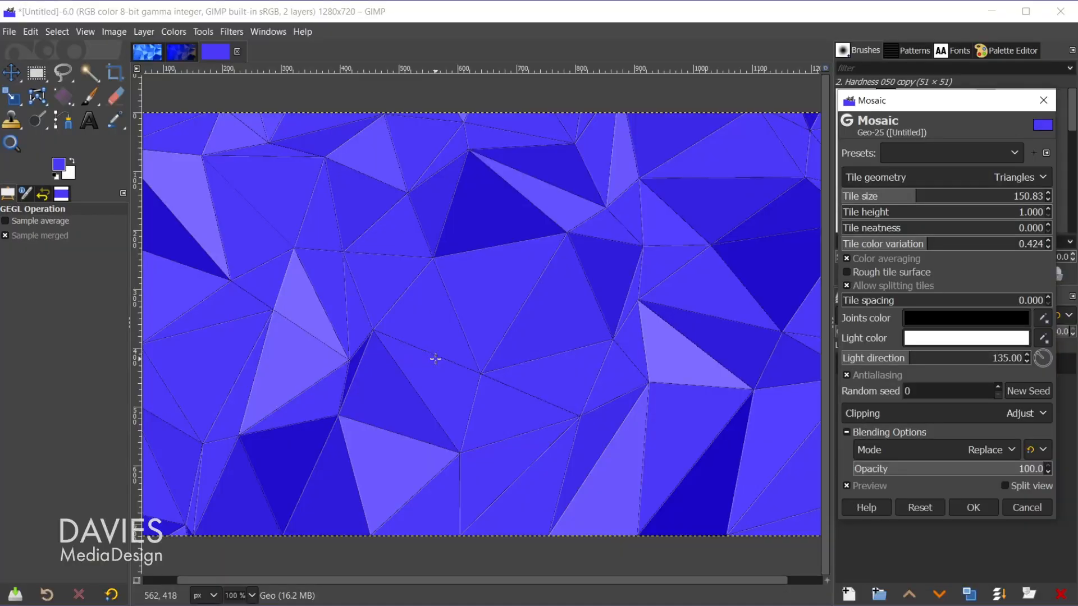
pyautogui.moveTo(807, 306)
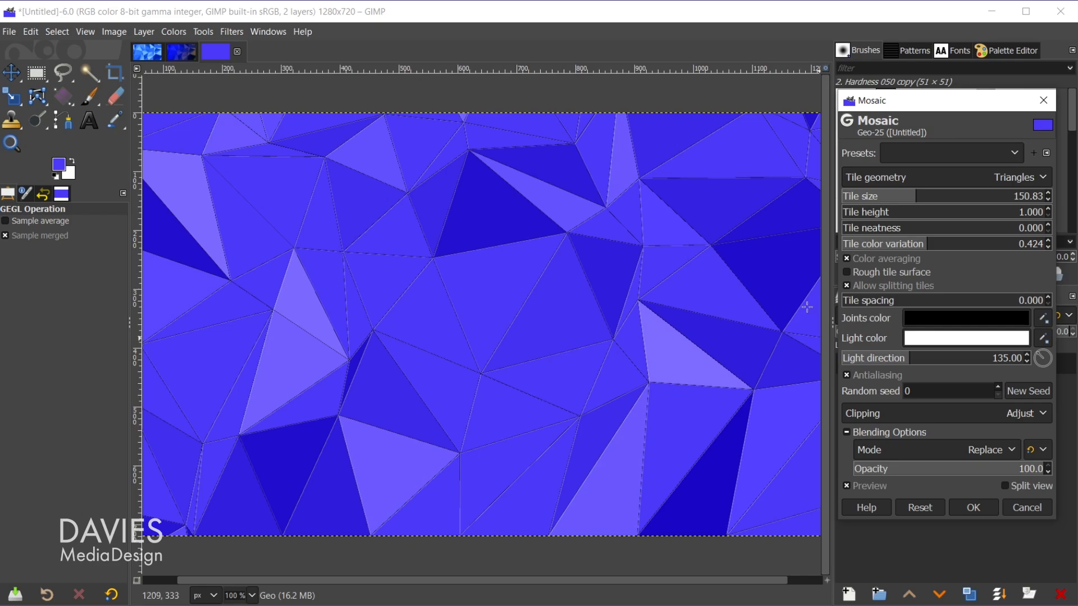
pyautogui.moveTo(916, 318)
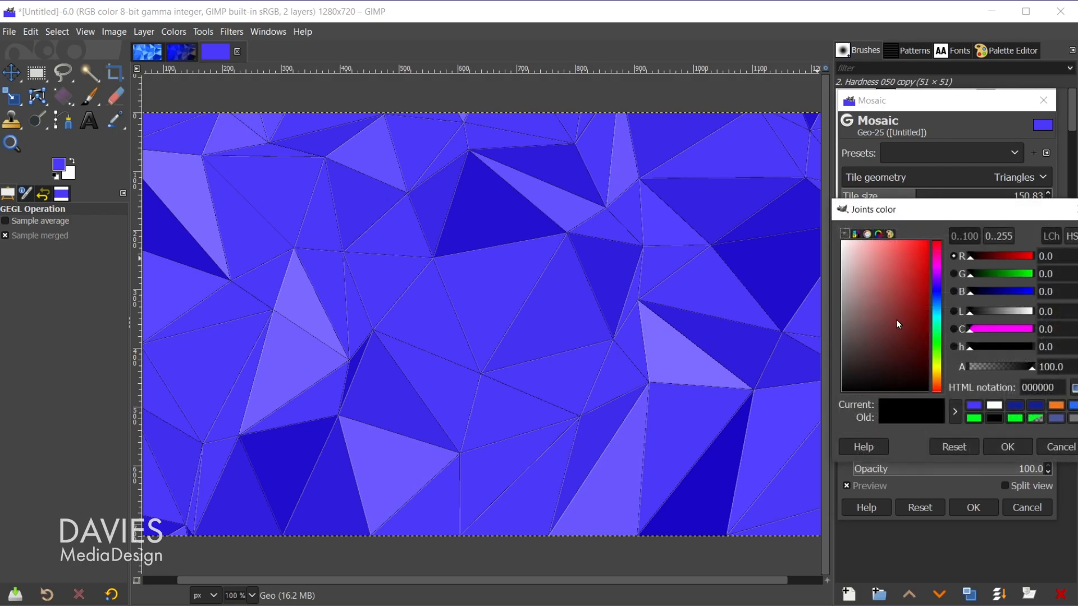
pyautogui.moveTo(839, 353)
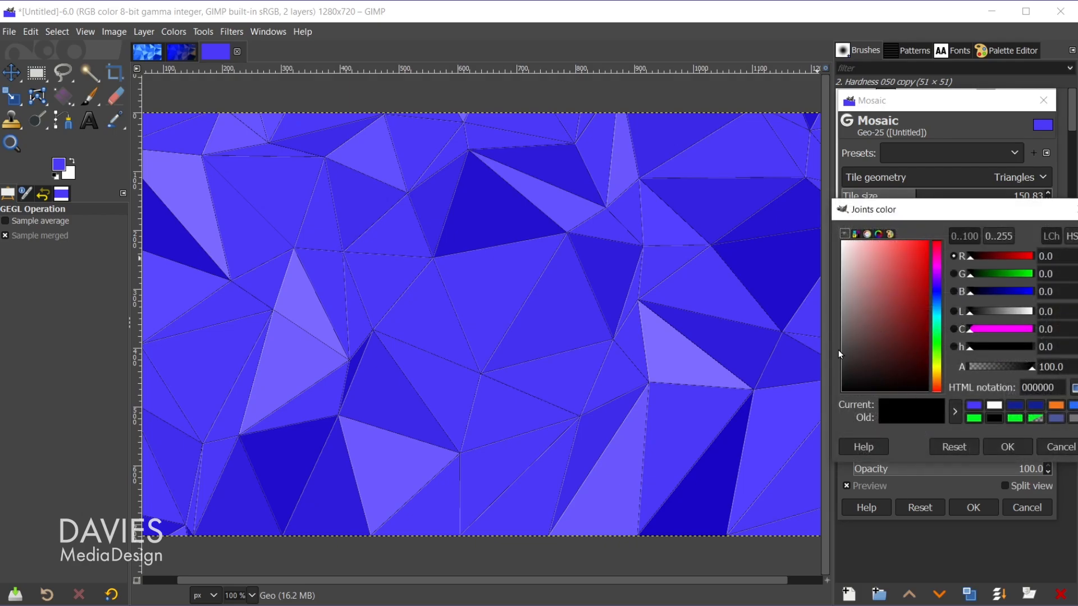
pyautogui.moveTo(633, 247)
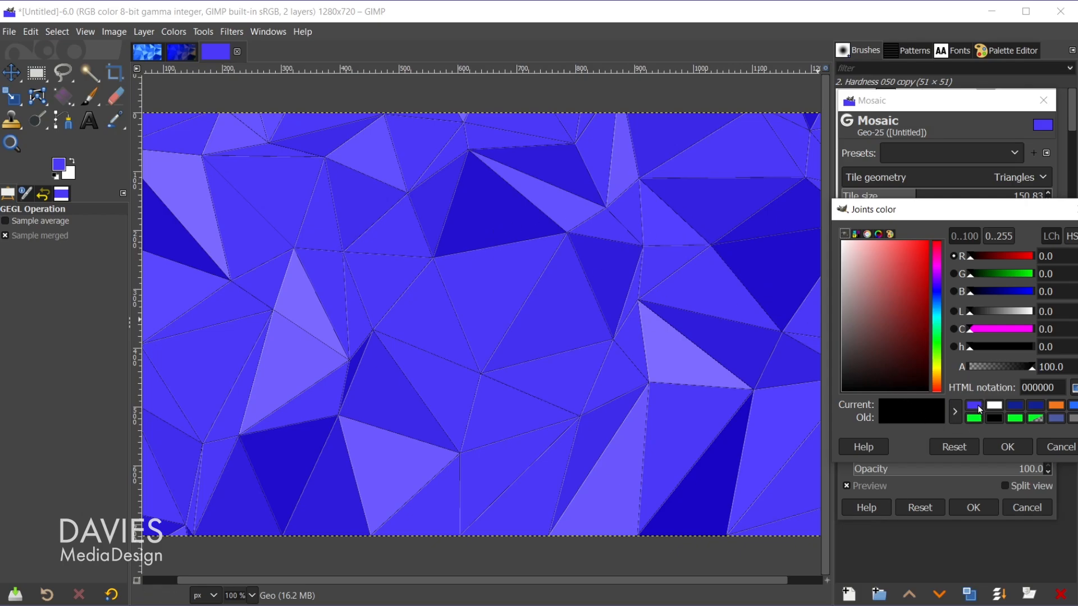
# Step: Set the Mosaic joints colour to the recent blue 4c39f9 from the colour history
pyautogui.click(972, 405)
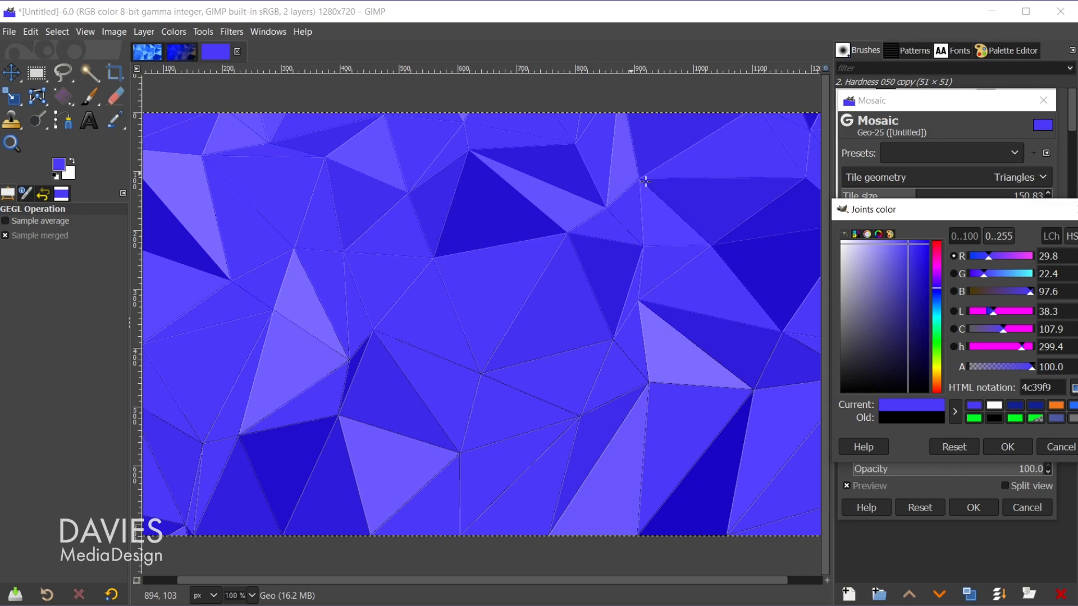
pyautogui.moveTo(761, 481)
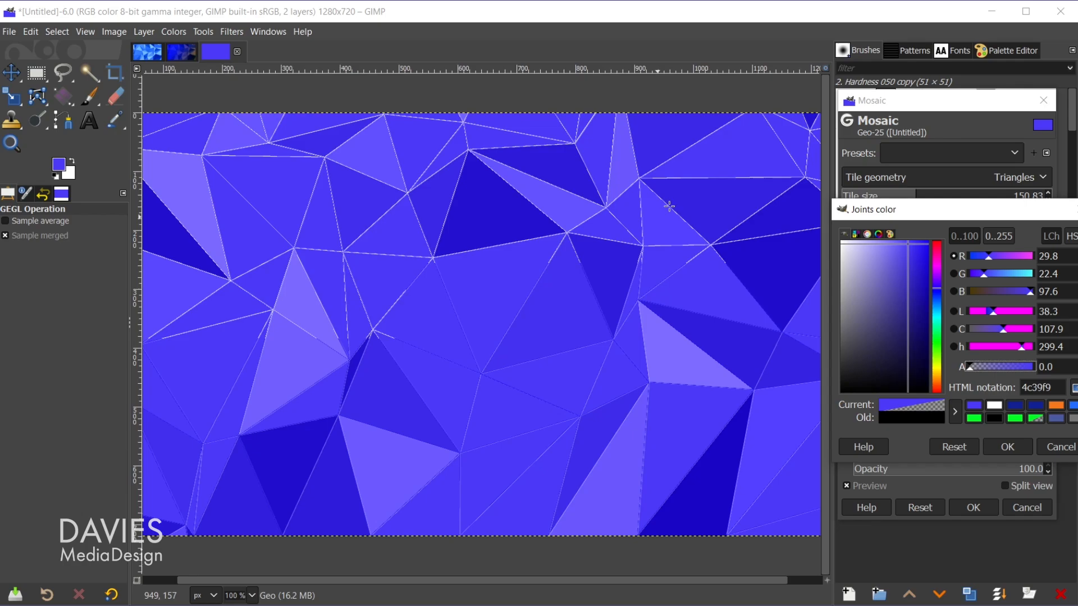
pyautogui.moveTo(700, 330)
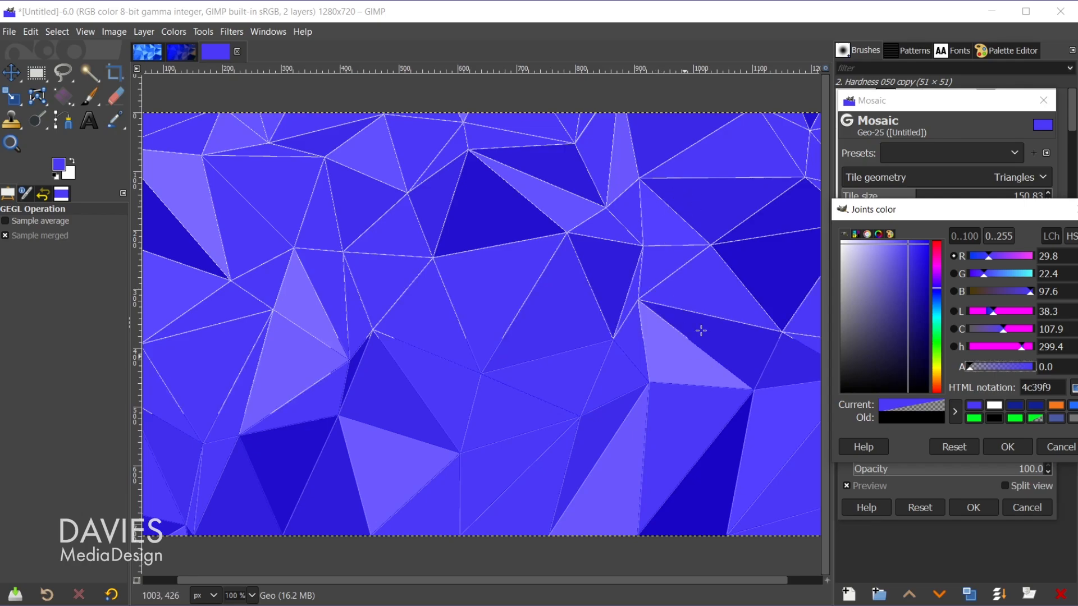
pyautogui.moveTo(708, 250)
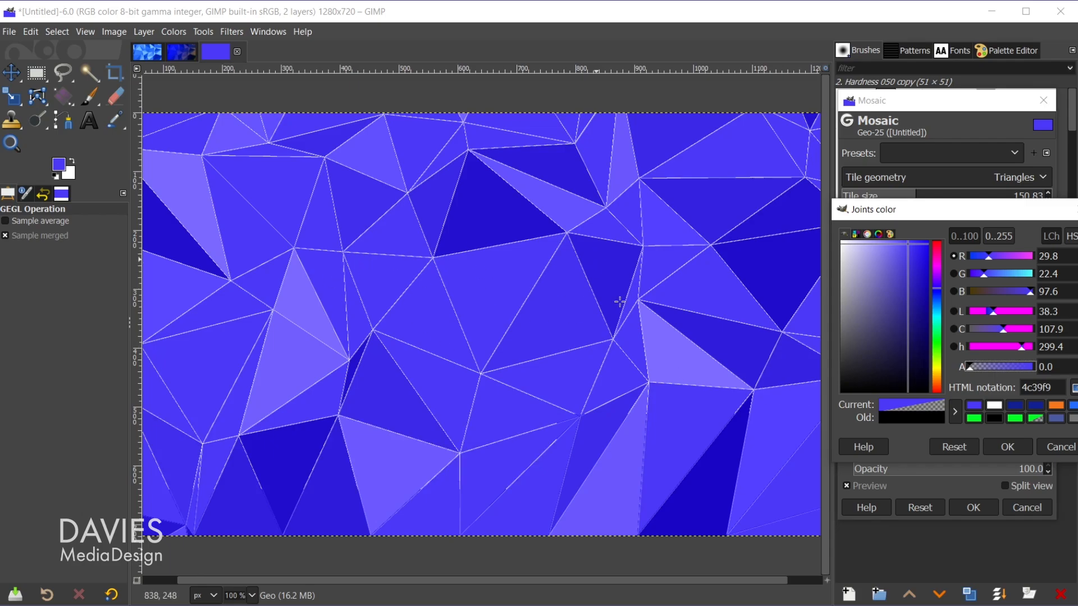
pyautogui.moveTo(529, 428)
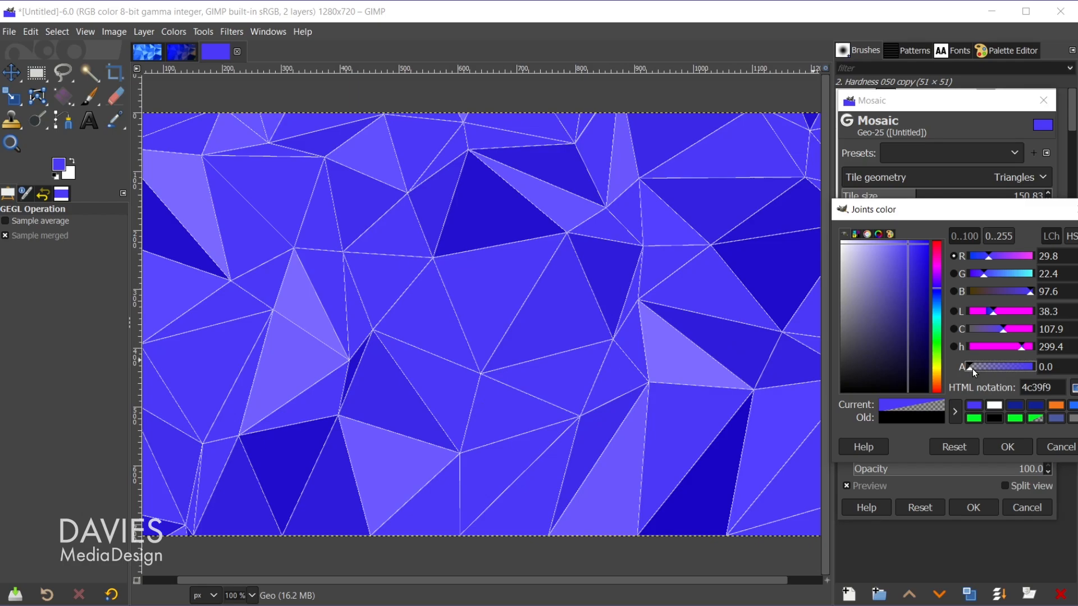
pyautogui.moveTo(972, 373)
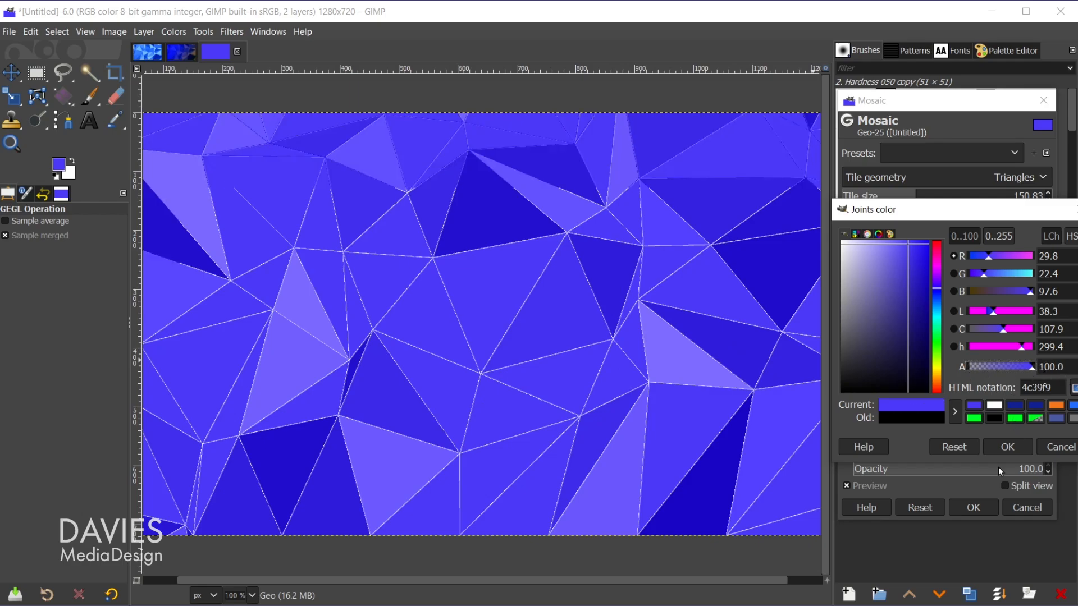
# Step: Confirm the blue joint colour at full opacity so the joints blend into the triangles
pyautogui.click(1005, 446)
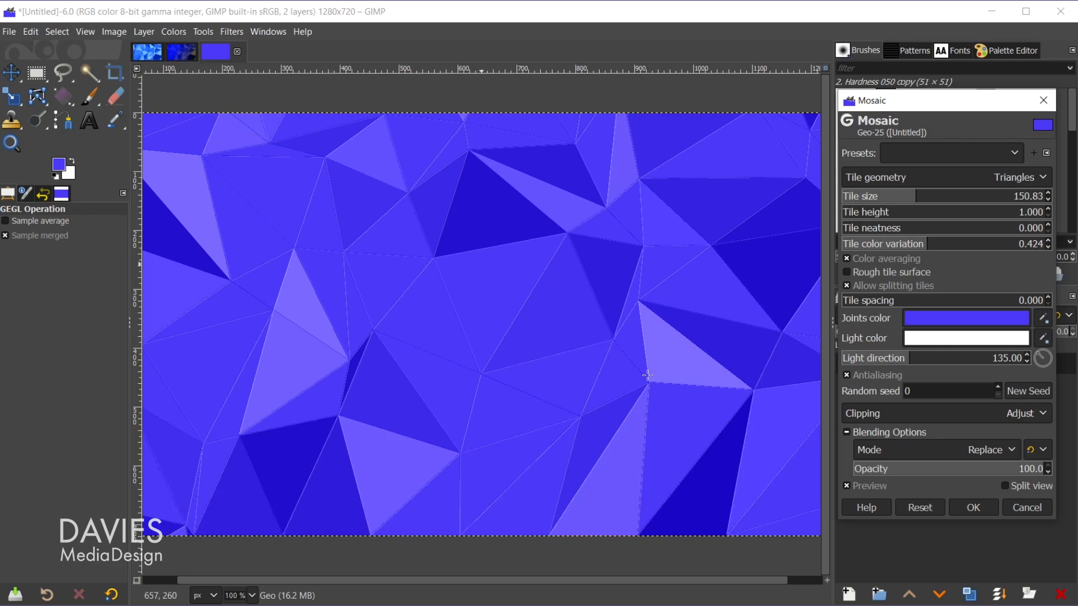
pyautogui.moveTo(929, 132)
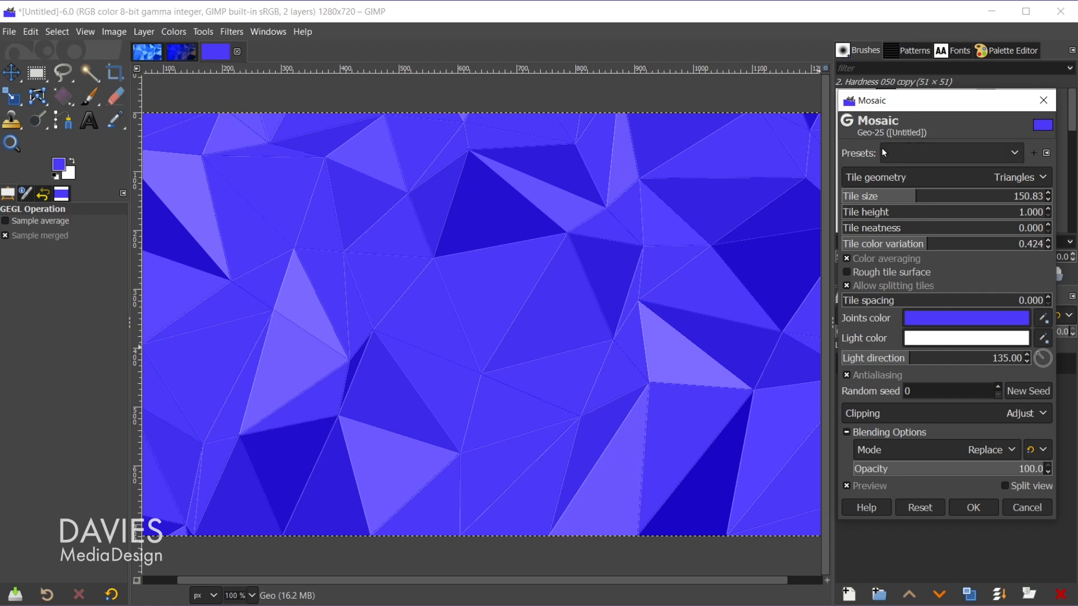
pyautogui.moveTo(595, 360)
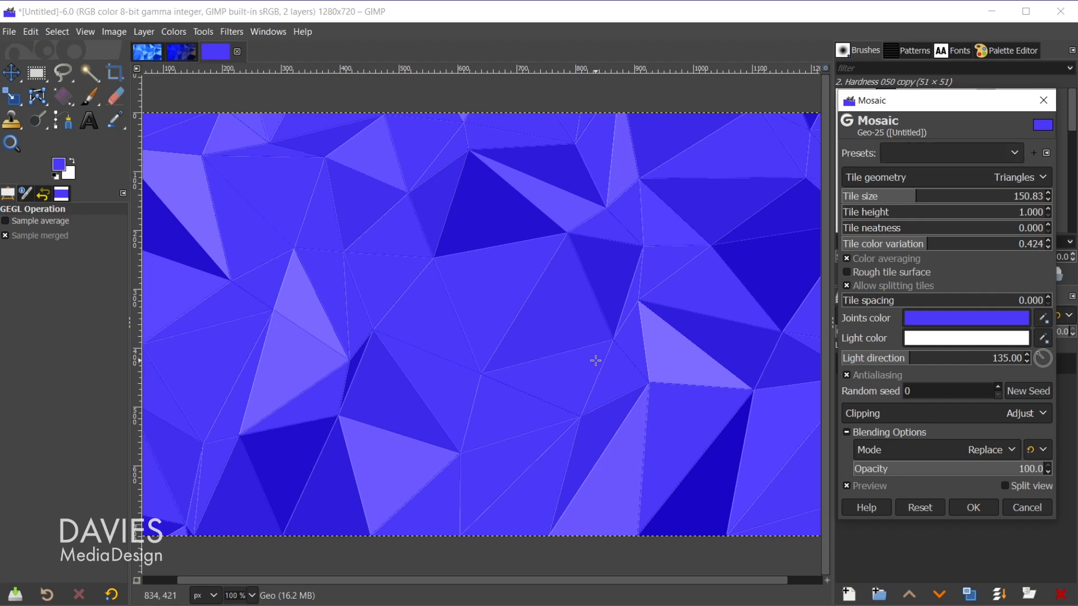
pyautogui.moveTo(202, 125)
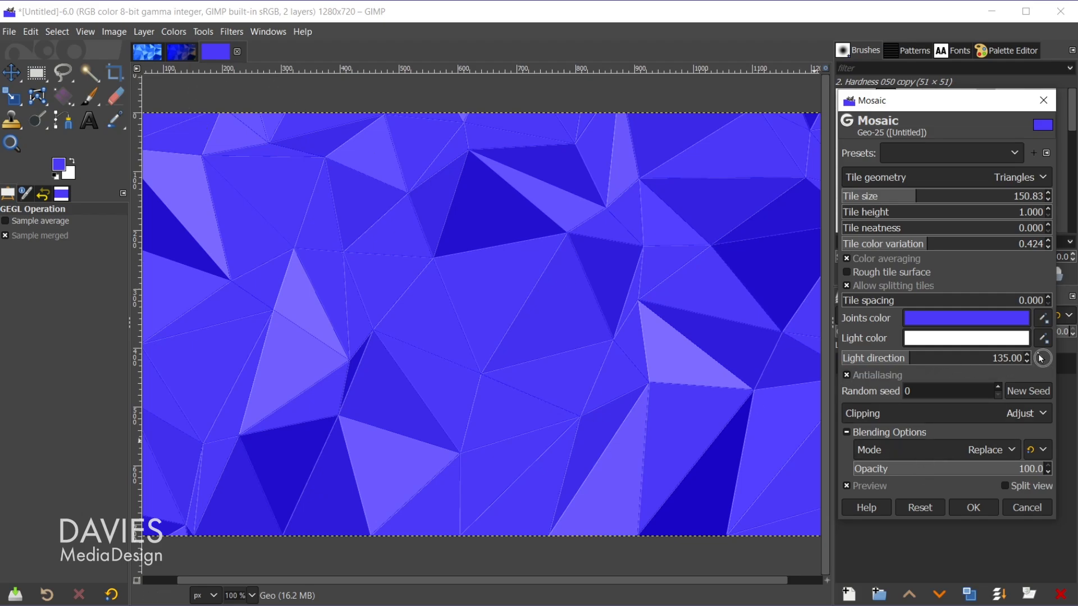
pyautogui.moveTo(641, 317)
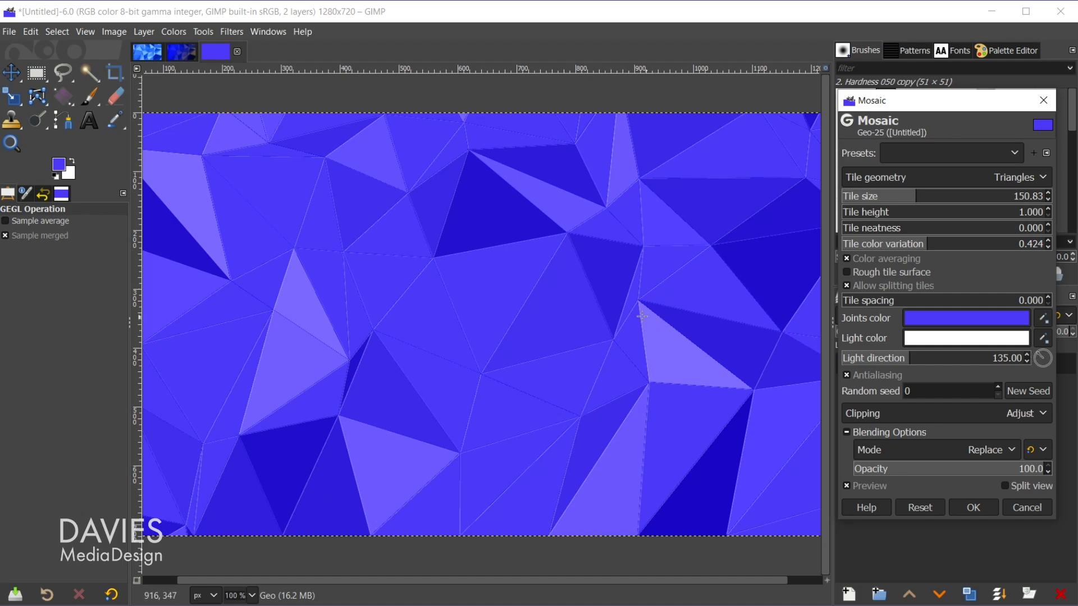
pyautogui.moveTo(1042, 357)
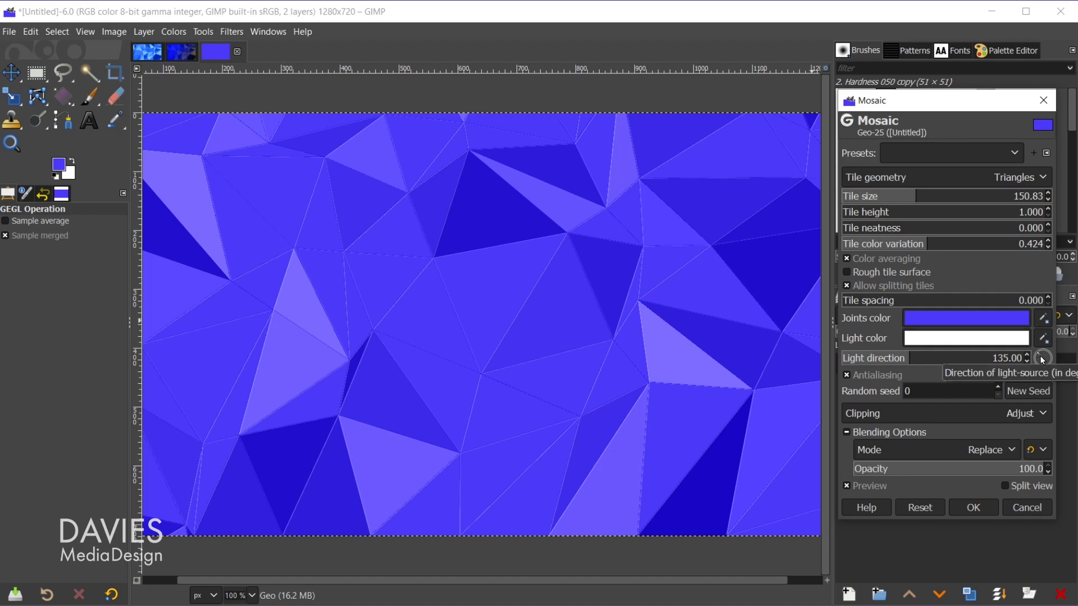
pyautogui.moveTo(158, 165)
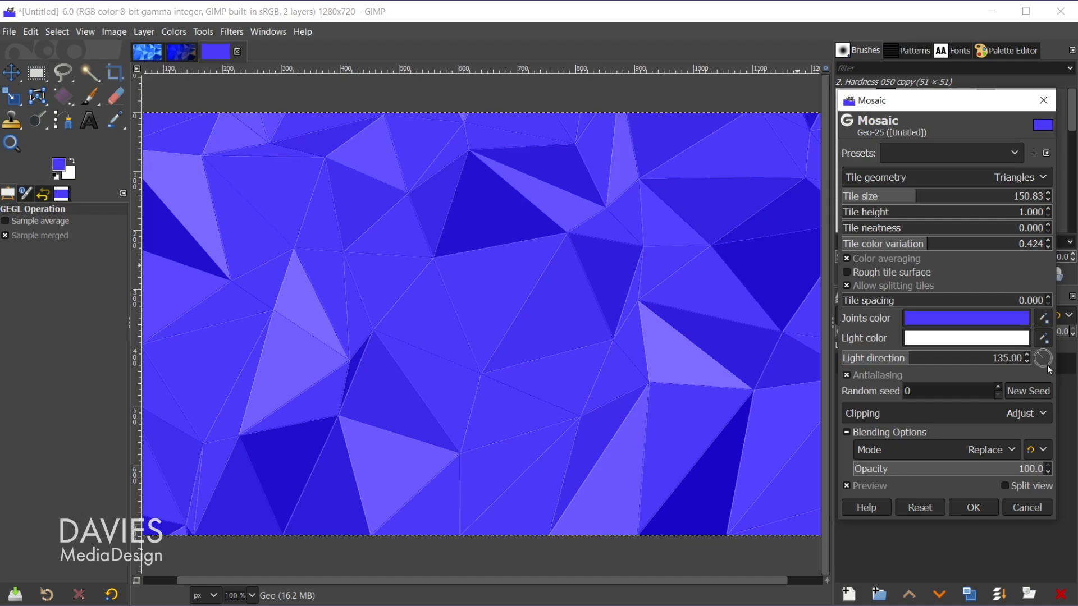
pyautogui.moveTo(1045, 360)
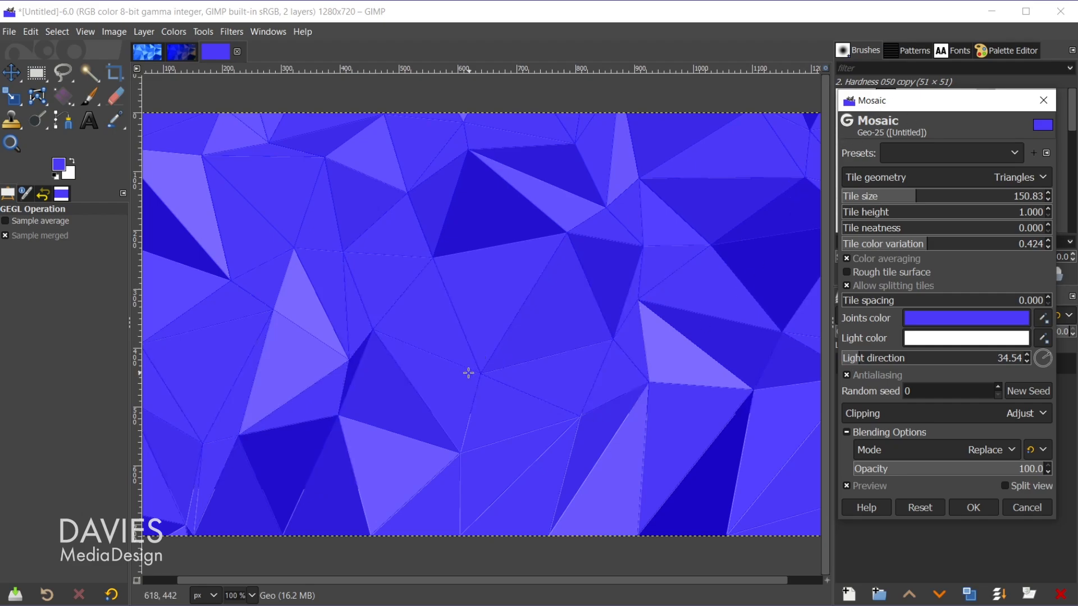
pyautogui.moveTo(458, 380)
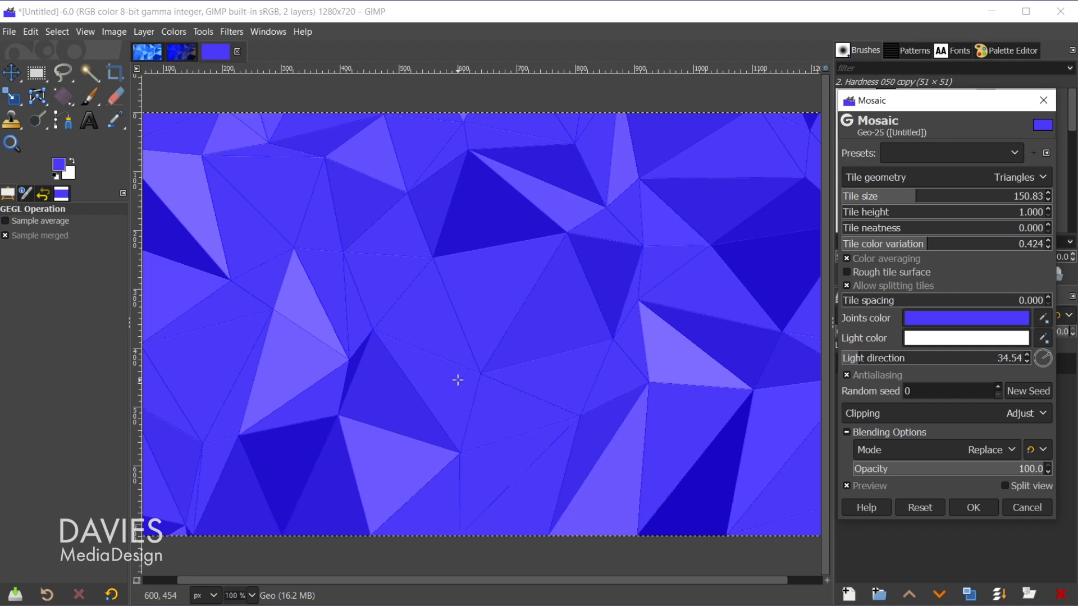
pyautogui.moveTo(396, 301)
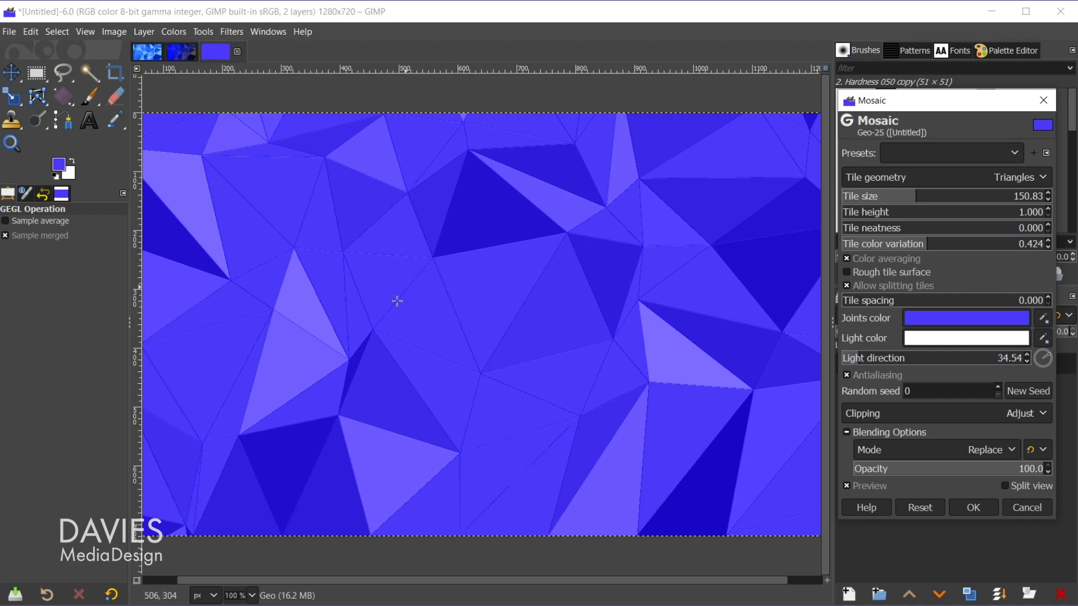
pyautogui.moveTo(445, 257)
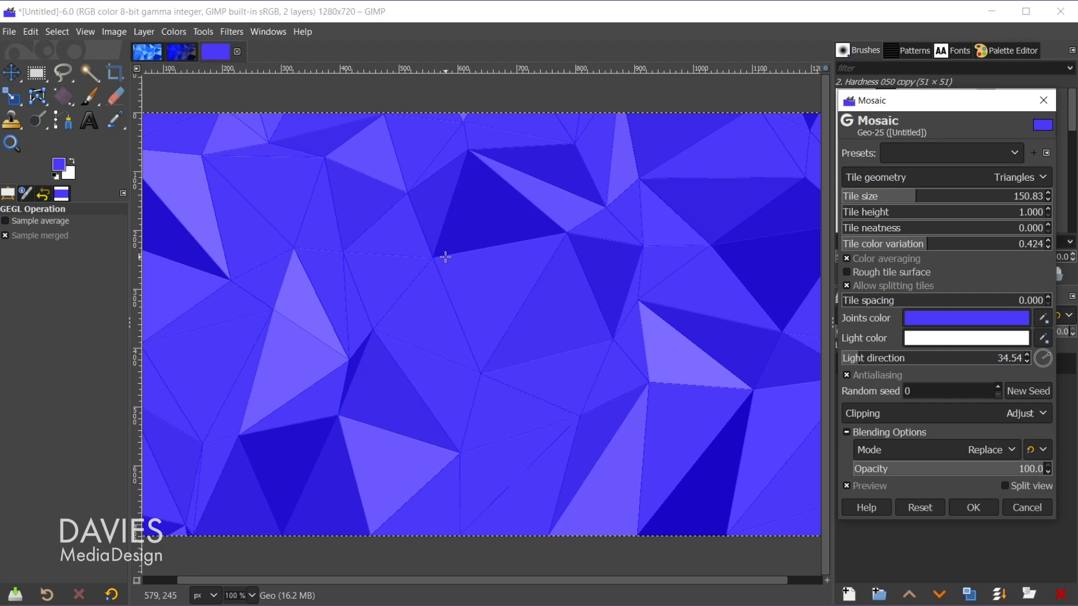
pyautogui.moveTo(607, 244)
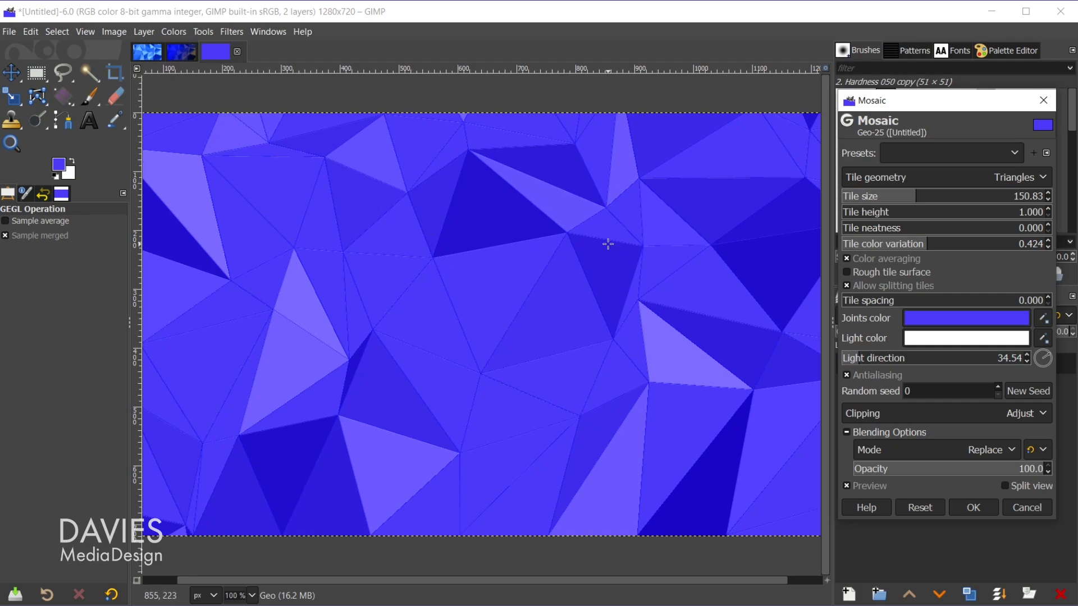
pyautogui.moveTo(623, 240)
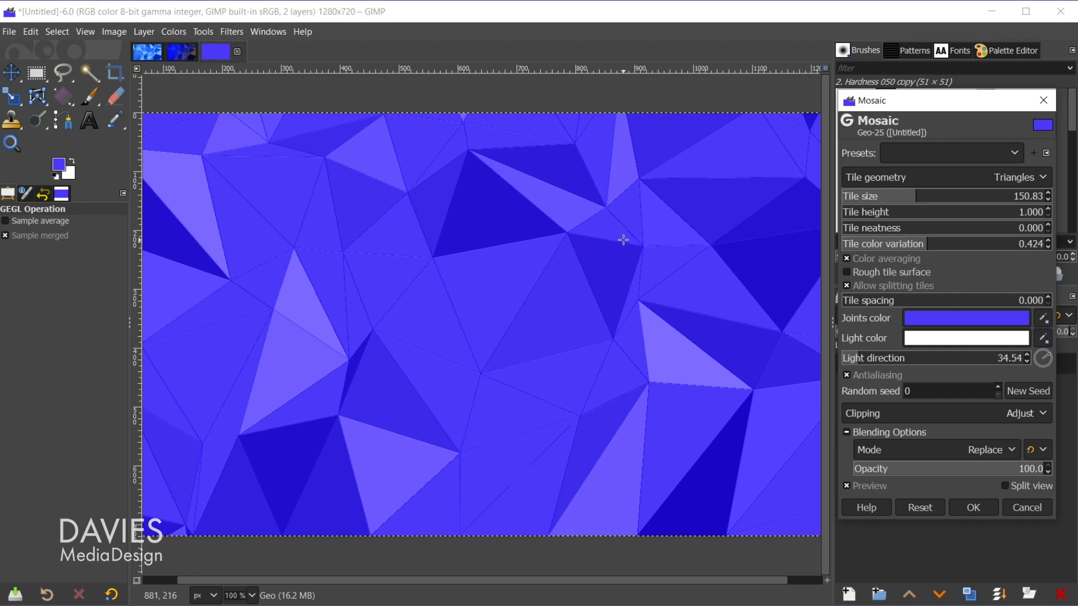
pyautogui.moveTo(525, 273)
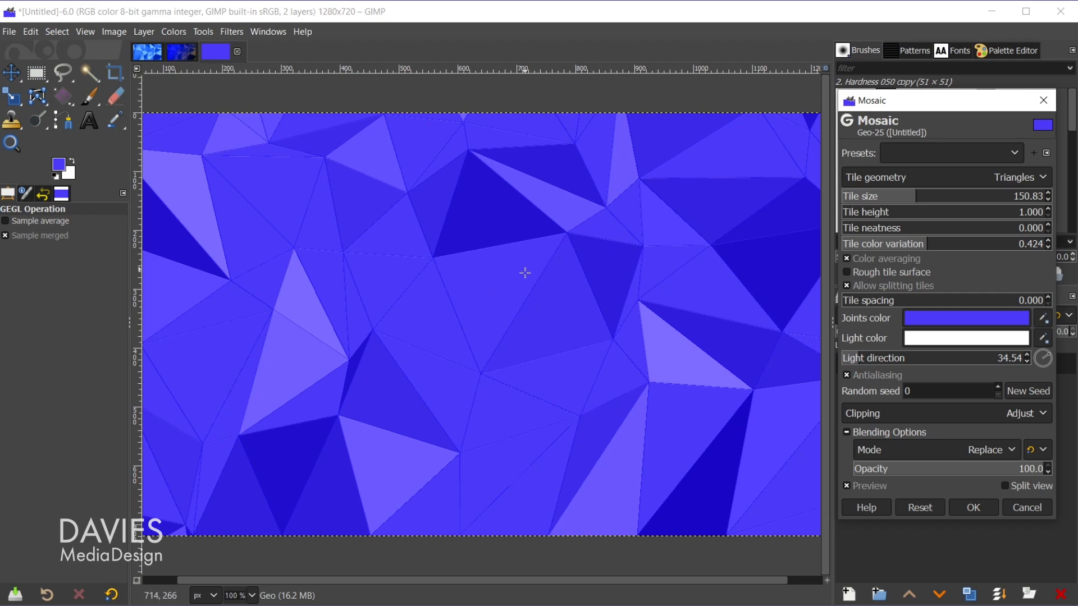
pyautogui.moveTo(919, 365)
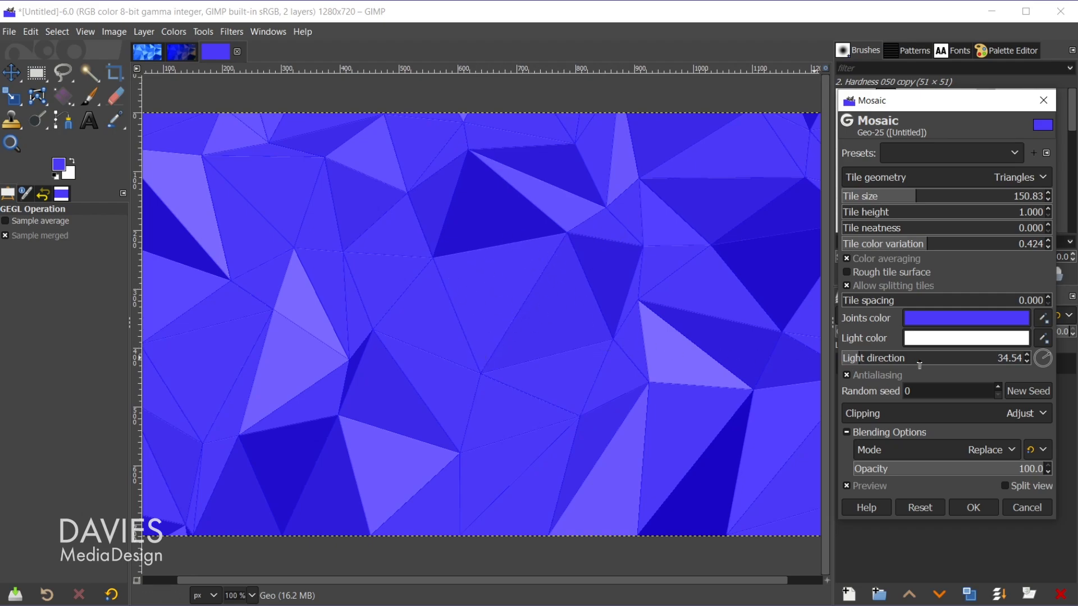
pyautogui.click(1043, 357)
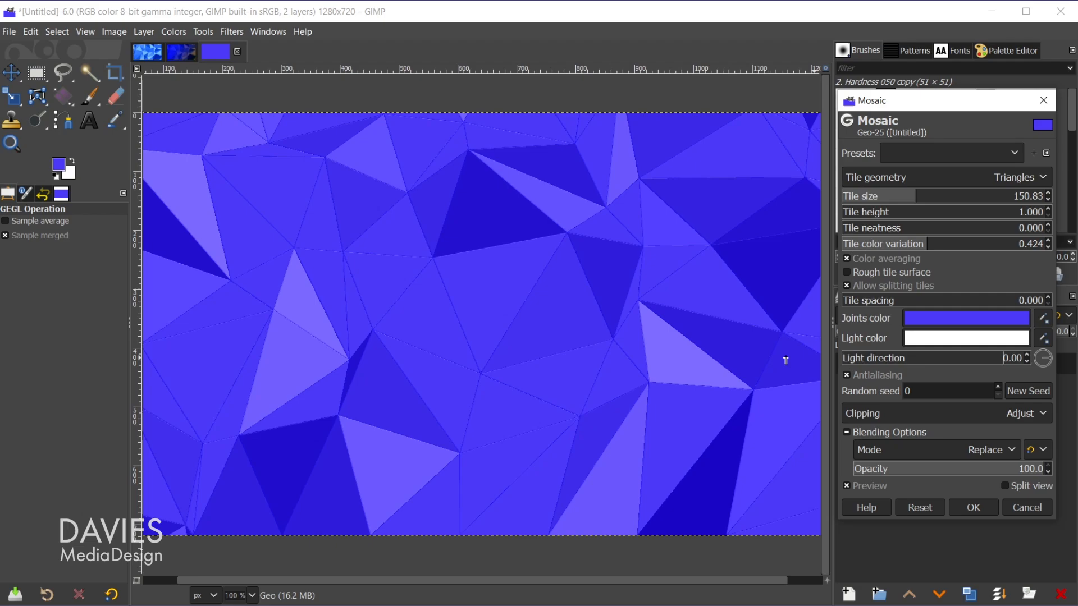
pyautogui.moveTo(1055, 372)
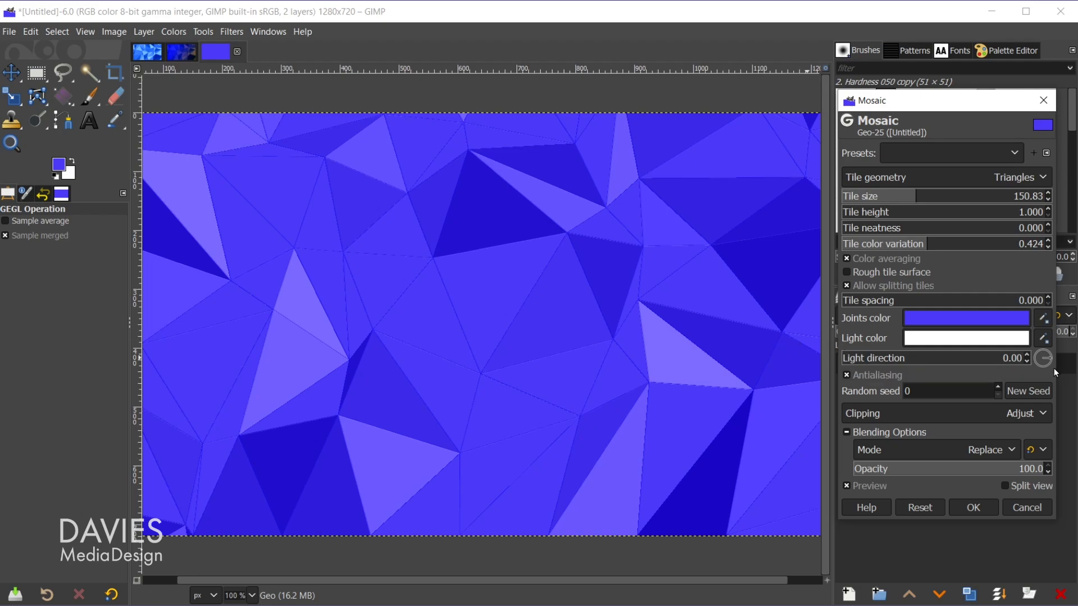
pyautogui.moveTo(650, 214)
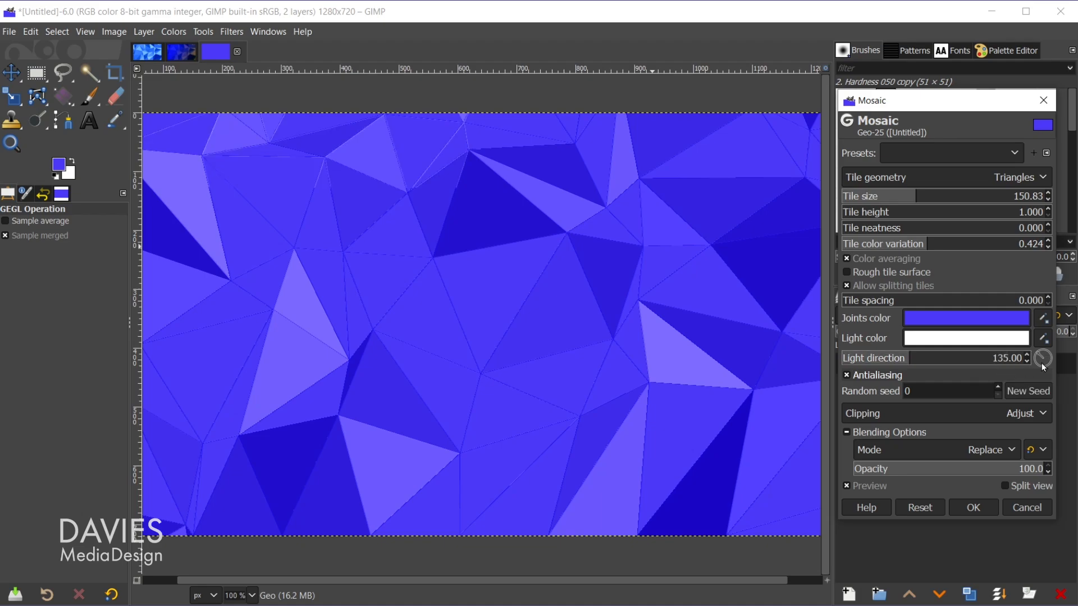
pyautogui.click(847, 375)
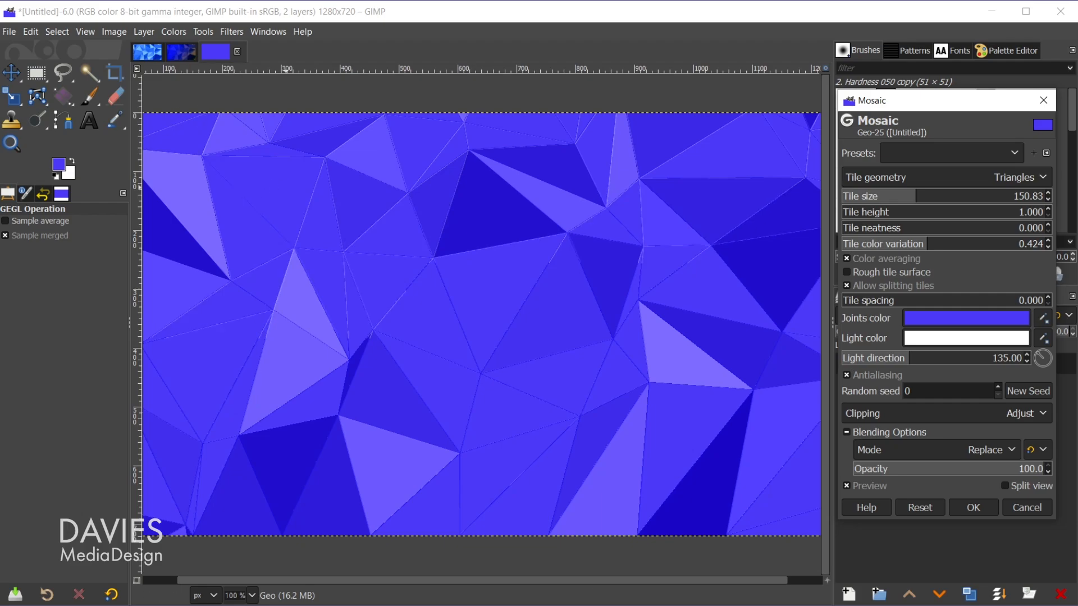
pyautogui.moveTo(696, 336)
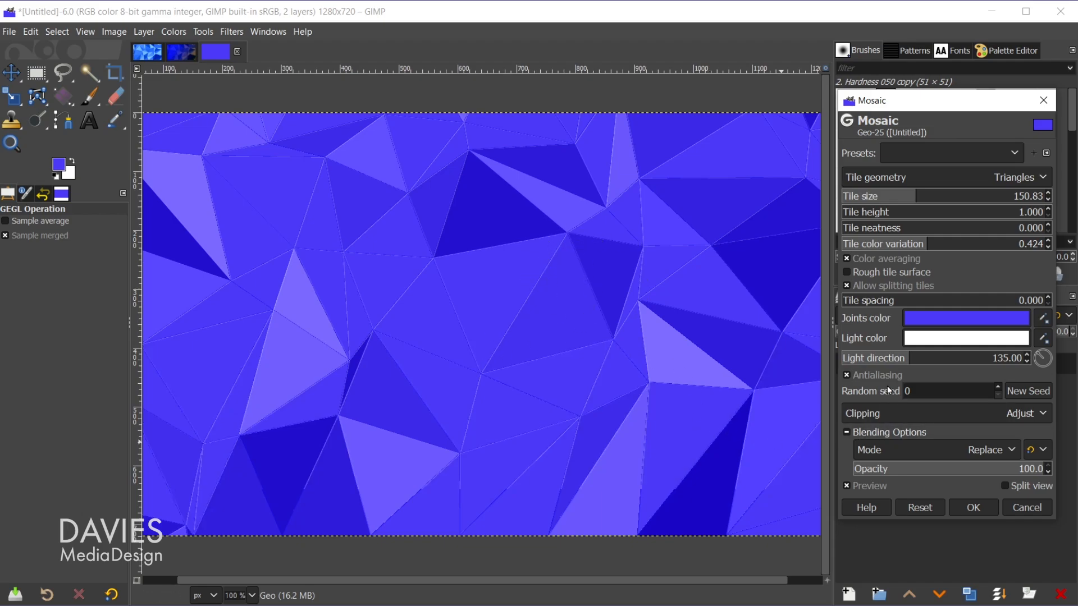
pyautogui.moveTo(644, 268)
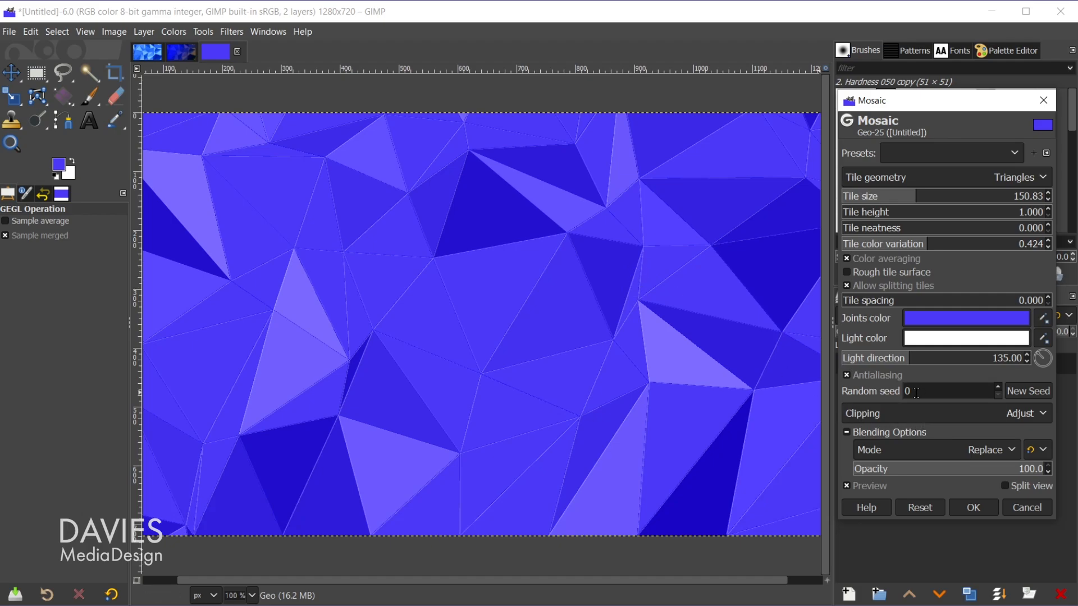
pyautogui.moveTo(537, 252)
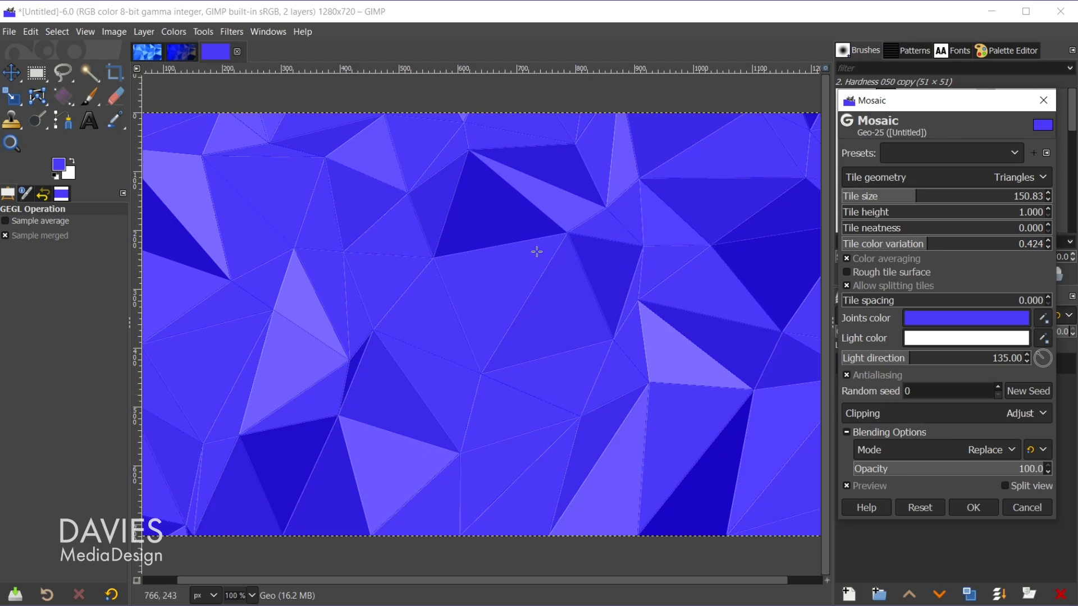
pyautogui.moveTo(639, 266)
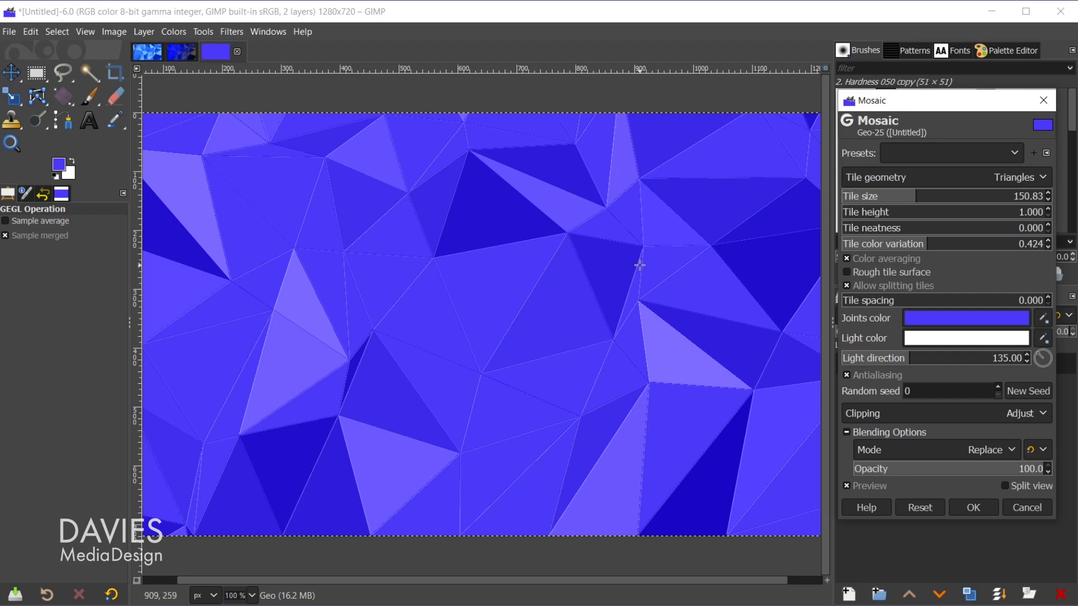
pyautogui.moveTo(447, 220)
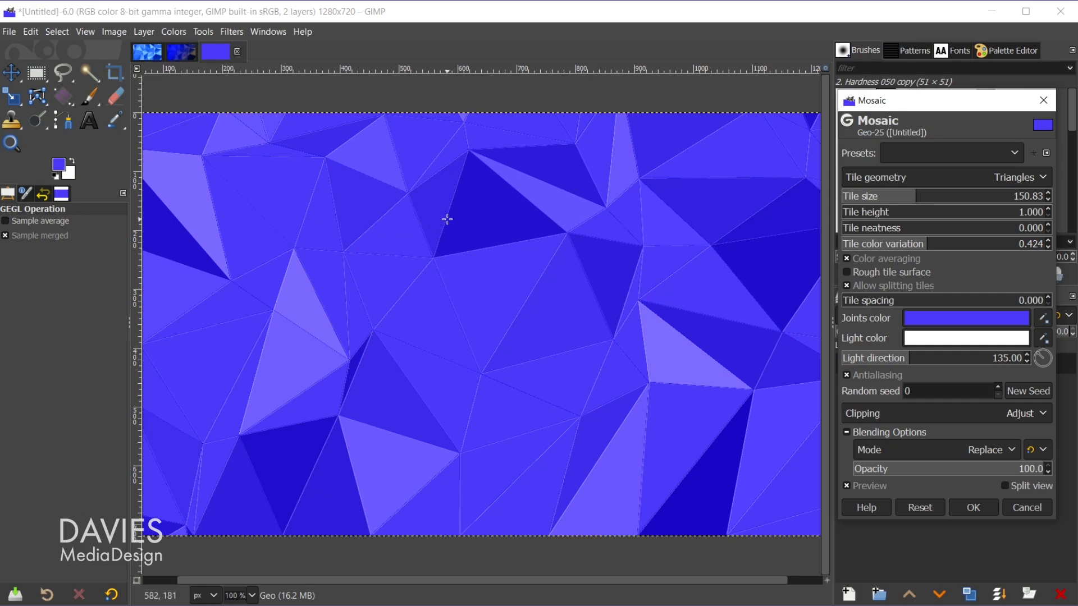
pyautogui.moveTo(767, 355)
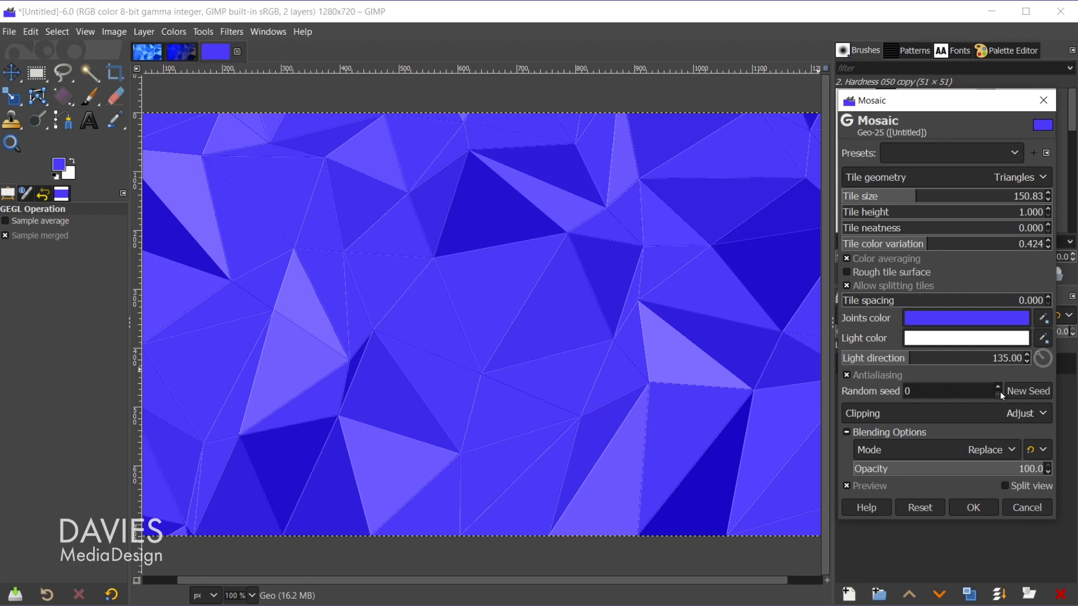
pyautogui.click(999, 388)
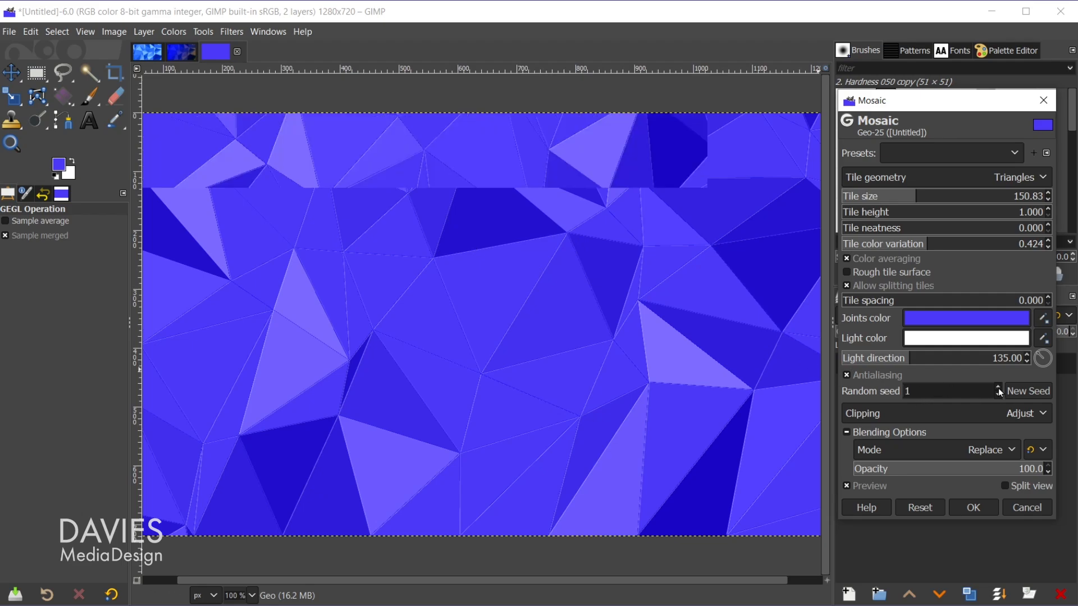
pyautogui.click(1027, 390)
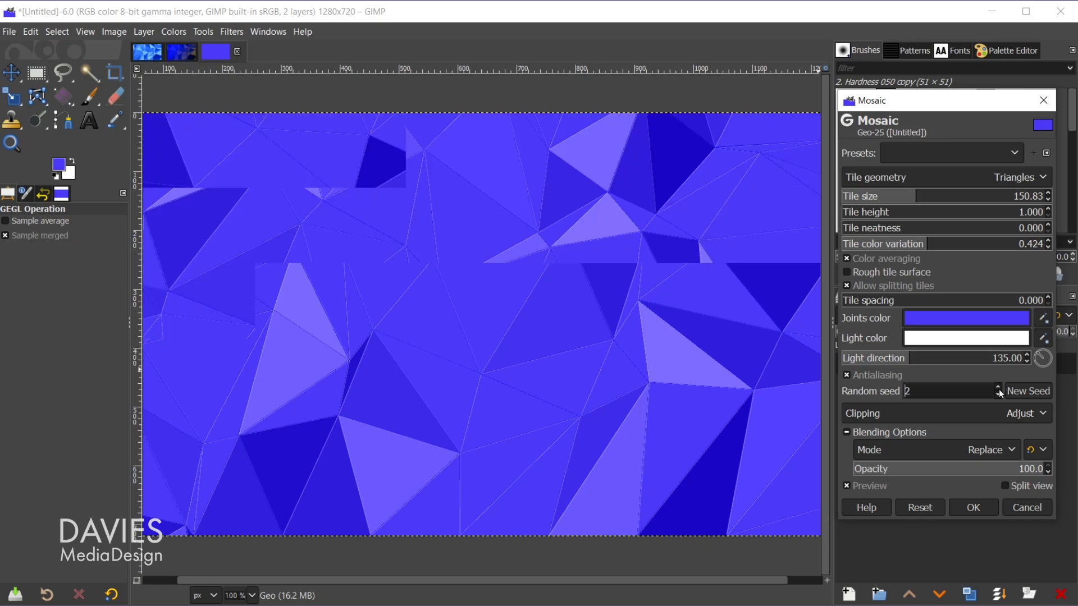
pyautogui.click(1027, 391)
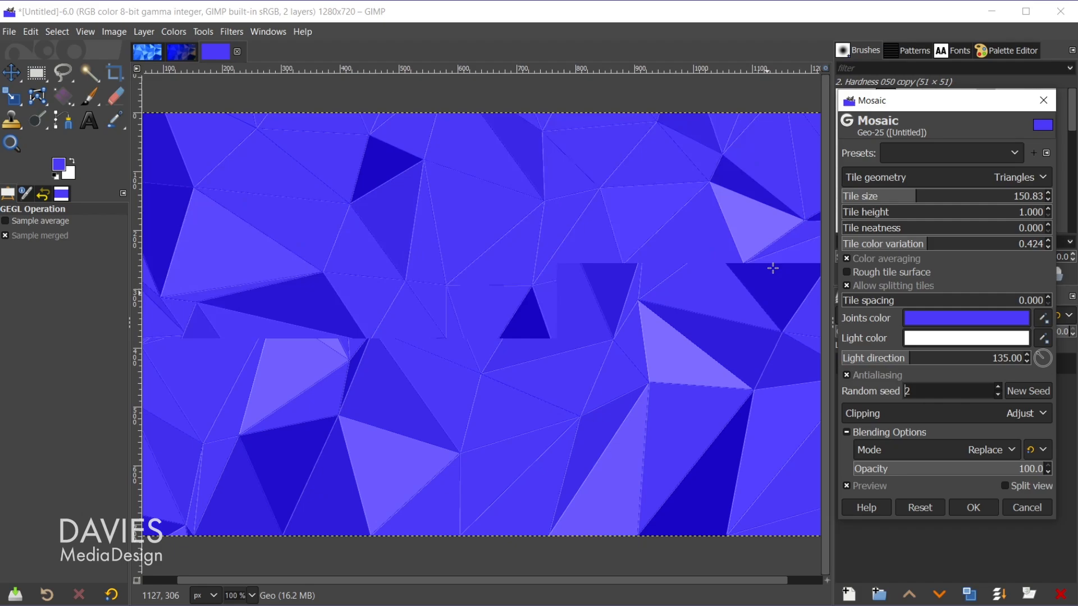
pyautogui.moveTo(512, 186)
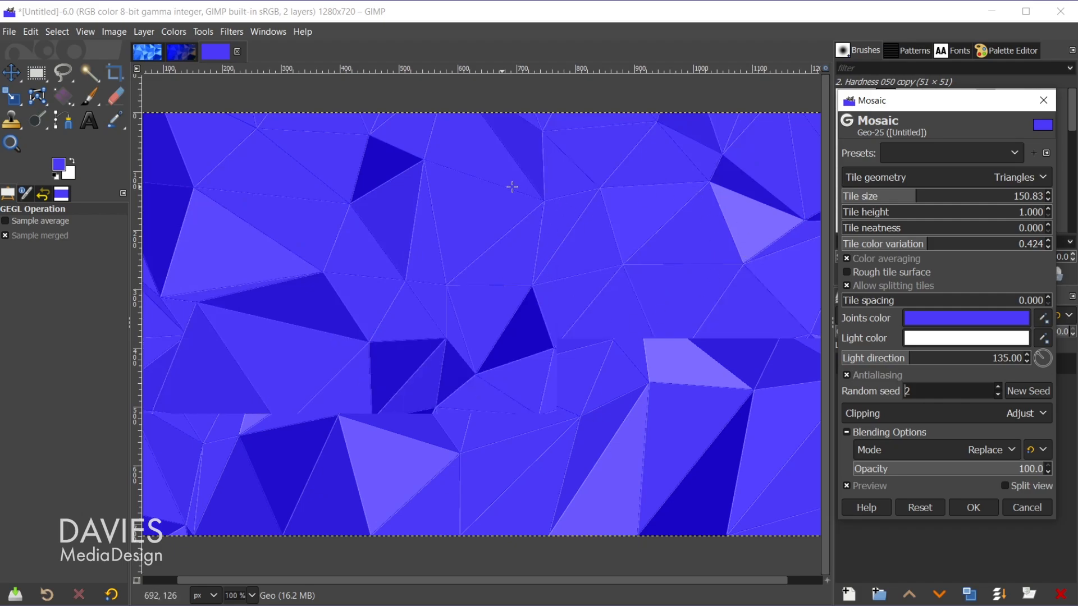
pyautogui.click(1028, 391)
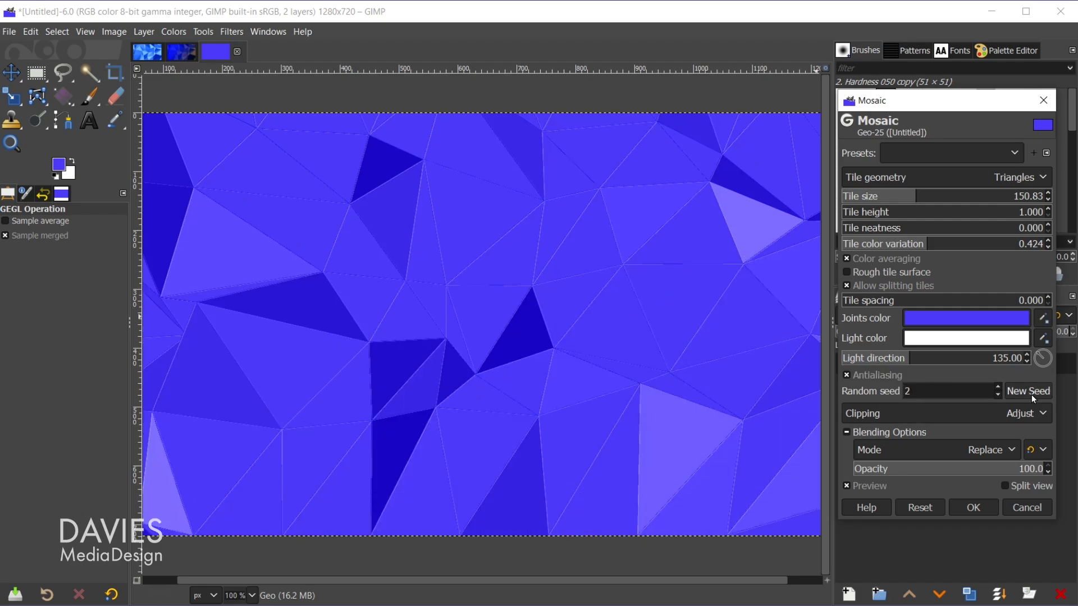
pyautogui.click(1028, 391)
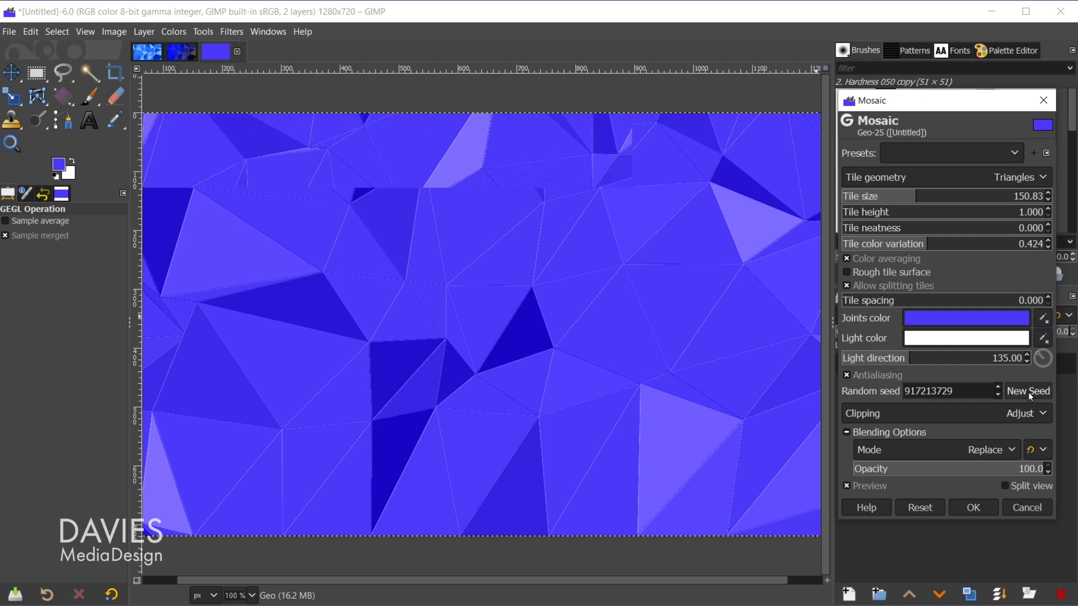
pyautogui.click(1028, 391)
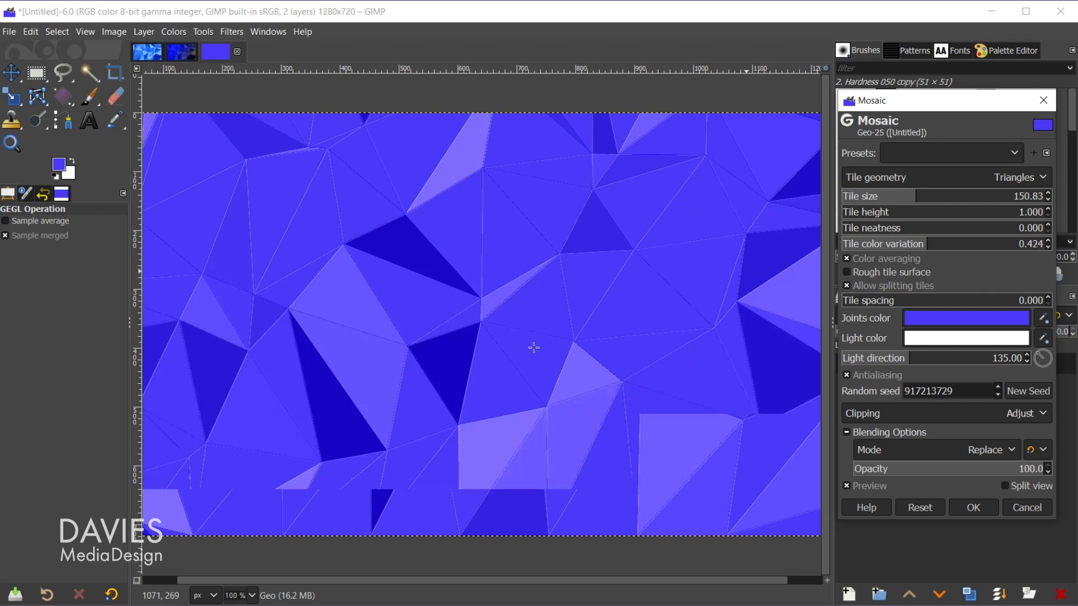
pyautogui.moveTo(562, 267)
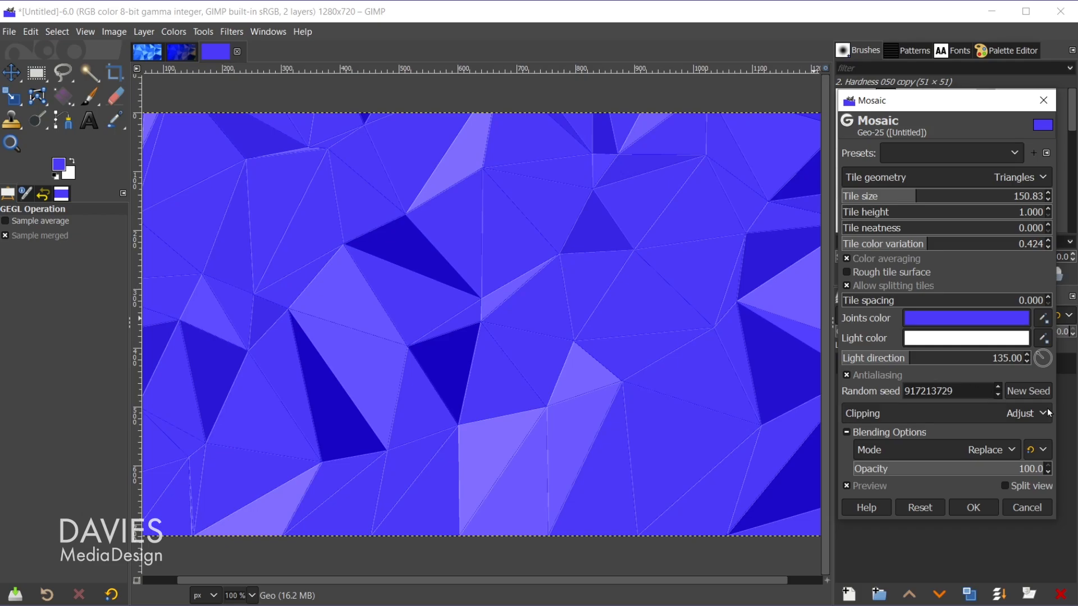
pyautogui.click(1028, 391)
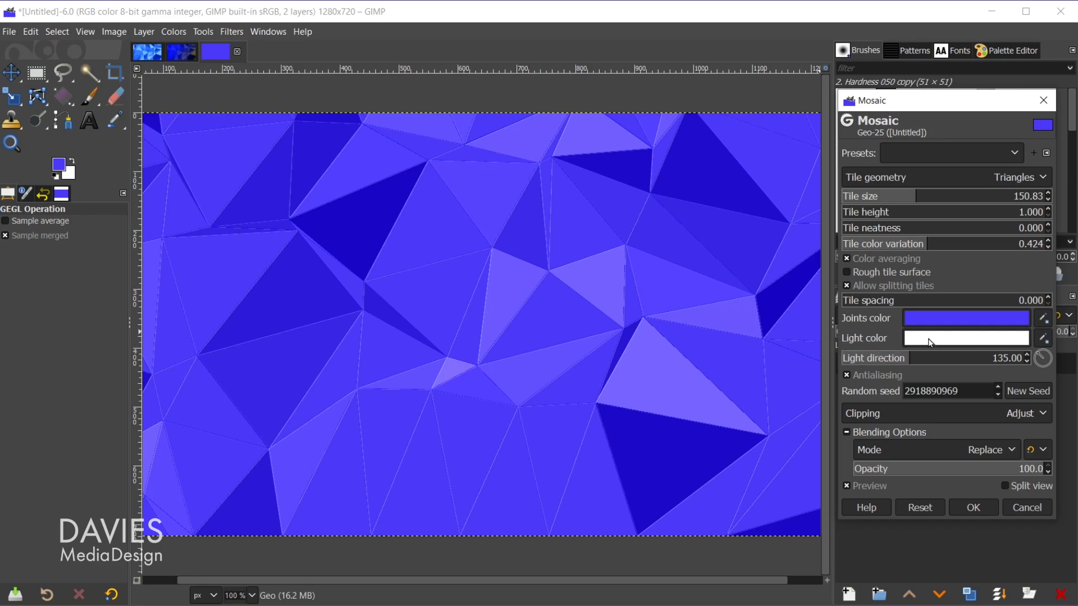
pyautogui.moveTo(670, 408)
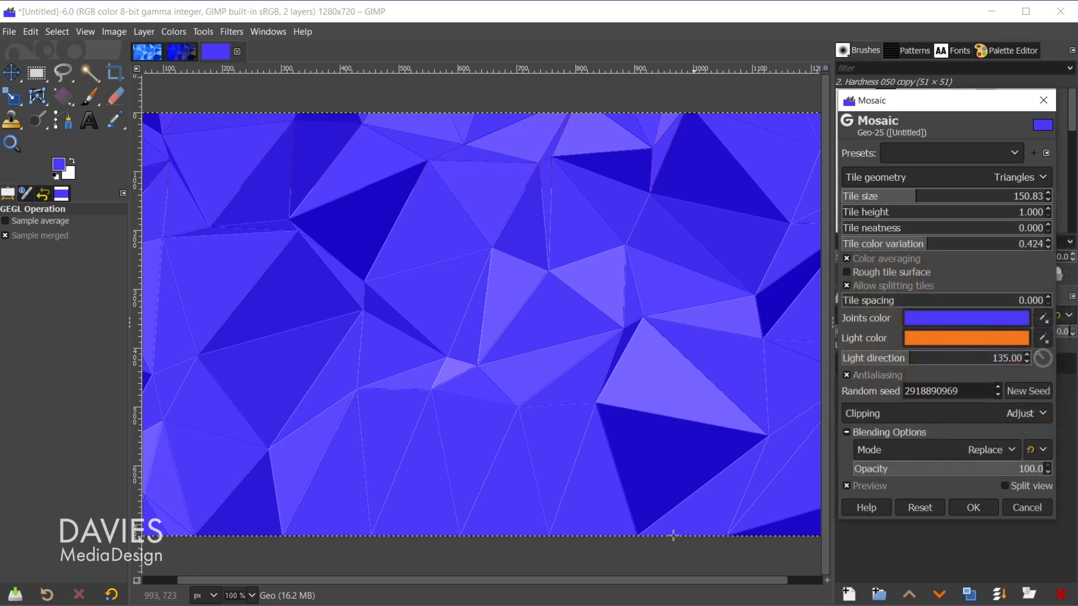
pyautogui.moveTo(666, 532)
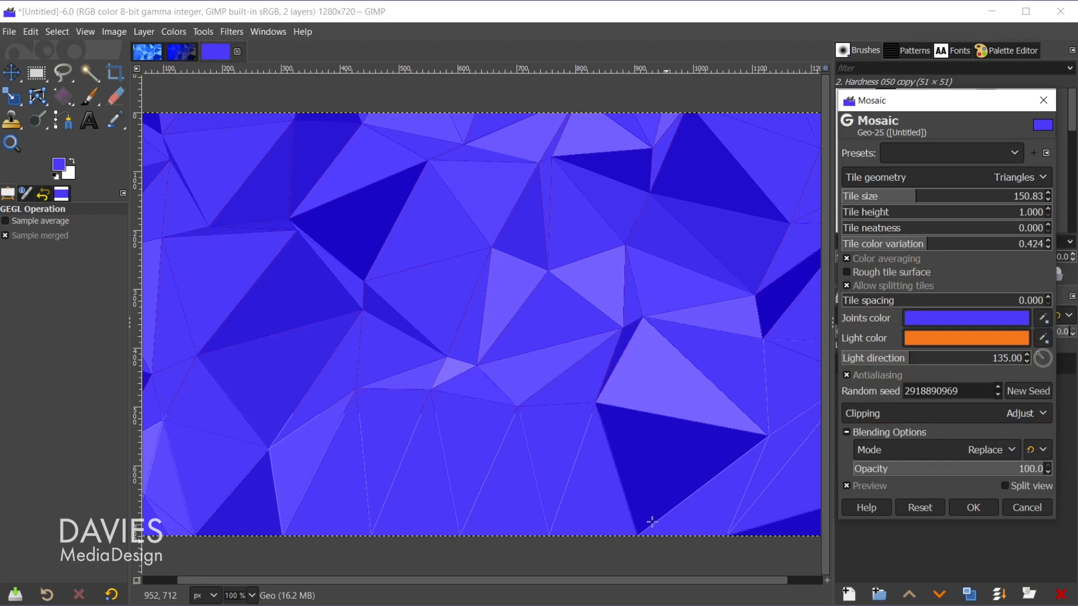
pyautogui.moveTo(598, 193)
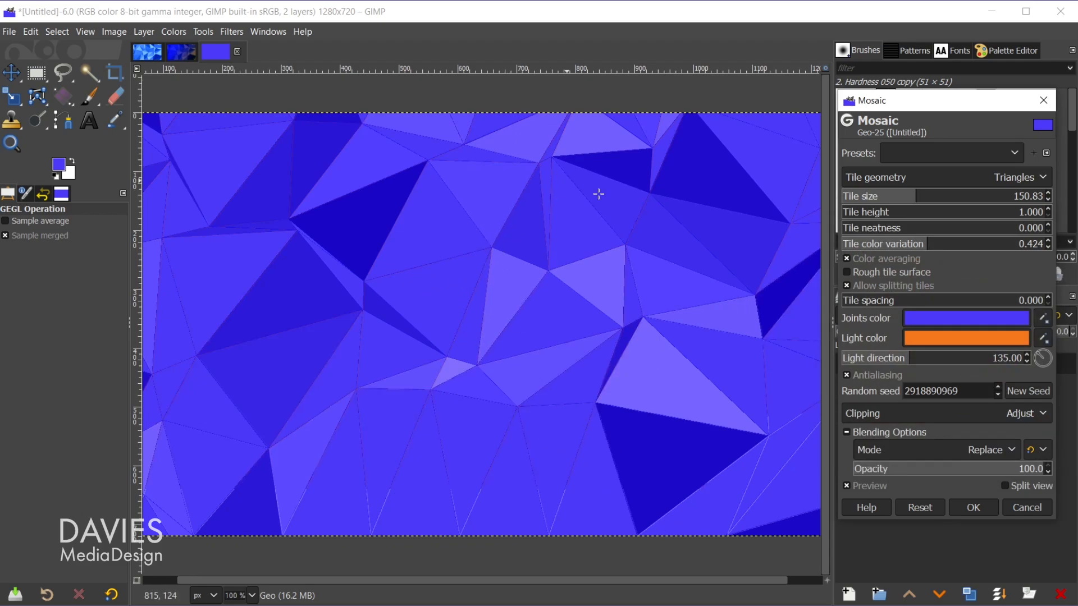
pyautogui.moveTo(452, 472)
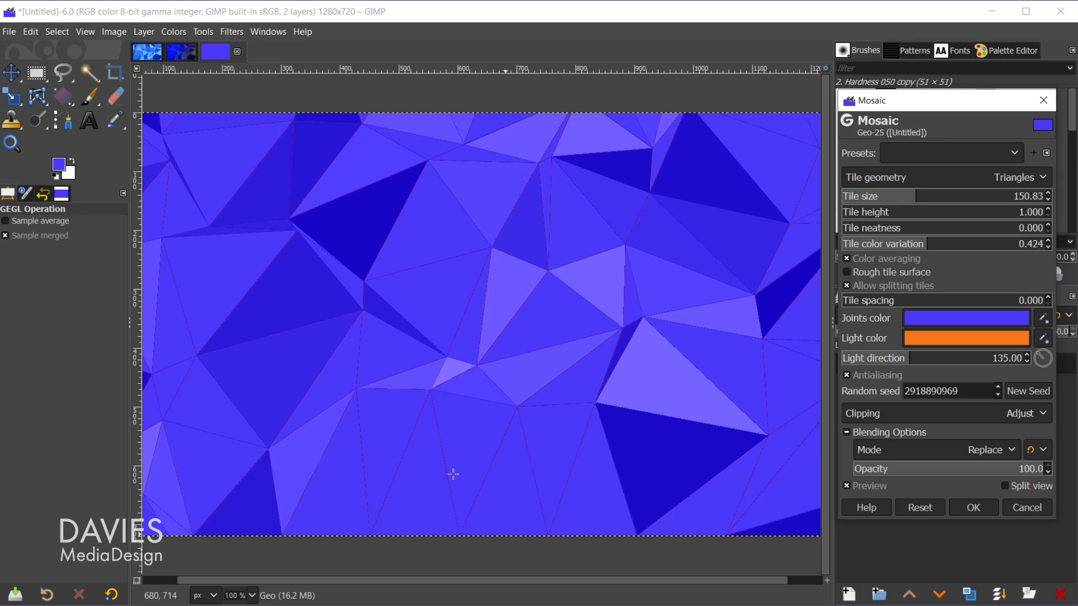
pyautogui.moveTo(983, 342)
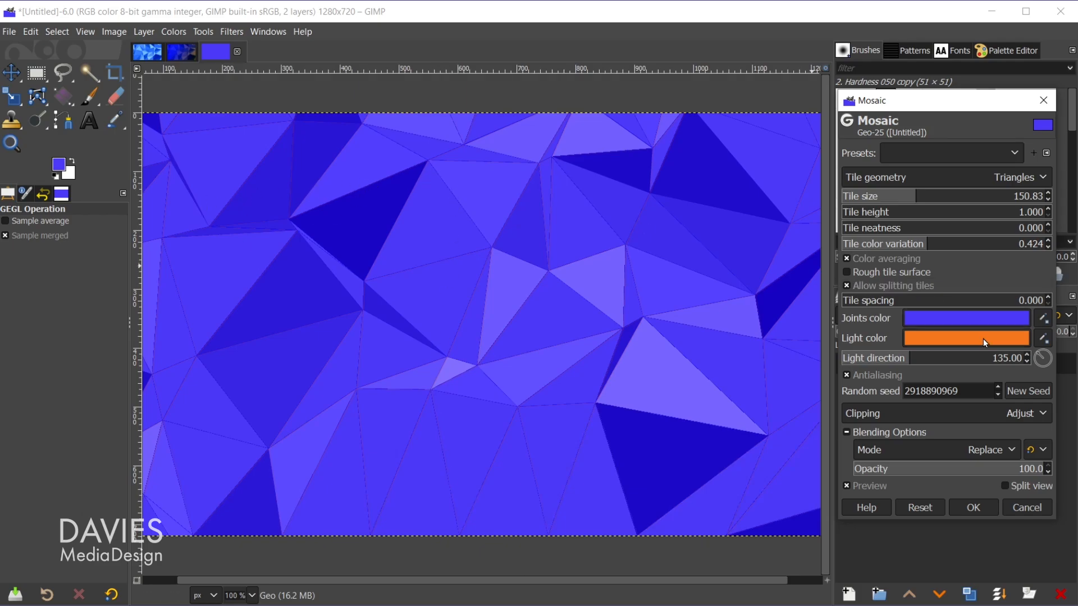
pyautogui.click(966, 338)
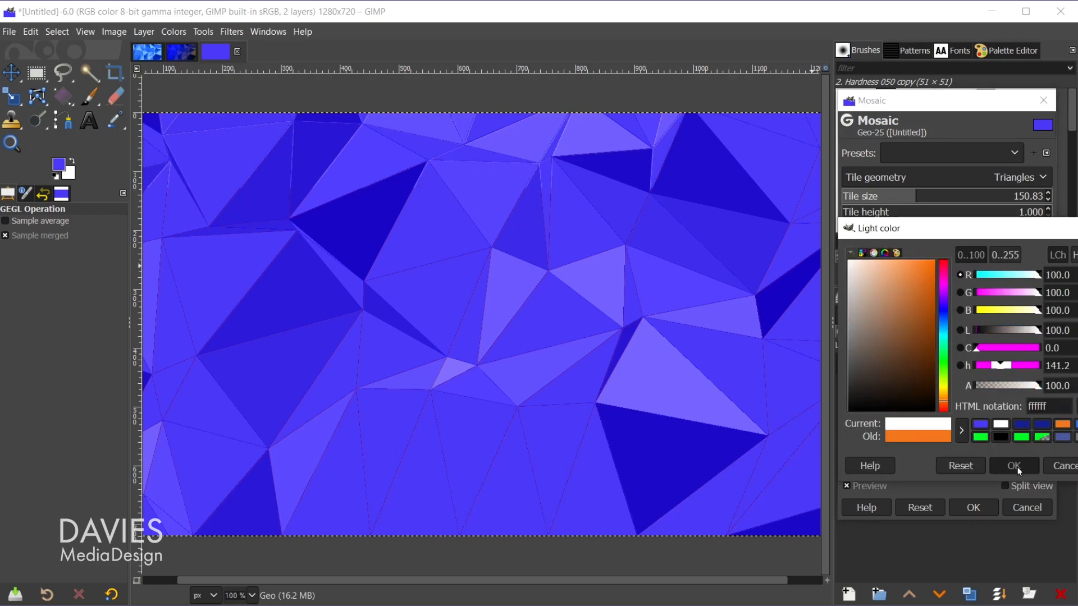
pyautogui.click(1013, 465)
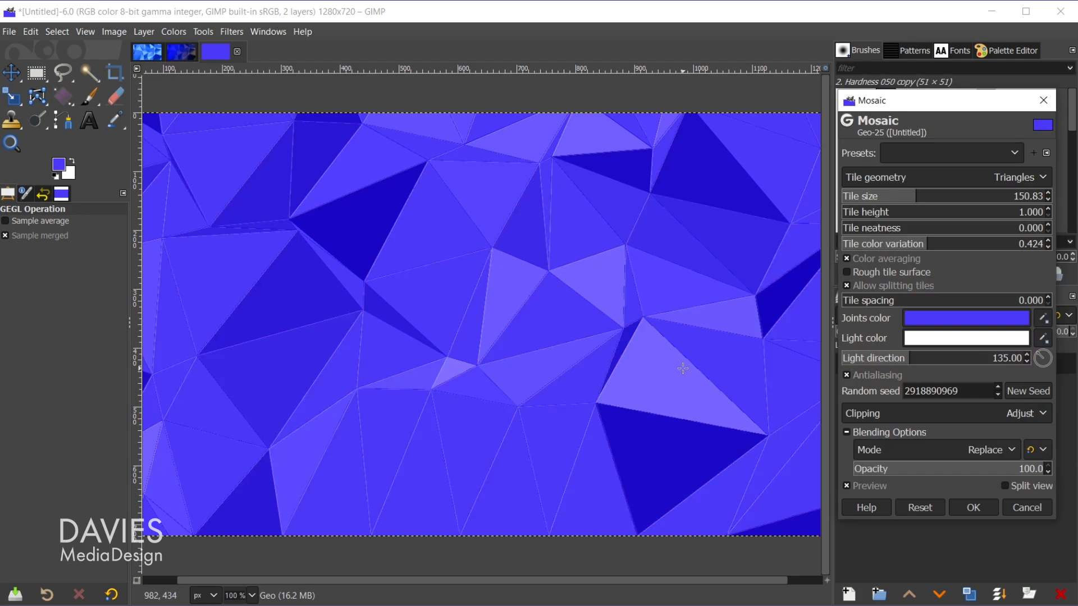
pyautogui.moveTo(883, 409)
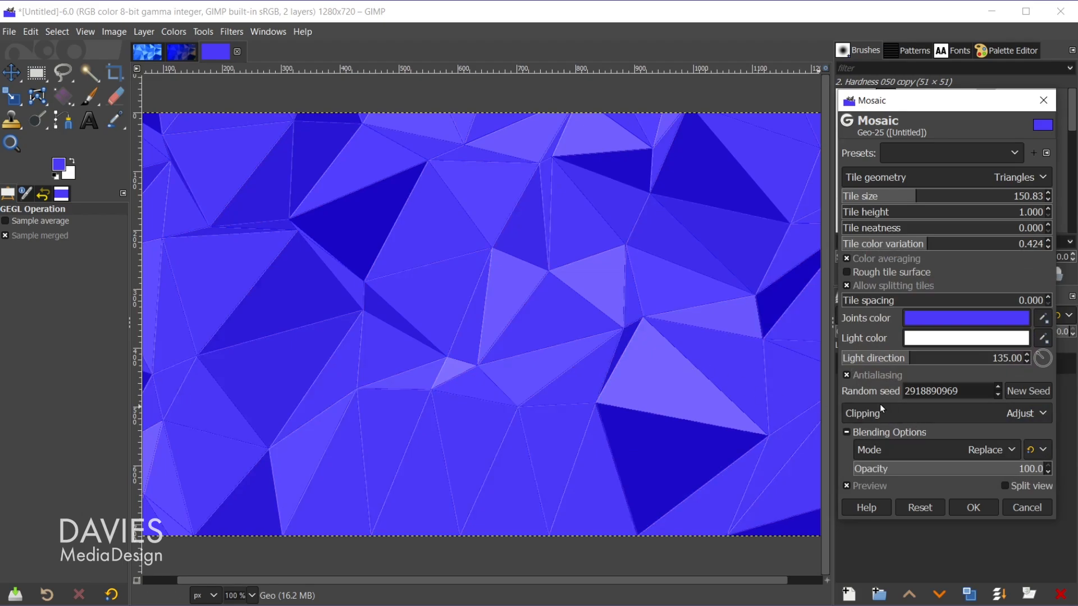
pyautogui.moveTo(448, 326)
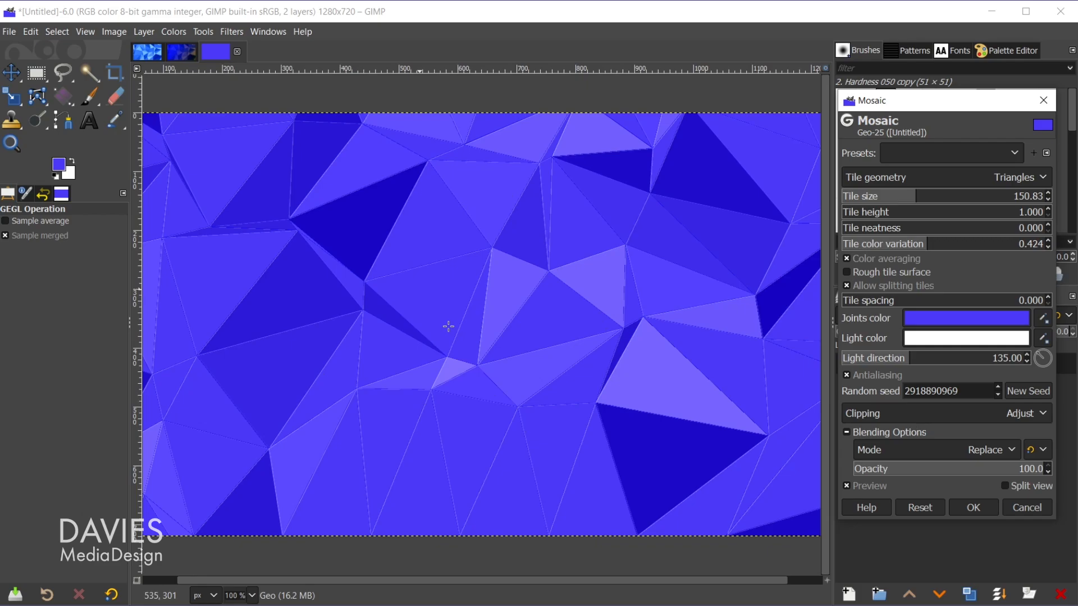
pyautogui.moveTo(709, 284)
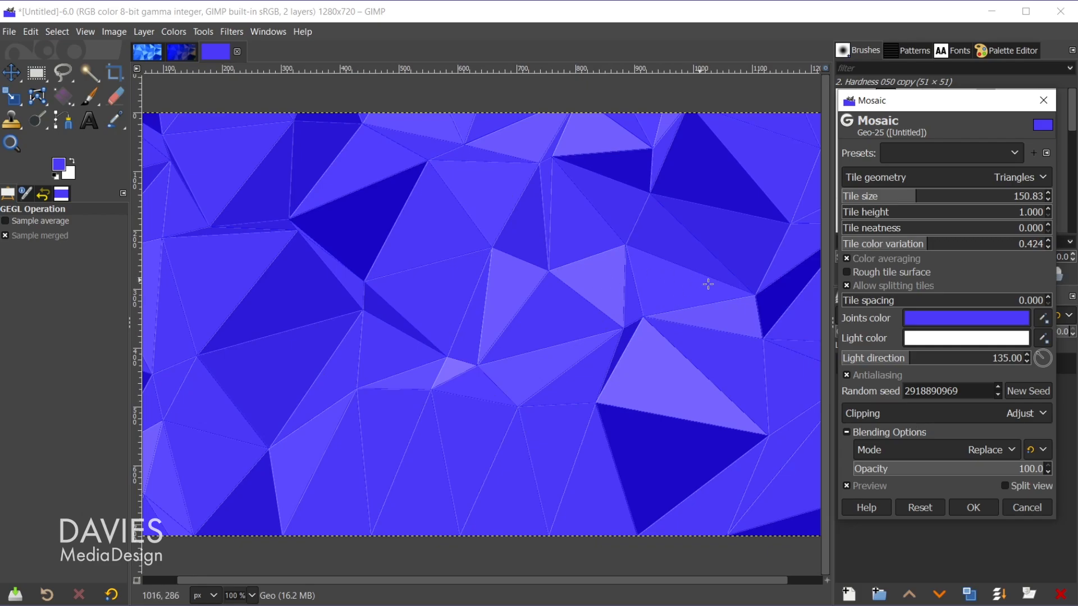
pyautogui.moveTo(700, 93)
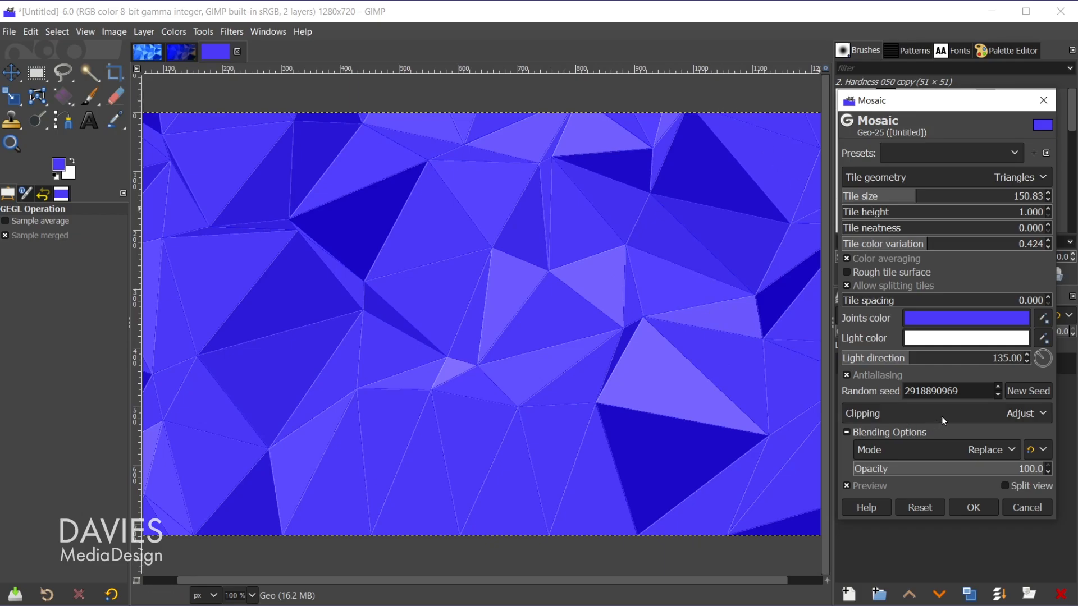
pyautogui.moveTo(224, 393)
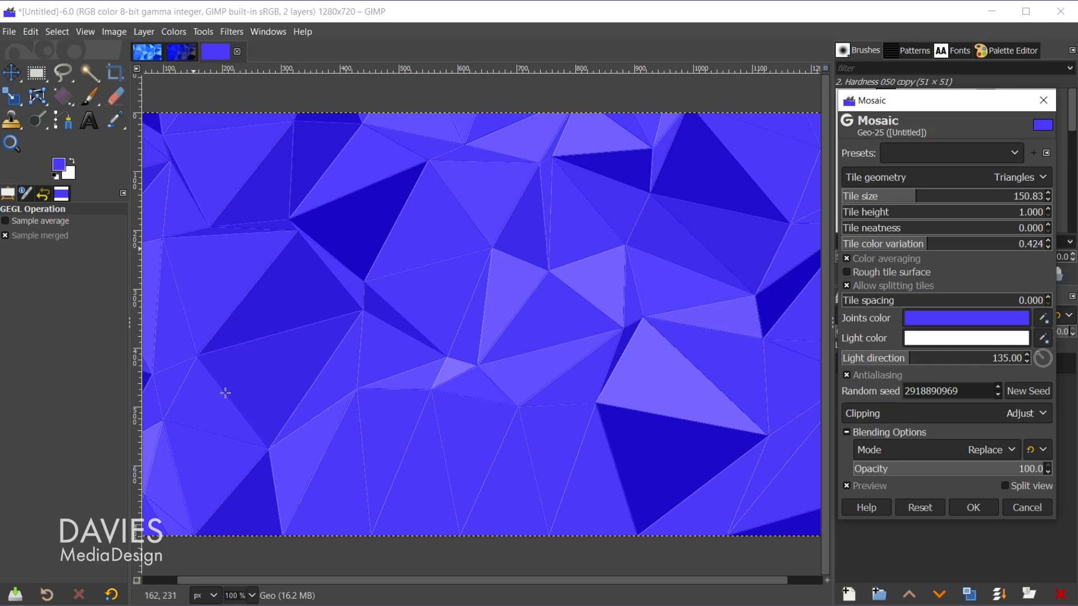
# Step: Try Mosaic clipping as Clip, then return it to Adjust
pyautogui.click(1028, 413)
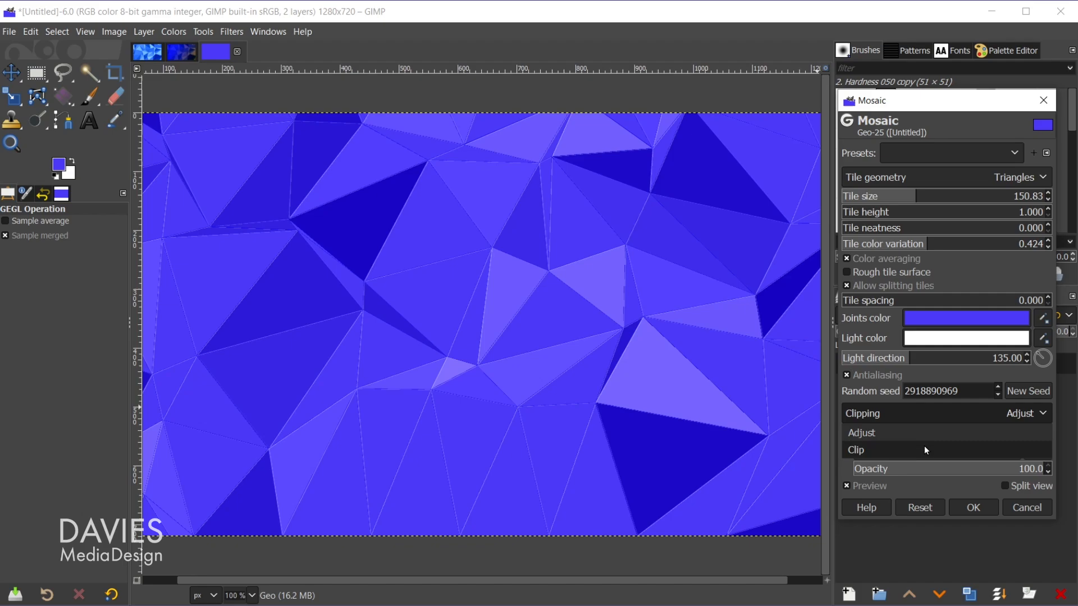
pyautogui.click(855, 449)
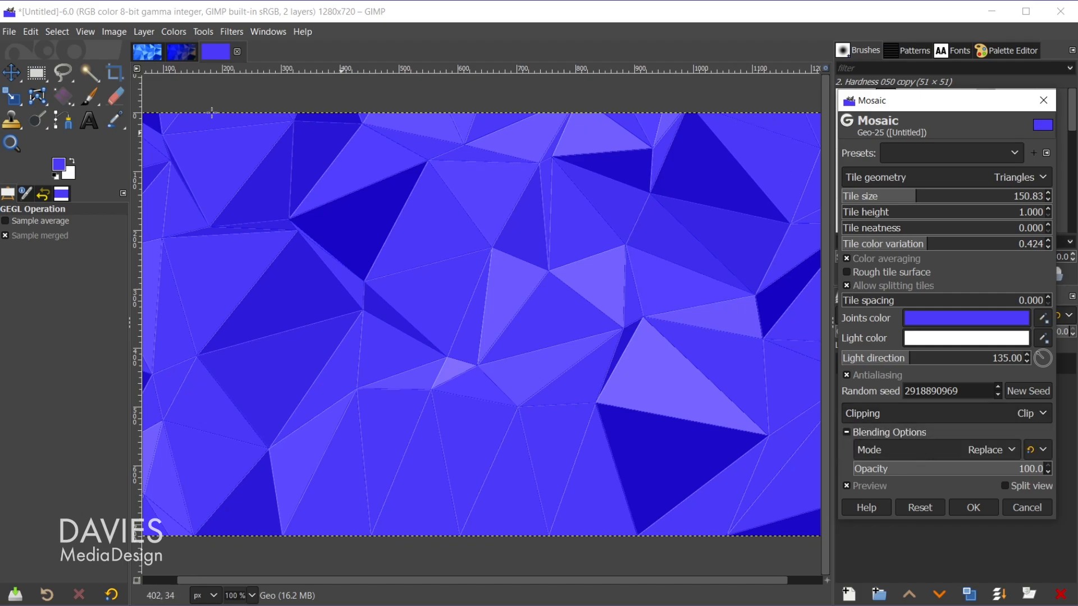
pyautogui.click(1027, 413)
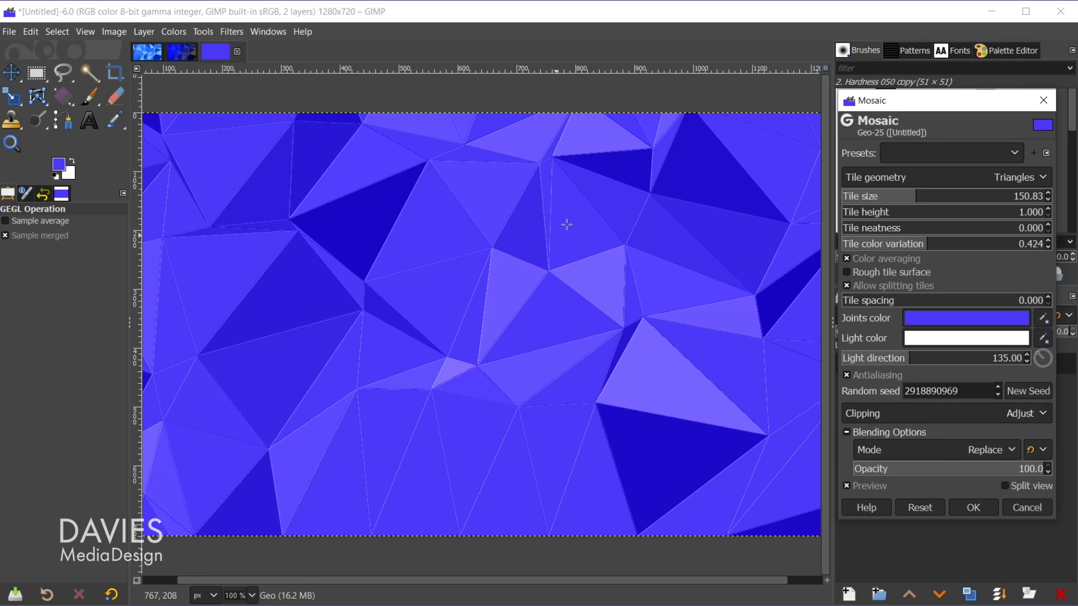
pyautogui.moveTo(581, 209)
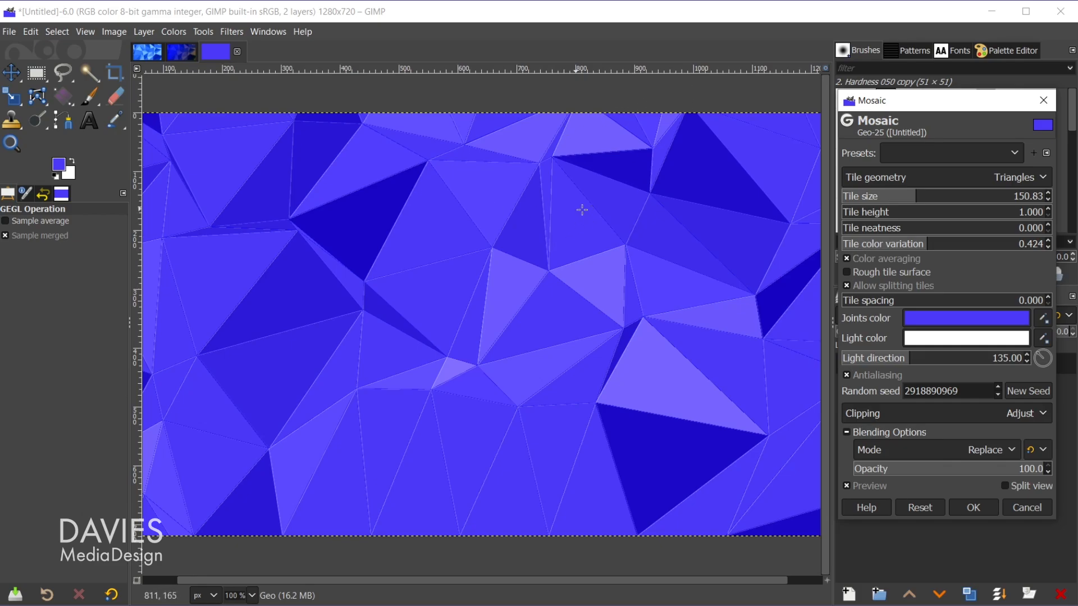
pyautogui.moveTo(907, 440)
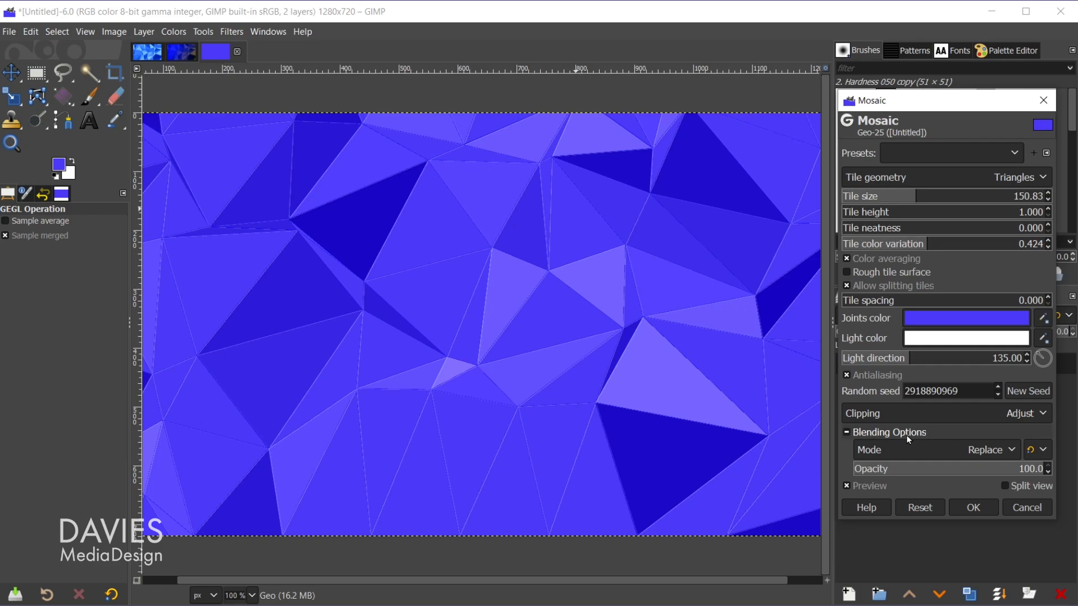
pyautogui.moveTo(709, 324)
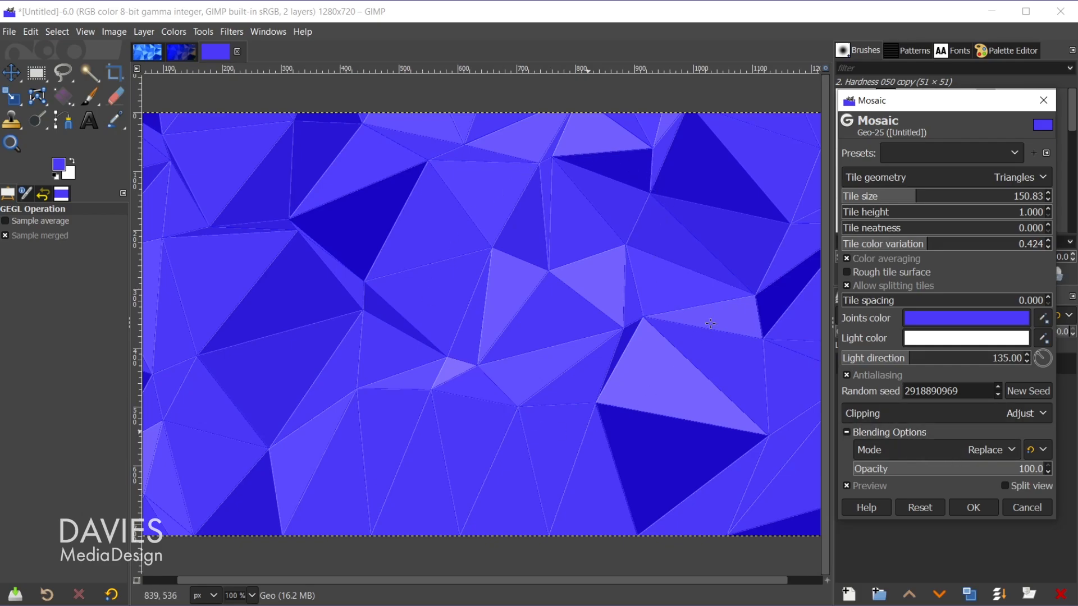
pyautogui.moveTo(927, 103)
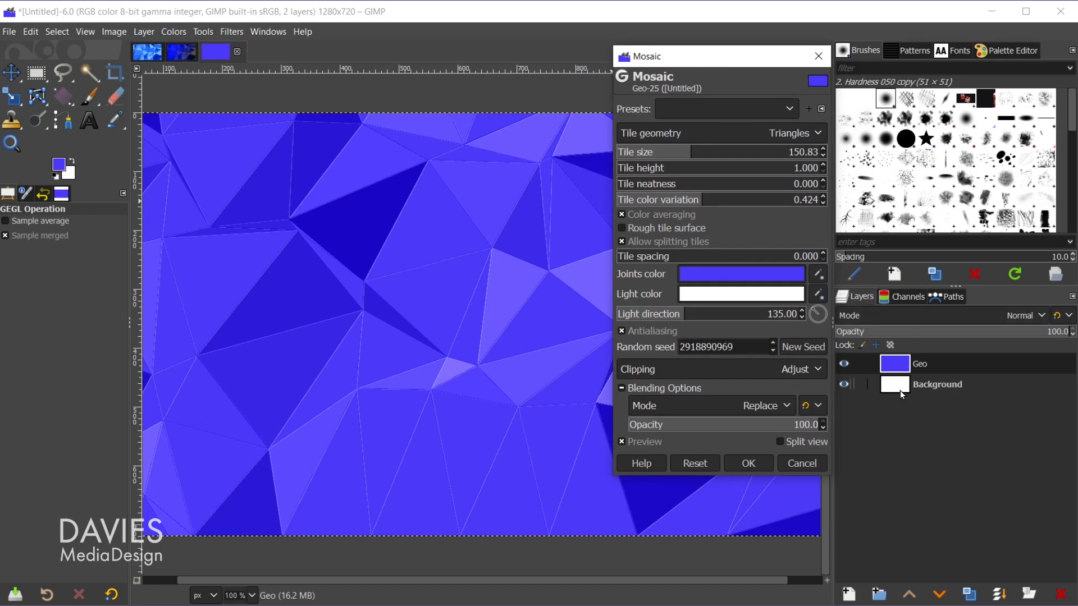
# Step: Trial Multiply and Soft light blending for the Geo mosaic, ending back on Normal
pyautogui.click(919, 364)
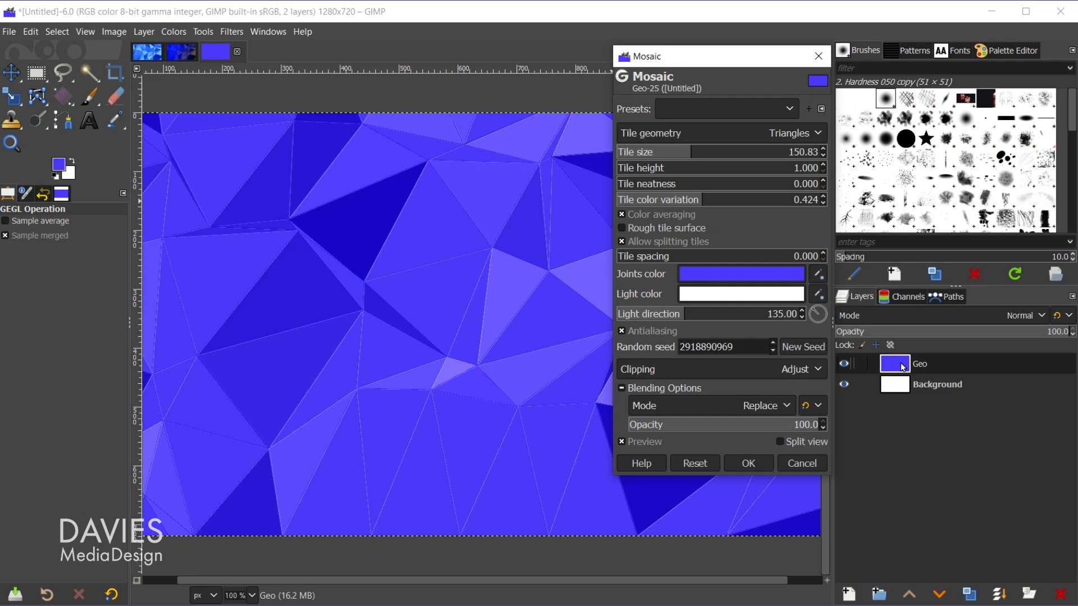
pyautogui.click(760, 405)
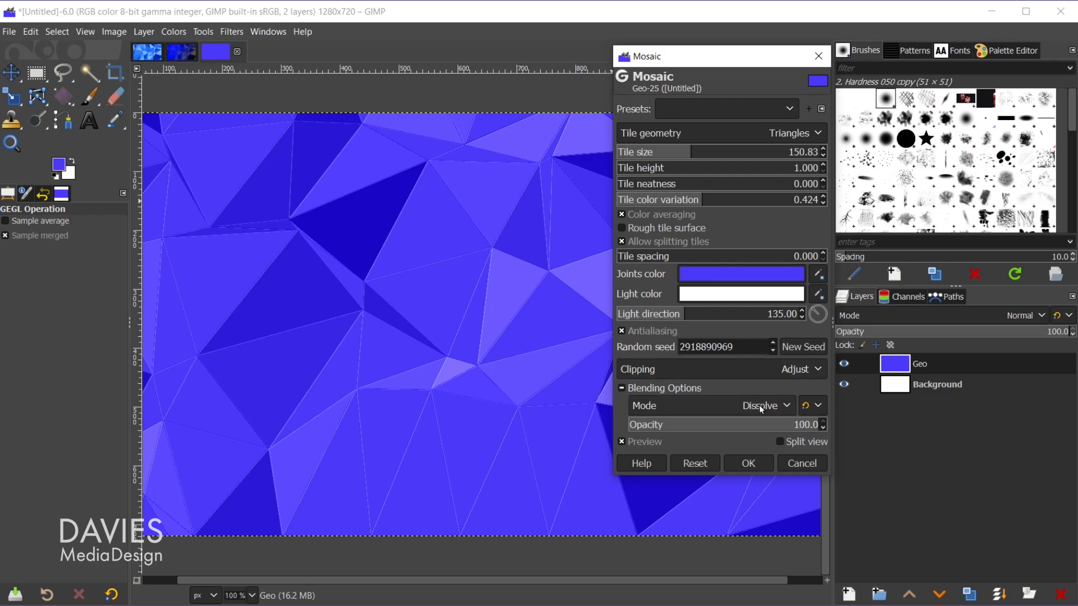
pyautogui.moveTo(729, 411)
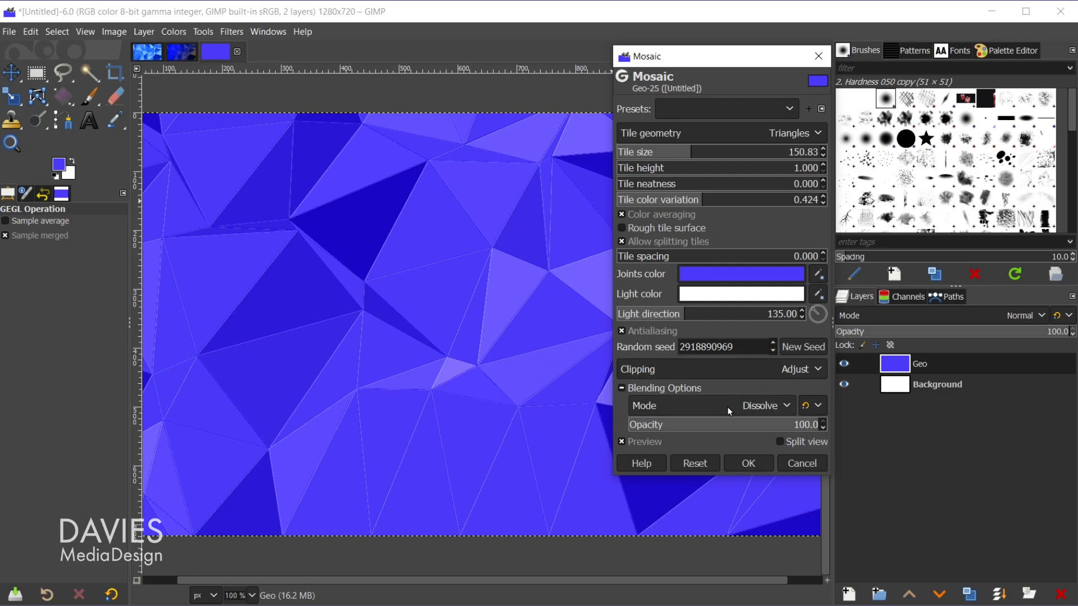
pyautogui.moveTo(410, 415)
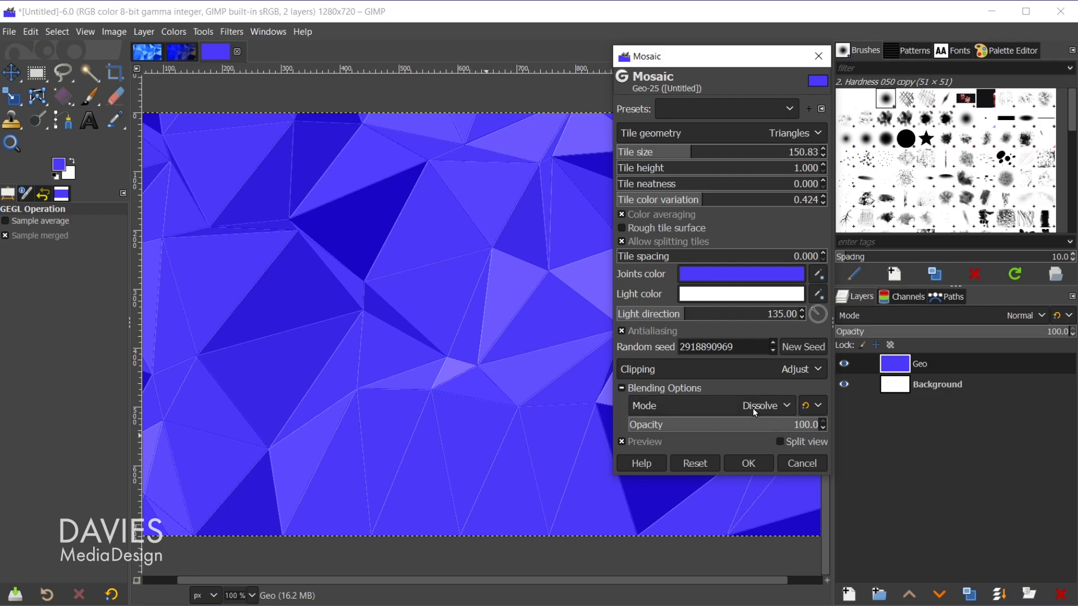
pyautogui.click(763, 406)
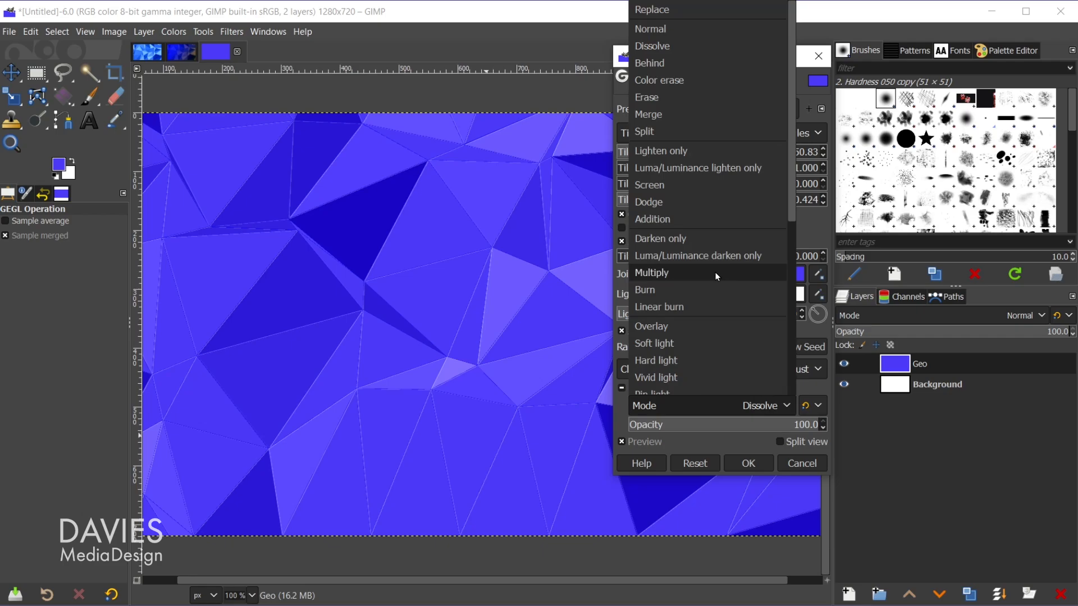
pyautogui.click(651, 272)
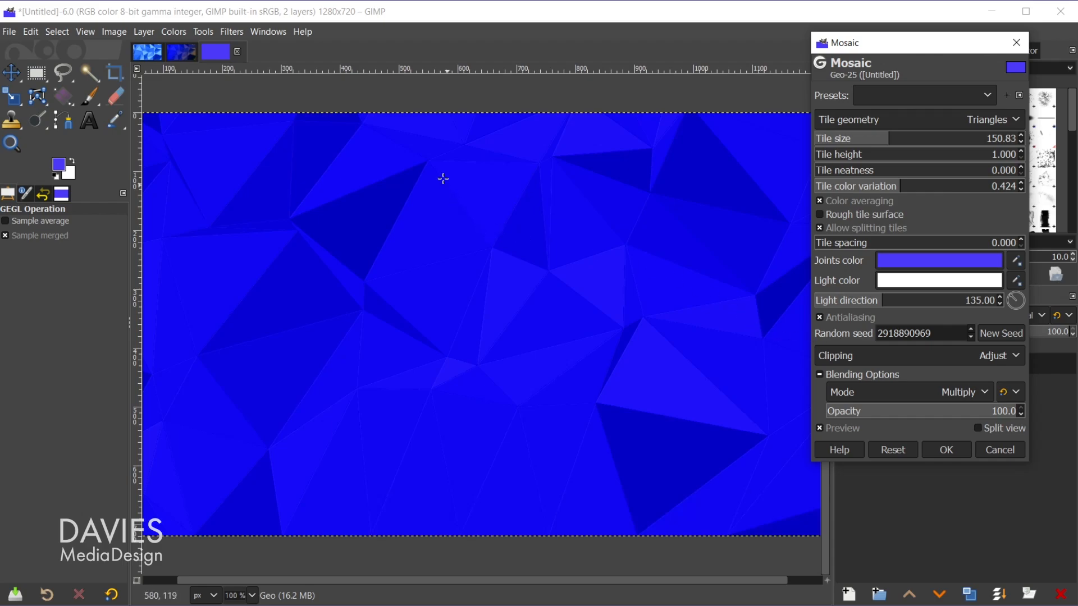
pyautogui.moveTo(492, 232)
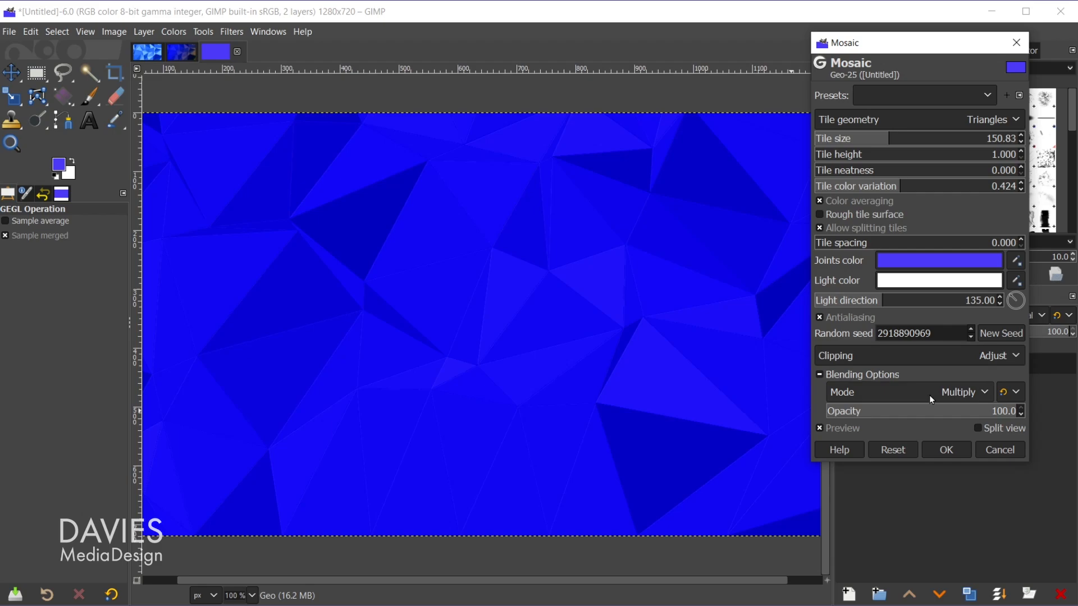
pyautogui.click(961, 392)
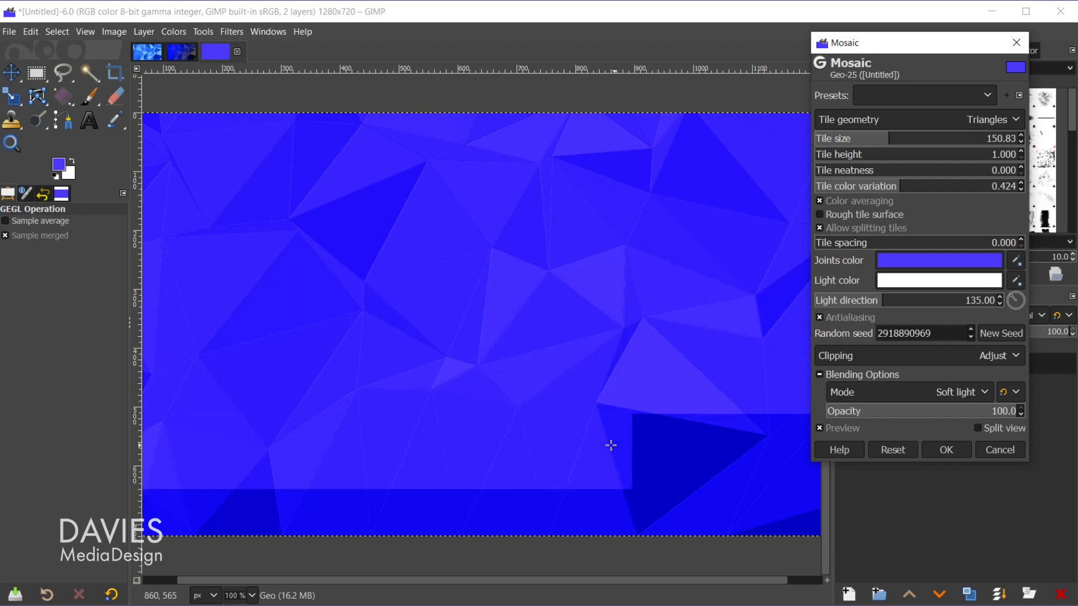
pyautogui.click(961, 392)
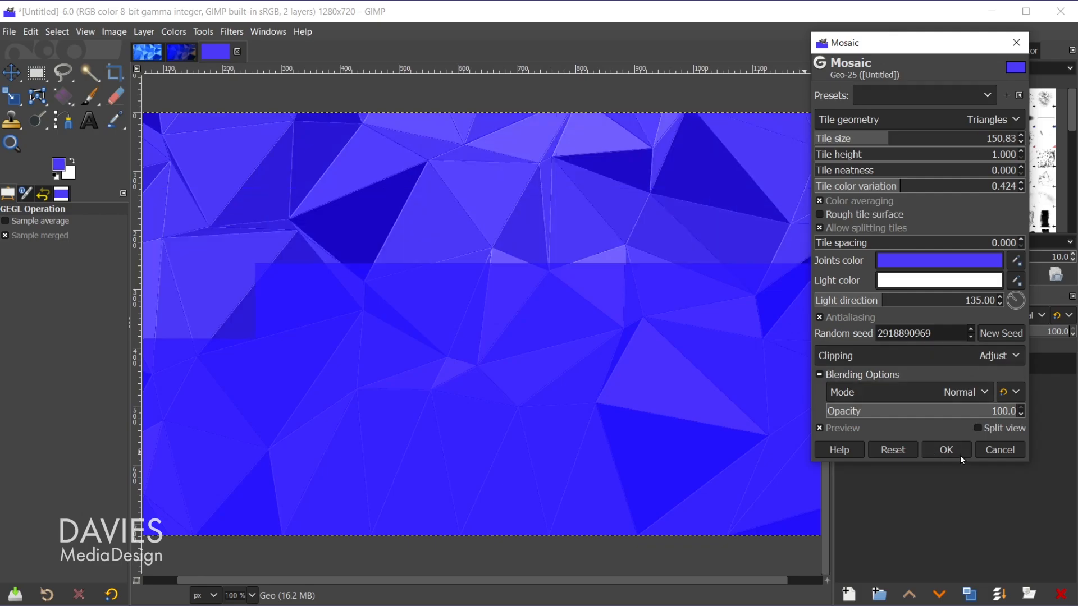
# Step: Apply the triangle mosaic to Geo and trial Dissolve, Merge, Dodge, Addition and Darken only layer modes
pyautogui.click(945, 449)
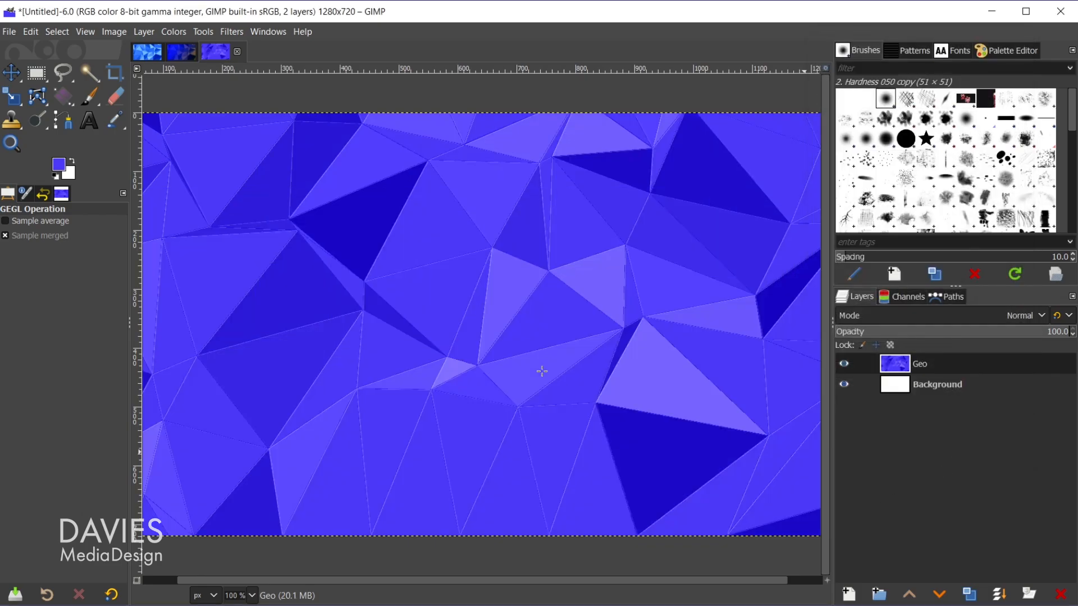
pyautogui.moveTo(567, 391)
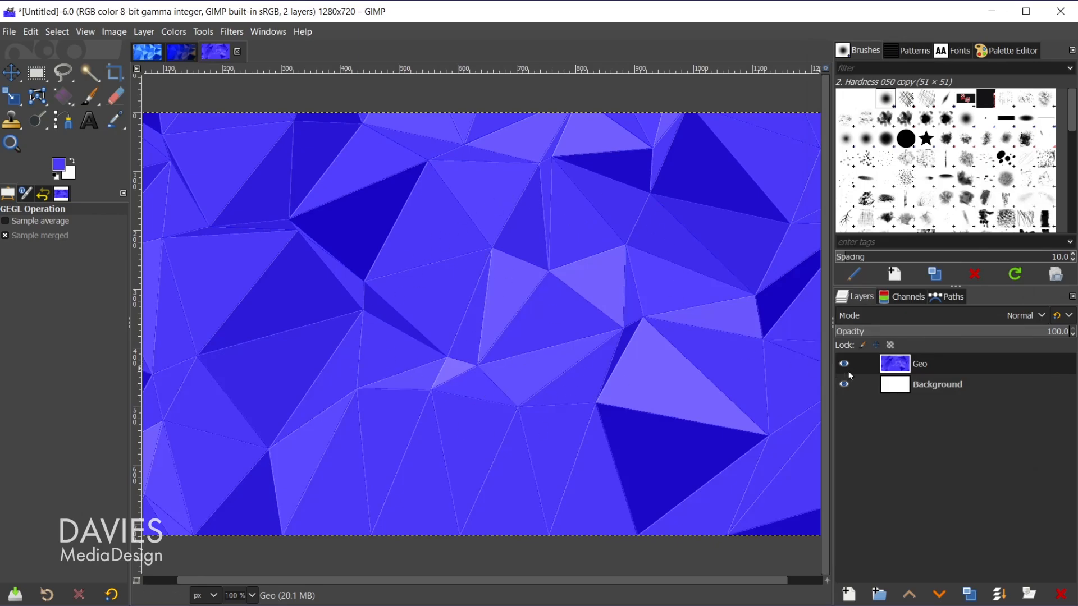
pyautogui.click(919, 363)
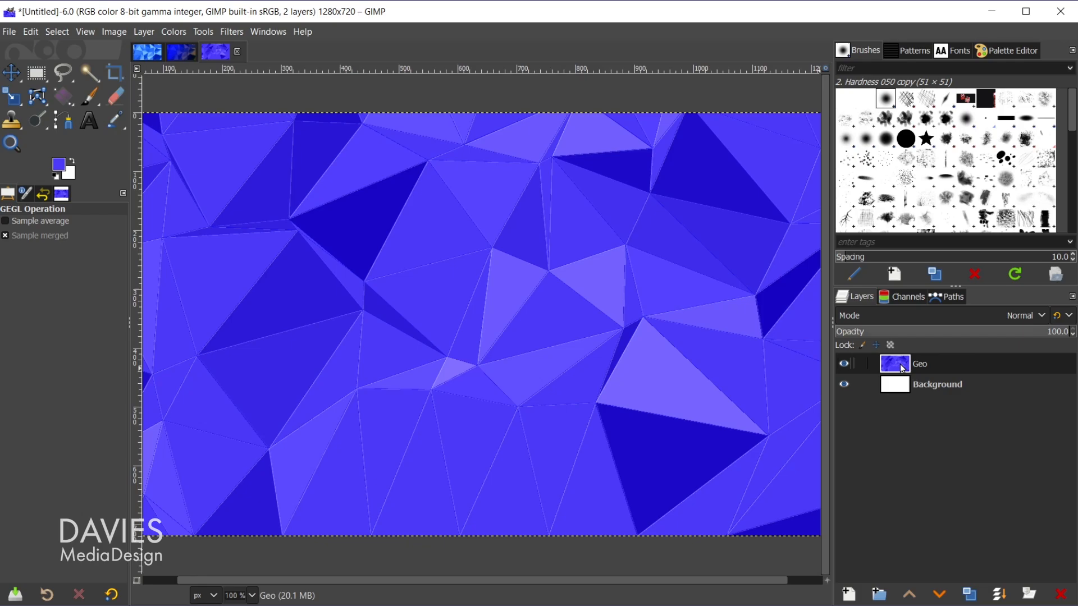
pyautogui.click(1021, 316)
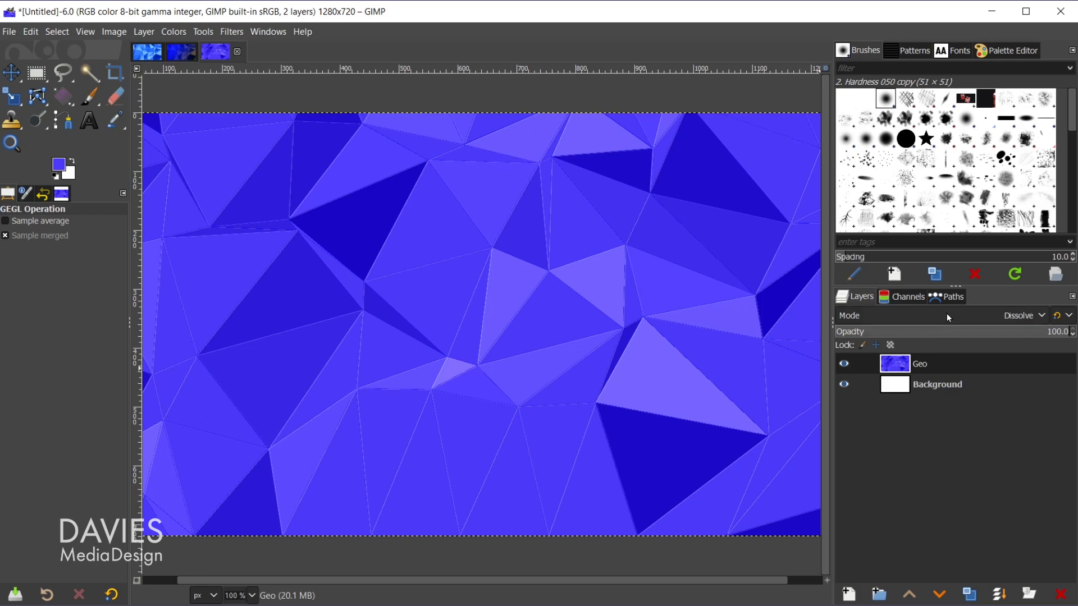
pyautogui.click(1022, 315)
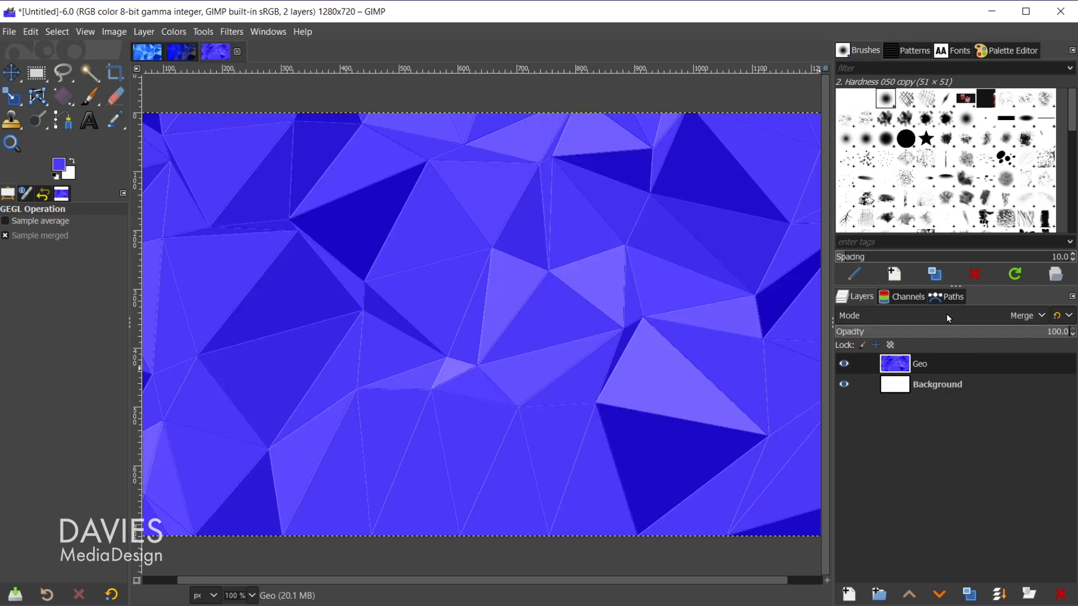
pyautogui.click(1024, 316)
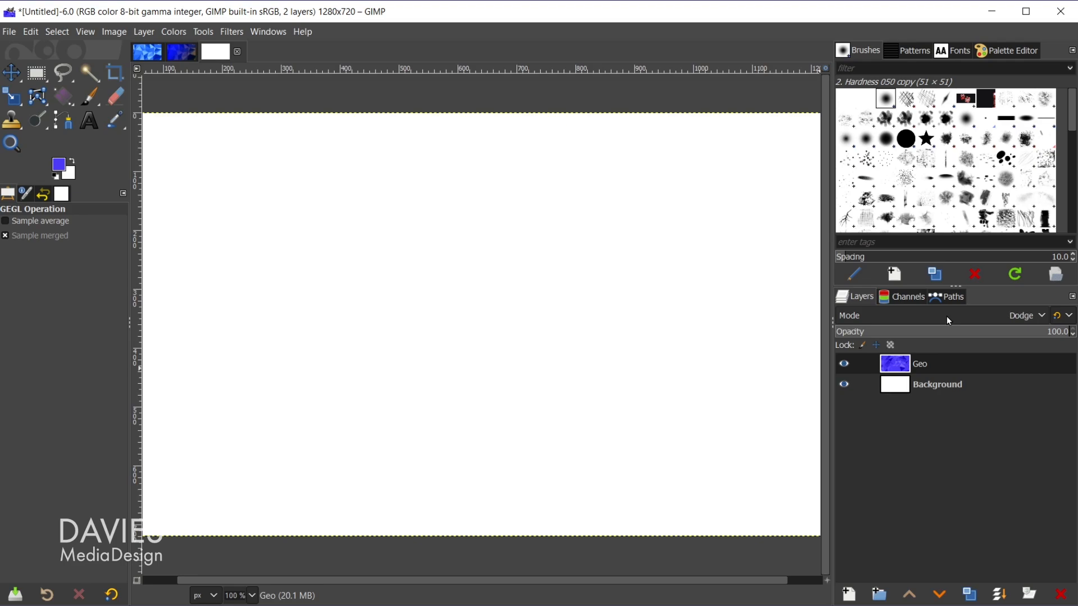
pyautogui.moveTo(904, 390)
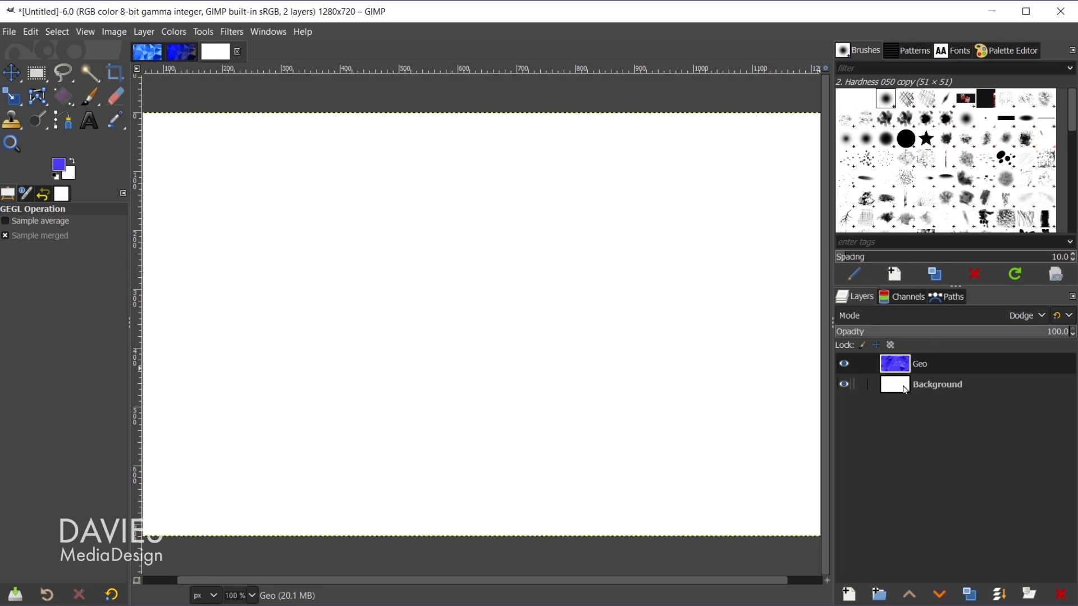
pyautogui.click(1023, 316)
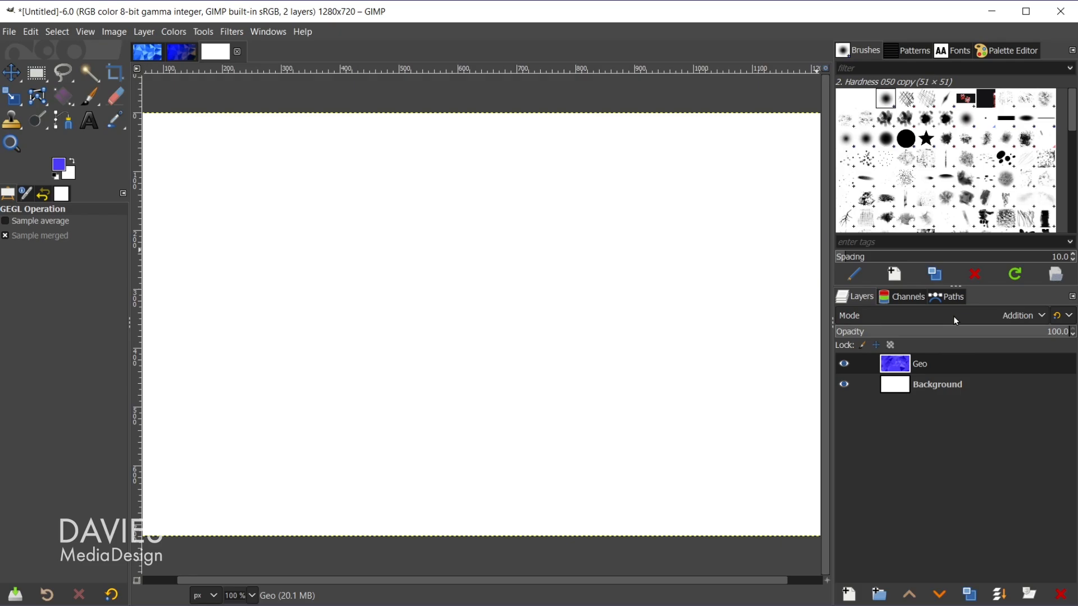
pyautogui.click(1017, 316)
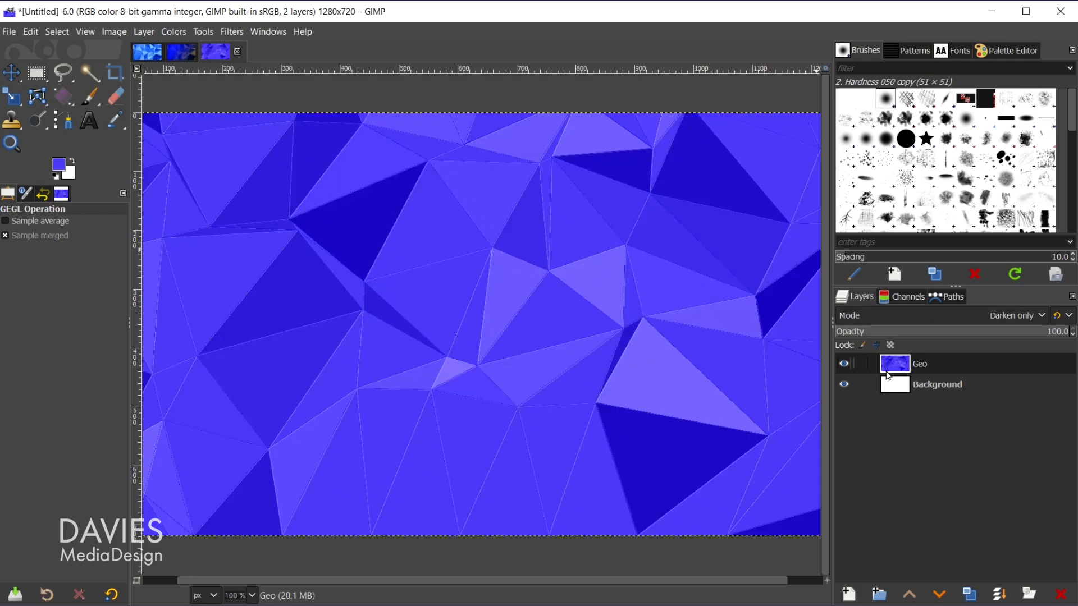
# Step: Hide the Geo layer and make Background the layer being edited
pyautogui.click(843, 362)
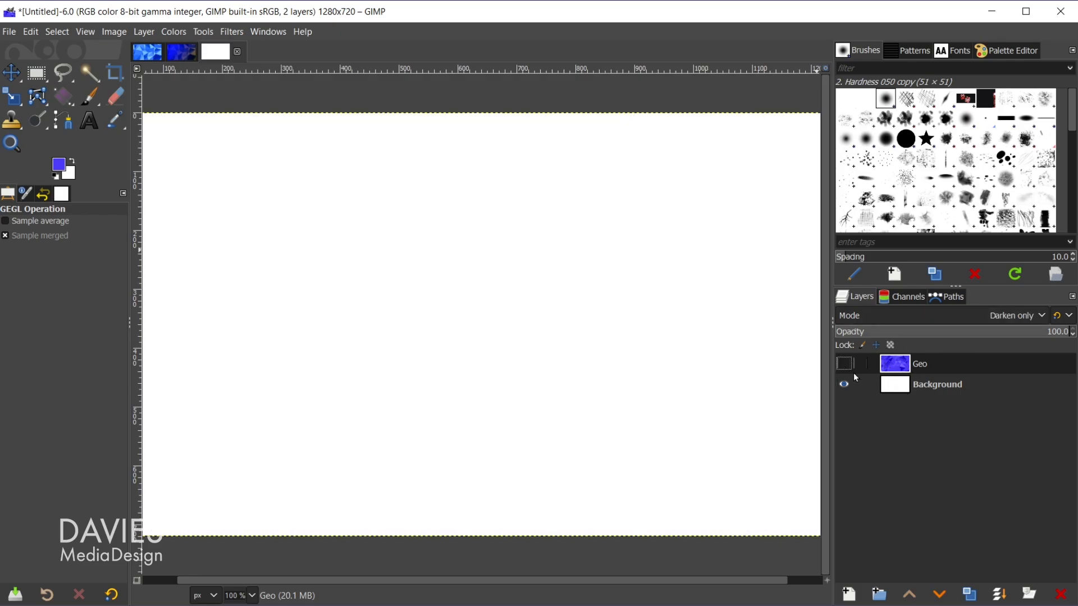
pyautogui.click(936, 384)
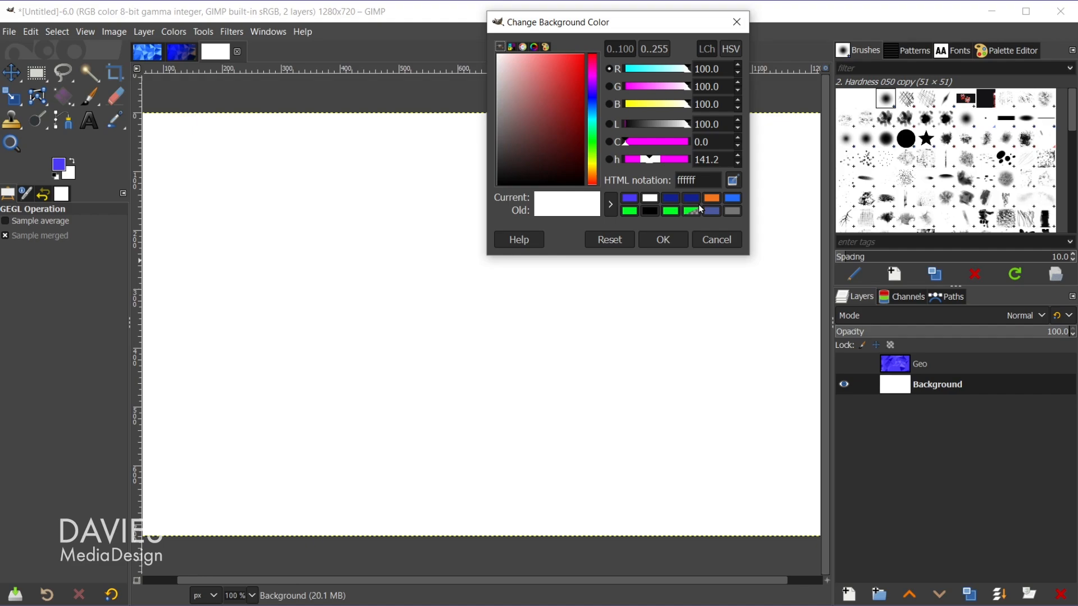
# Step: Fill Background with a linear orange-to-blue diagonal gradient and show Geo again
pyautogui.click(712, 198)
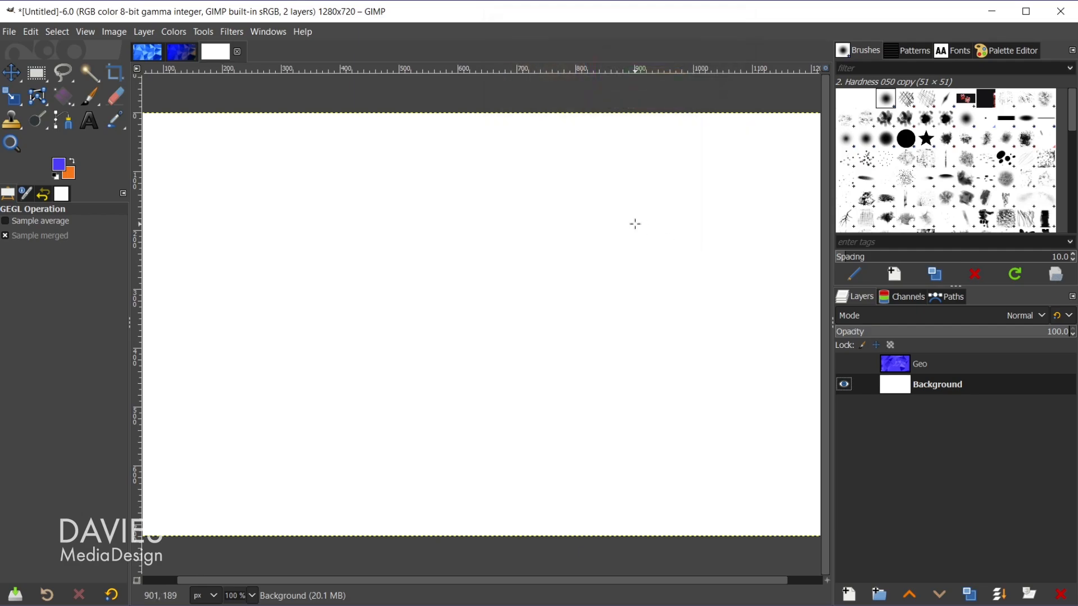
pyautogui.click(61, 97)
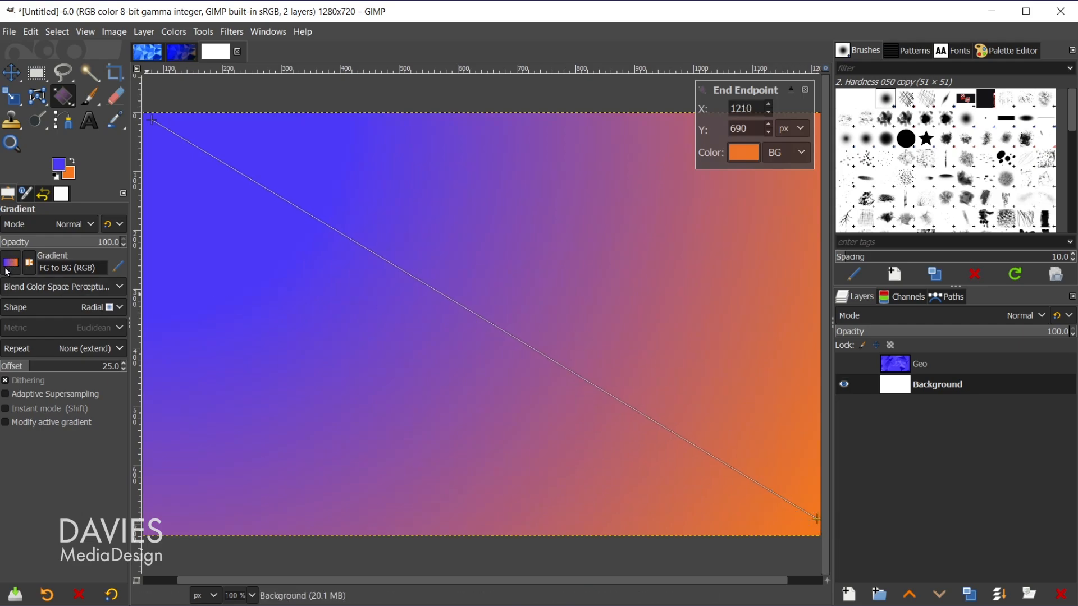
pyautogui.click(101, 307)
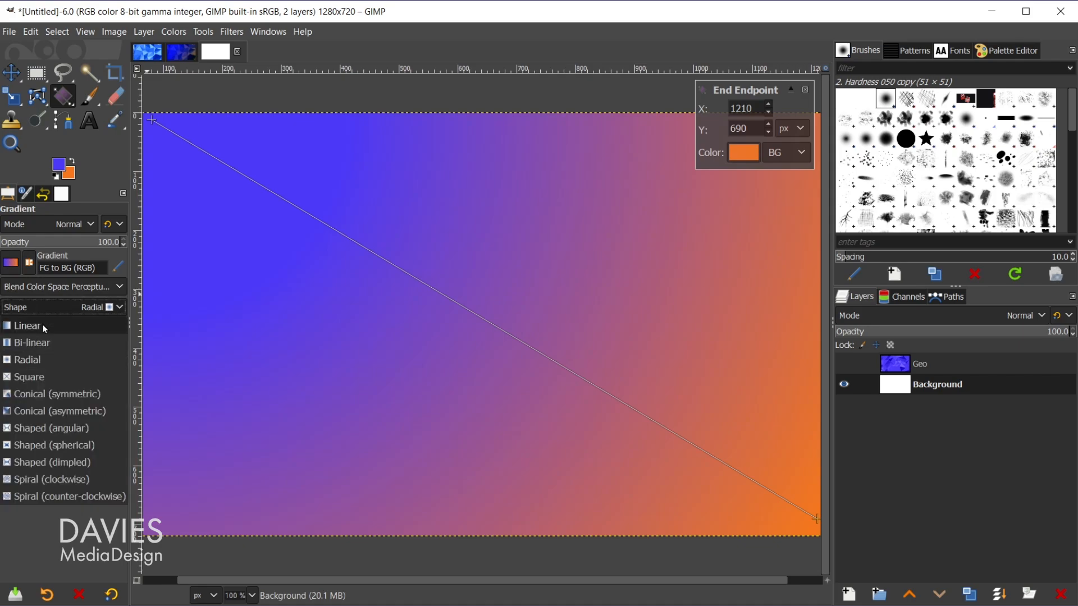
pyautogui.click(27, 326)
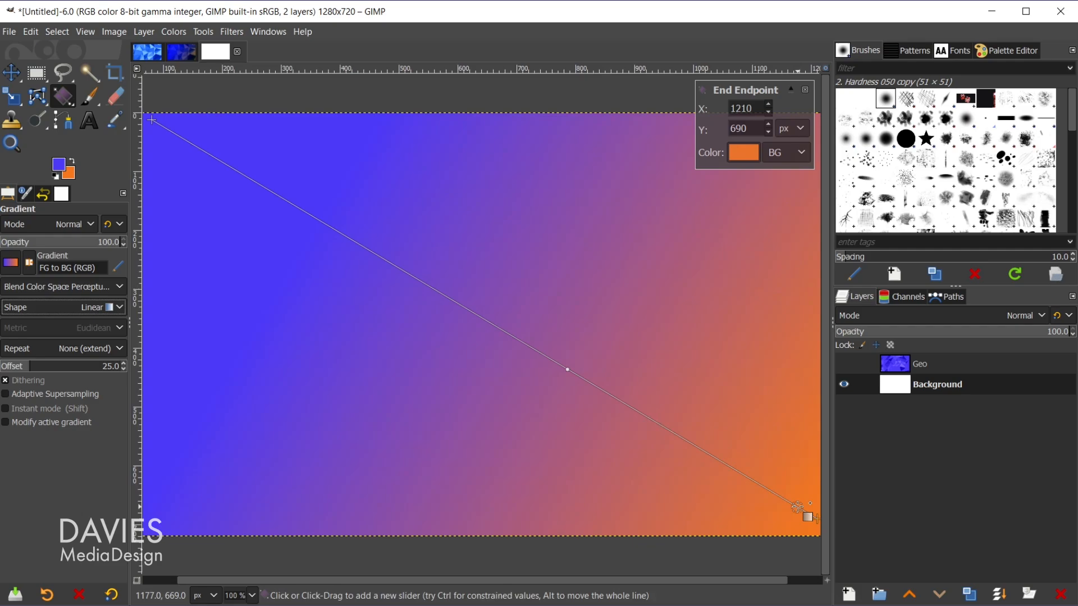
pyautogui.press('Return')
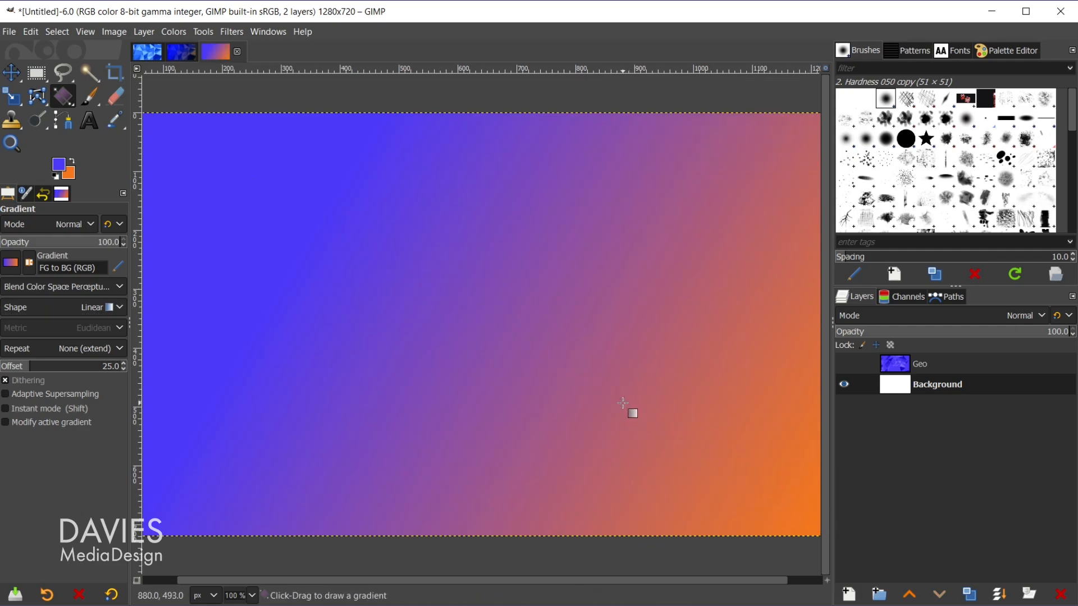
pyautogui.click(844, 364)
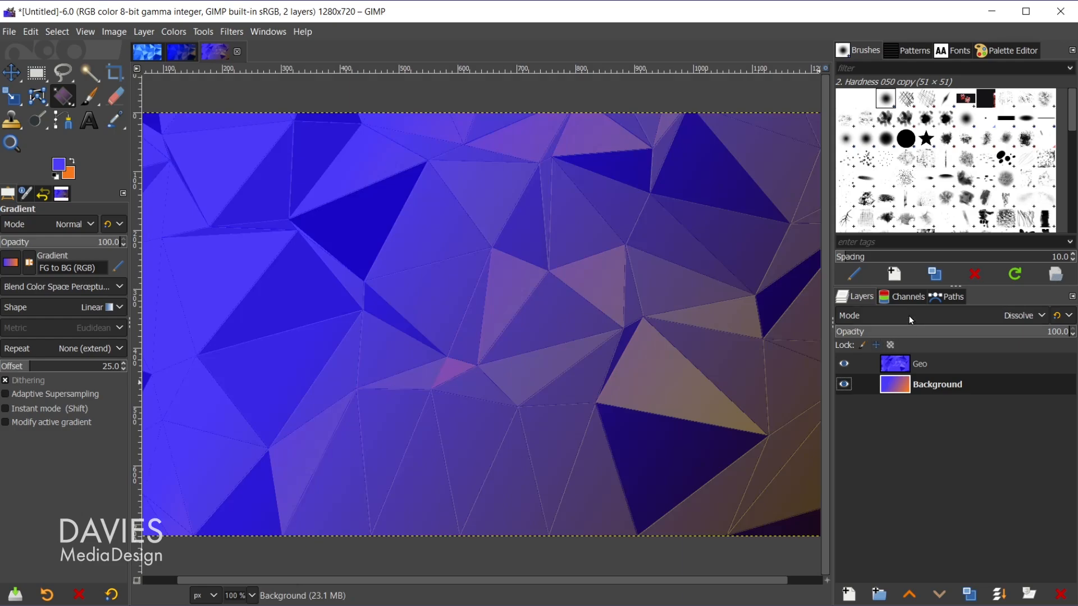
pyautogui.moveTo(906, 323)
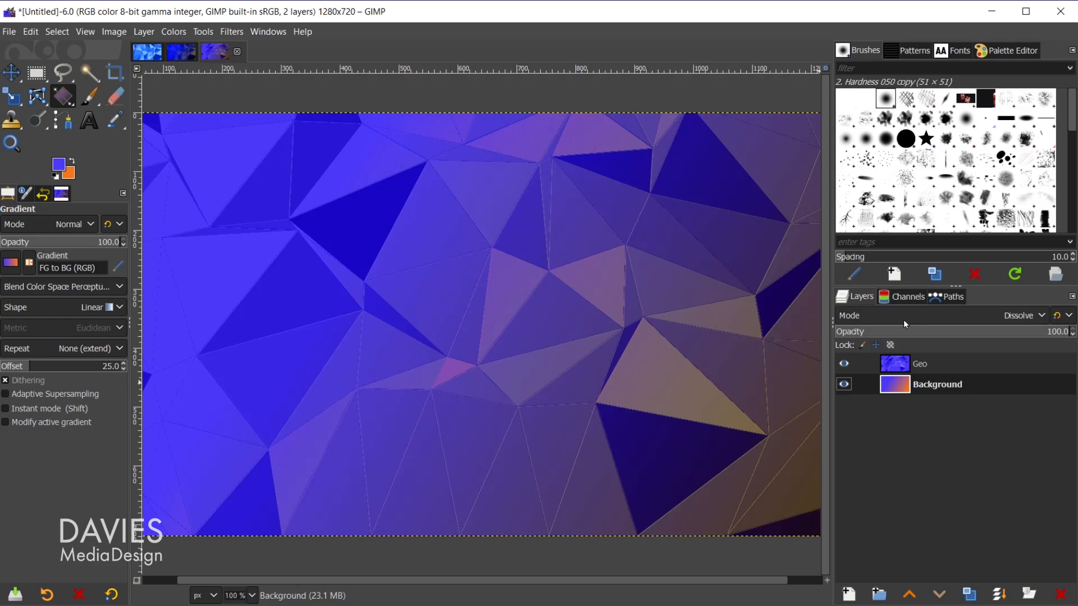
# Step: Trial Normal, Split, Dodge, luminance darken and Burn for Geo, finishing on Multiply mode
pyautogui.click(1017, 315)
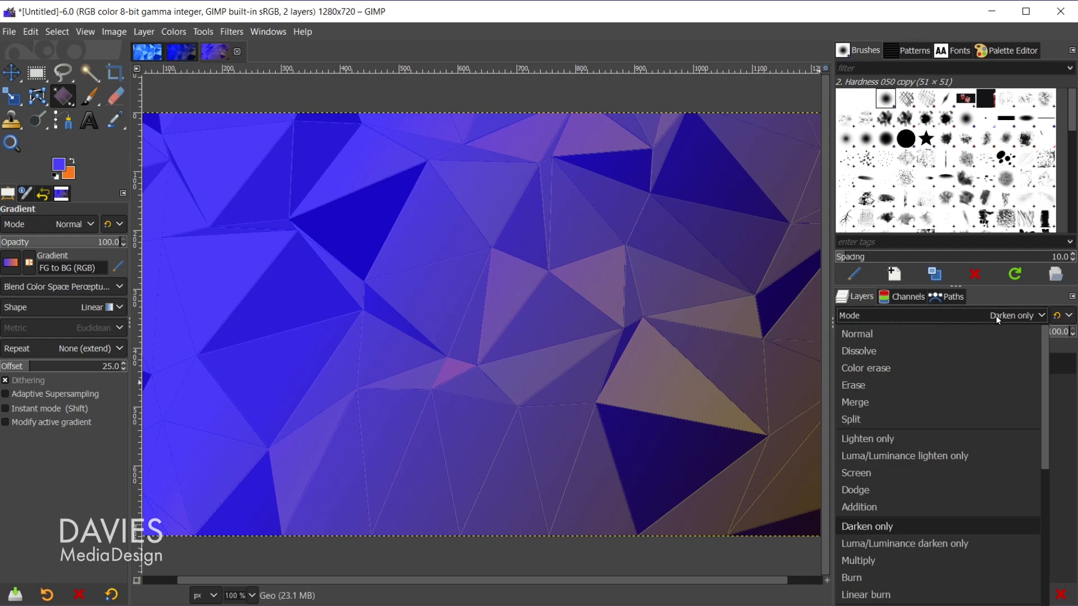
pyautogui.click(857, 333)
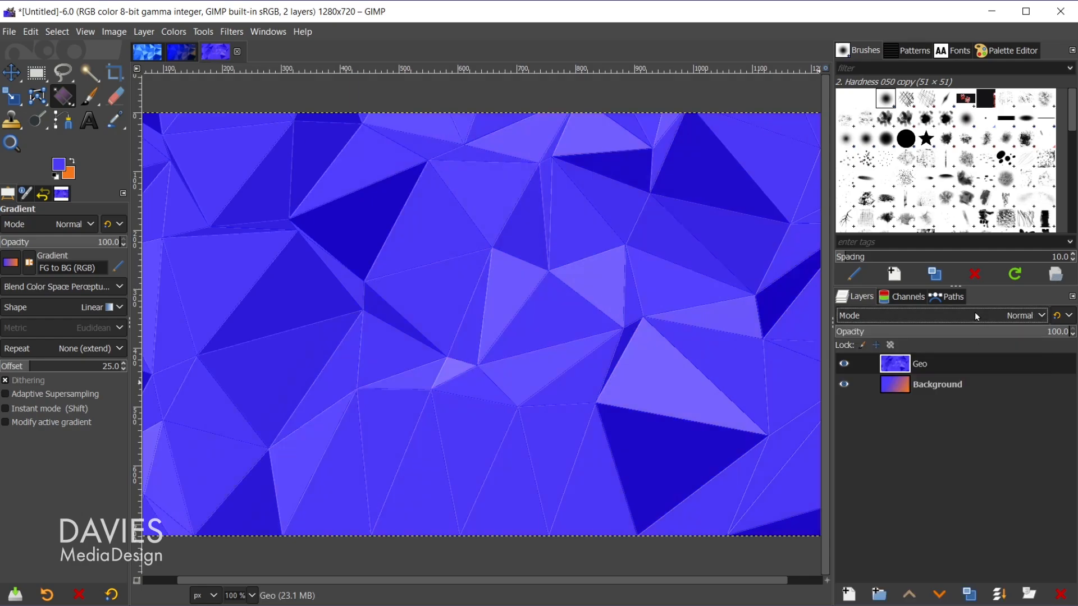
pyautogui.click(1024, 314)
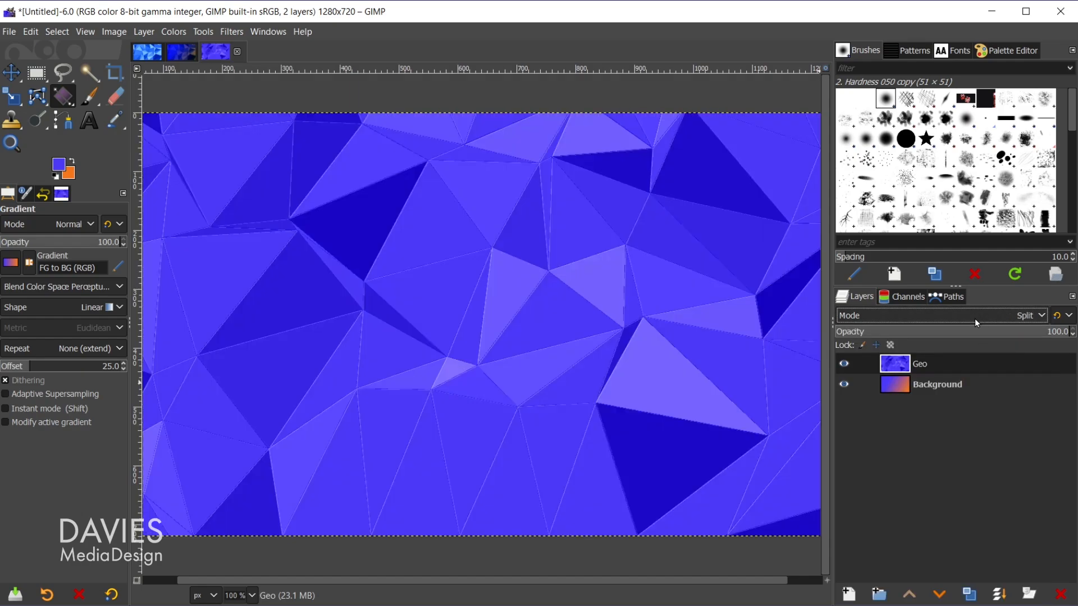
pyautogui.click(1027, 314)
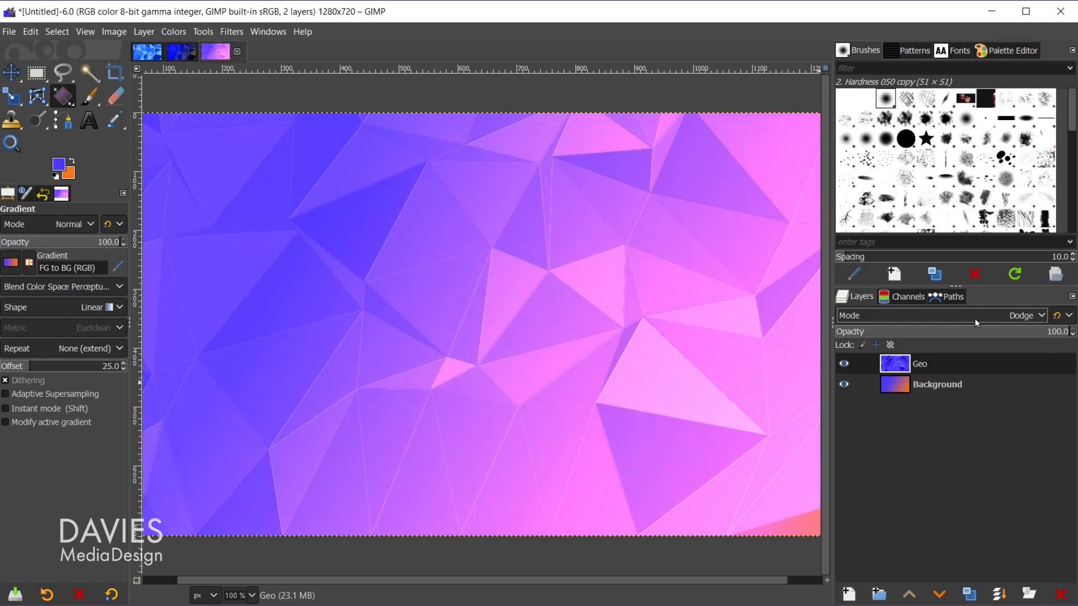
pyautogui.click(1003, 316)
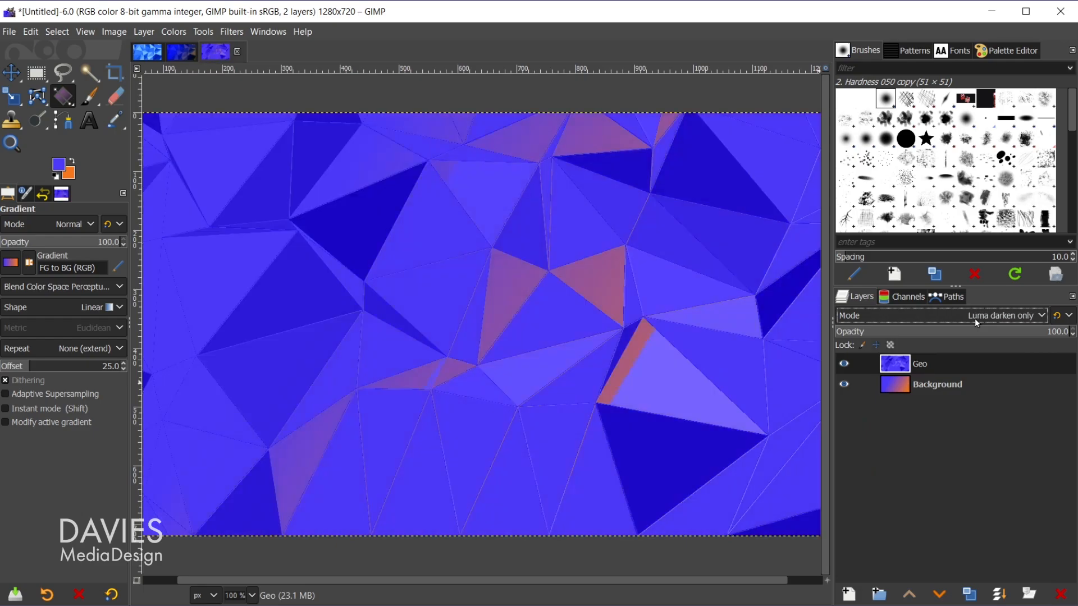
pyautogui.click(1004, 315)
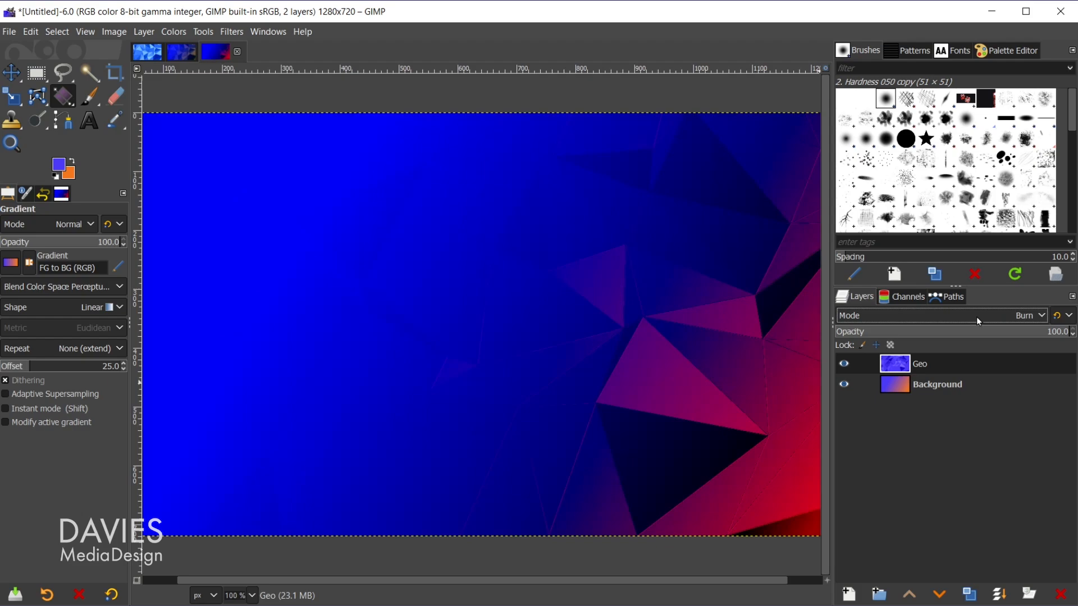
pyautogui.click(1028, 315)
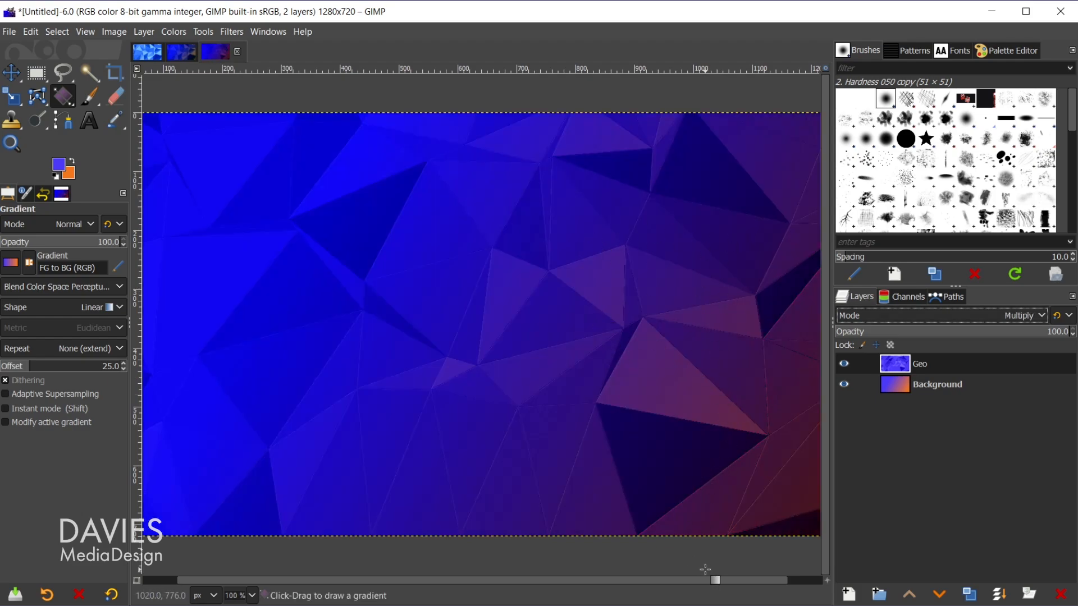